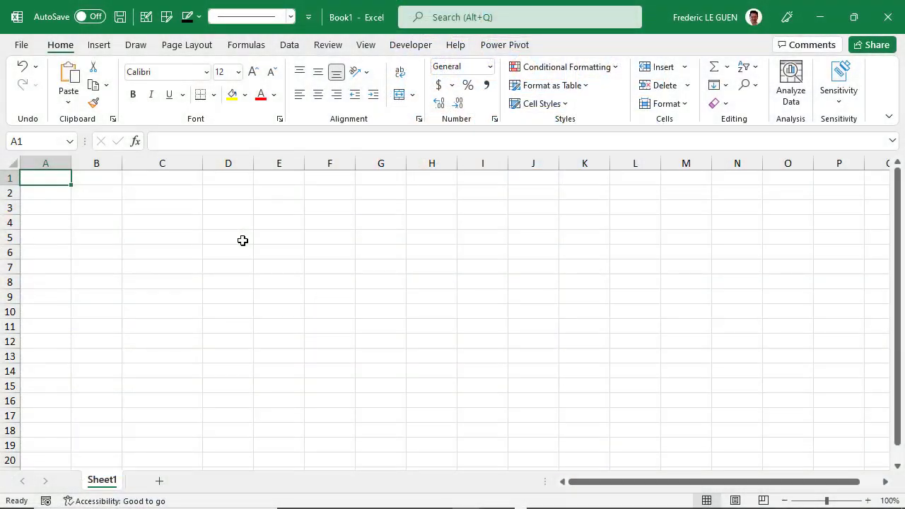
Step: Enter the header Country in A1 and Japan through Germany in A2:A7
text(Cou)
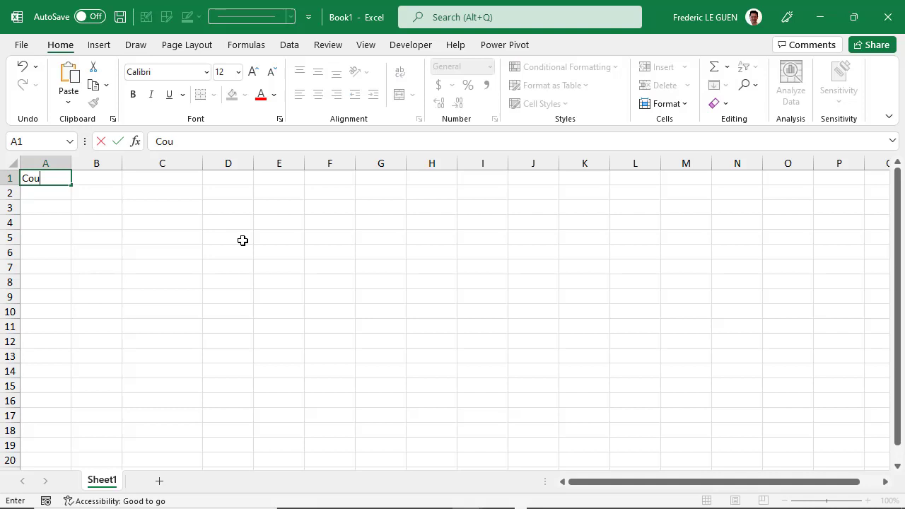
text(ntry)
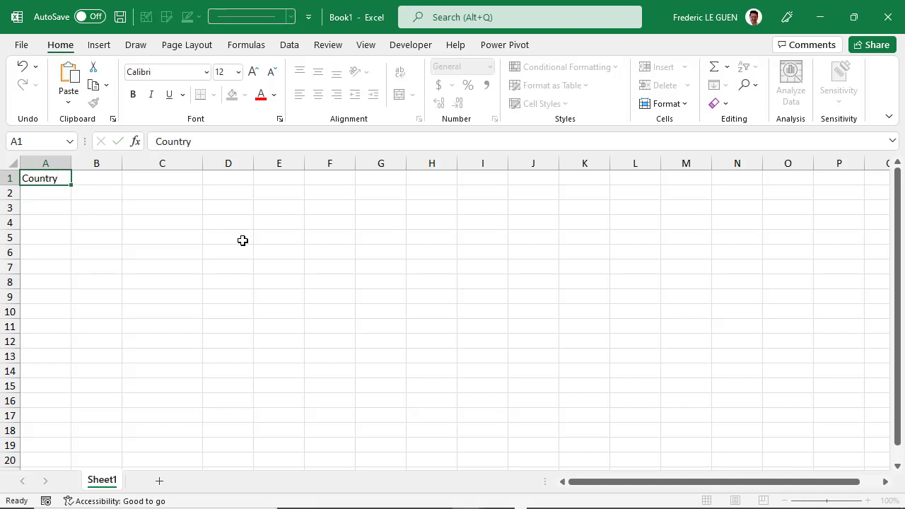
text(Japan)
click(45, 267)
text(German)
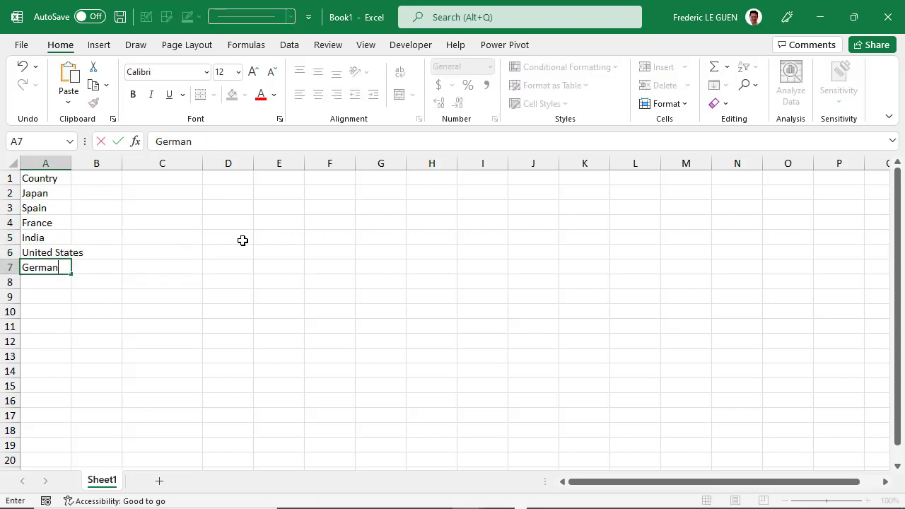
key(Return)
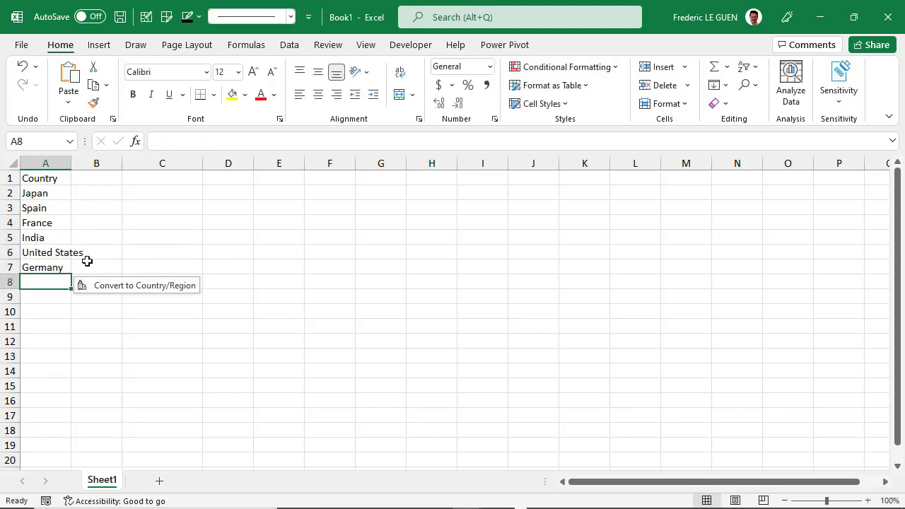
mouse_move(119, 306)
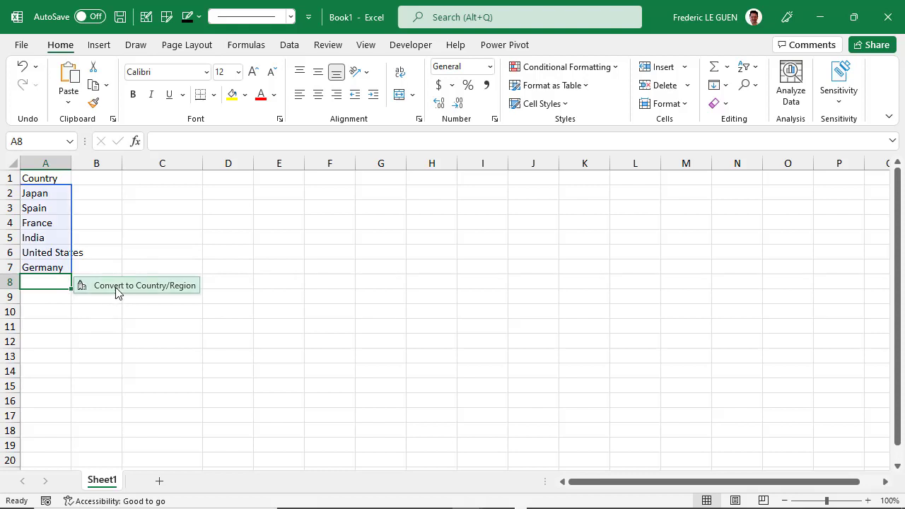
mouse_move(137, 285)
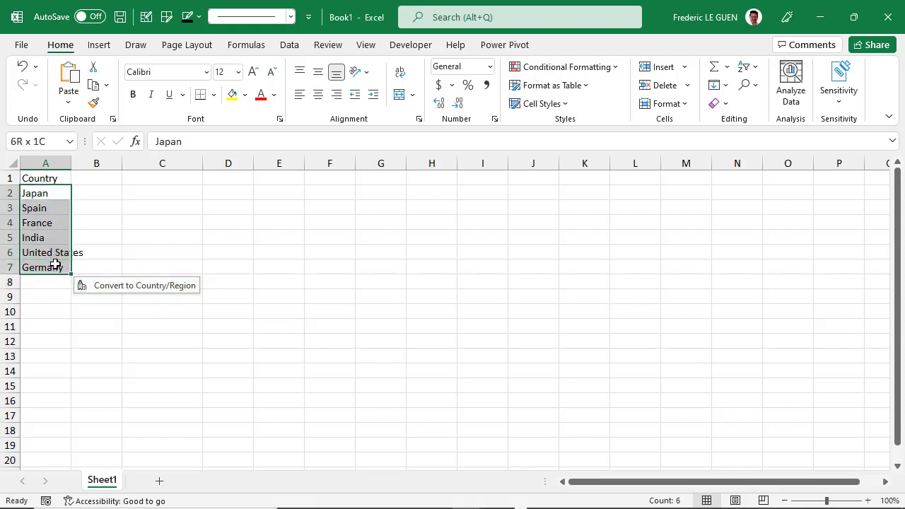
Step: Convert the country names in A2:A7 to the Geography data type
click(289, 44)
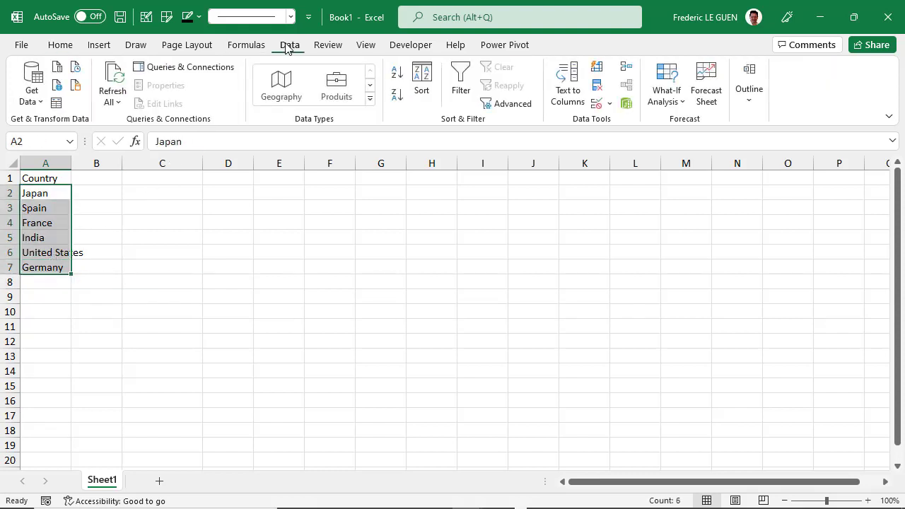
mouse_move(303, 125)
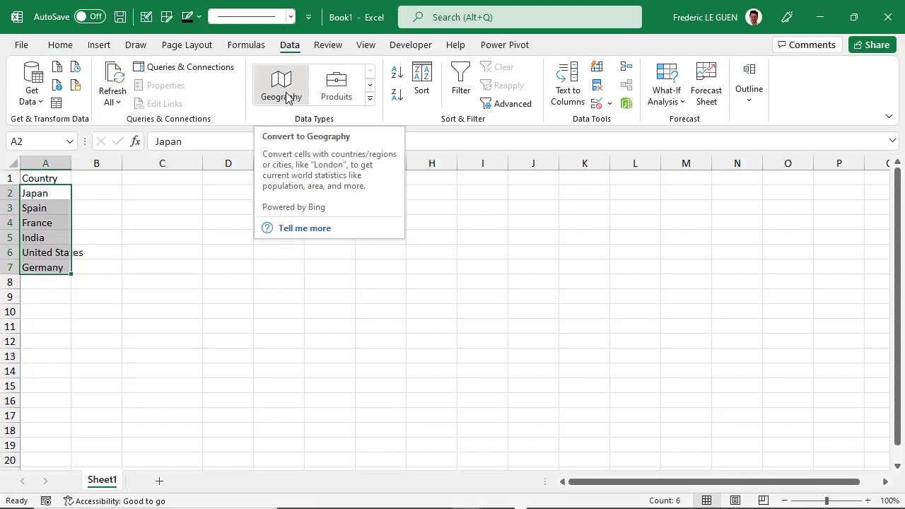
mouse_move(372, 104)
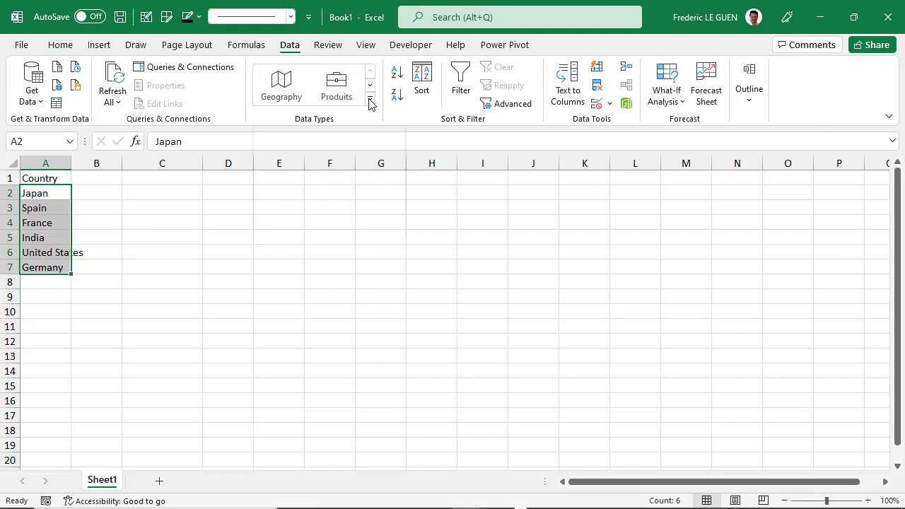
click(369, 103)
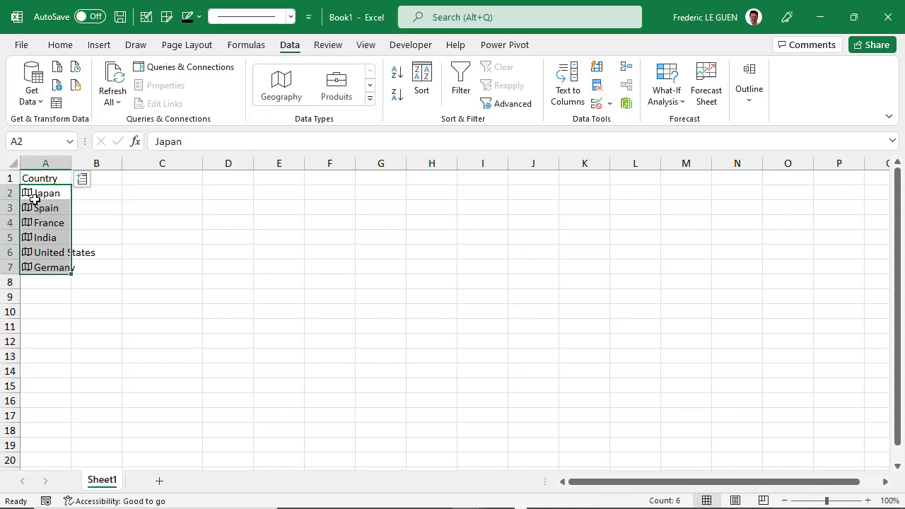
mouse_move(35, 266)
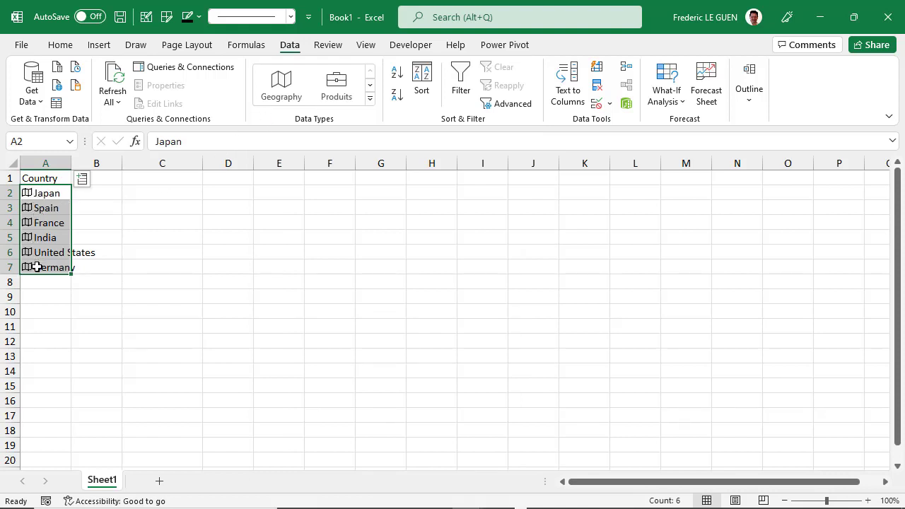
mouse_move(49, 208)
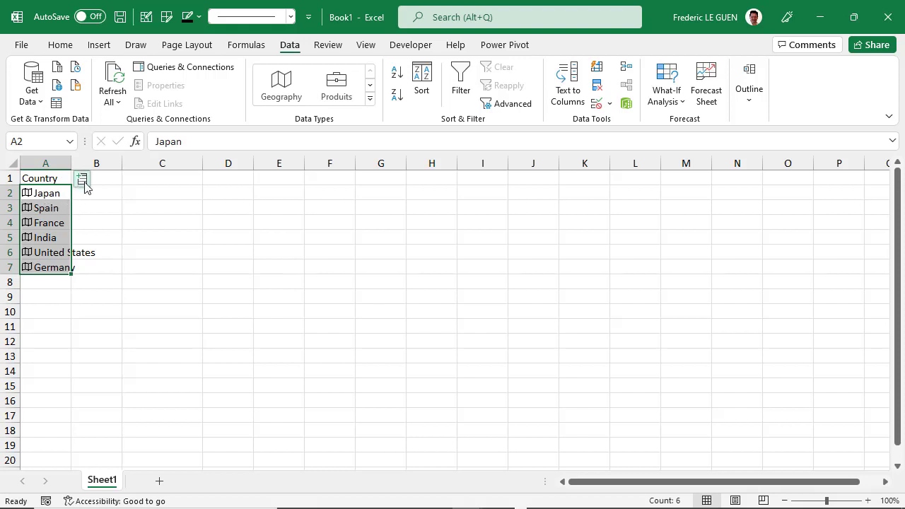
Step: Insert Area and Population field columns from the Geography records
click(82, 178)
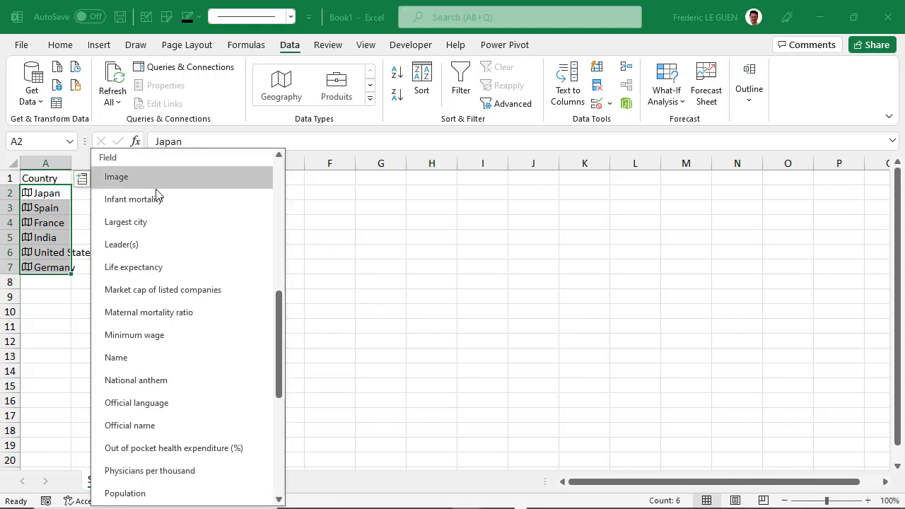
scroll(up, 3)
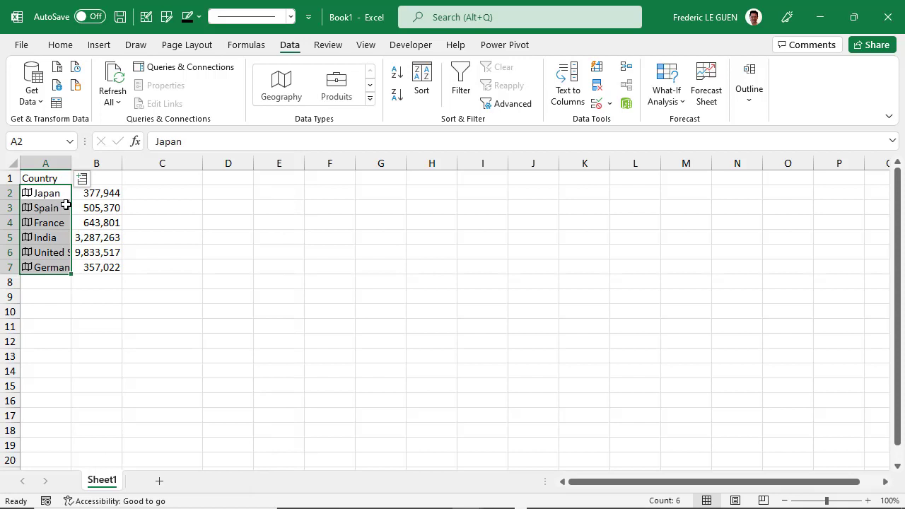
click(82, 178)
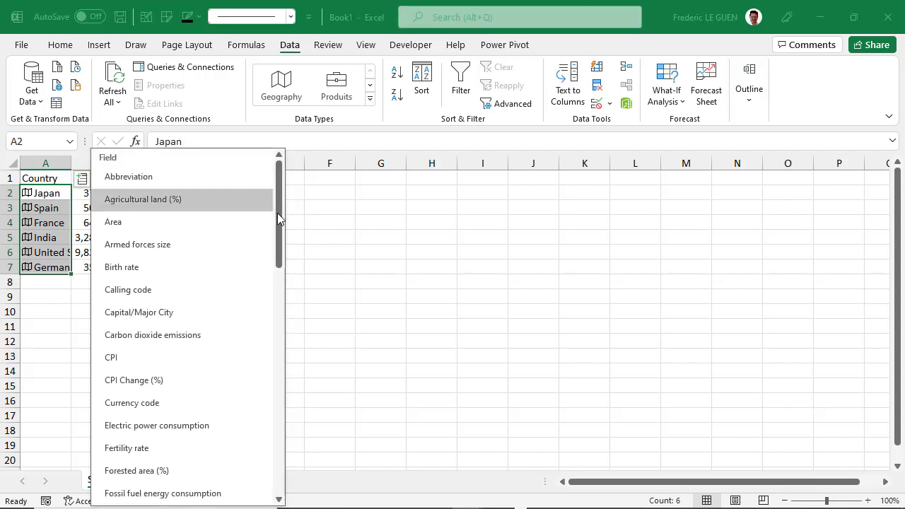
scroll(down, 3)
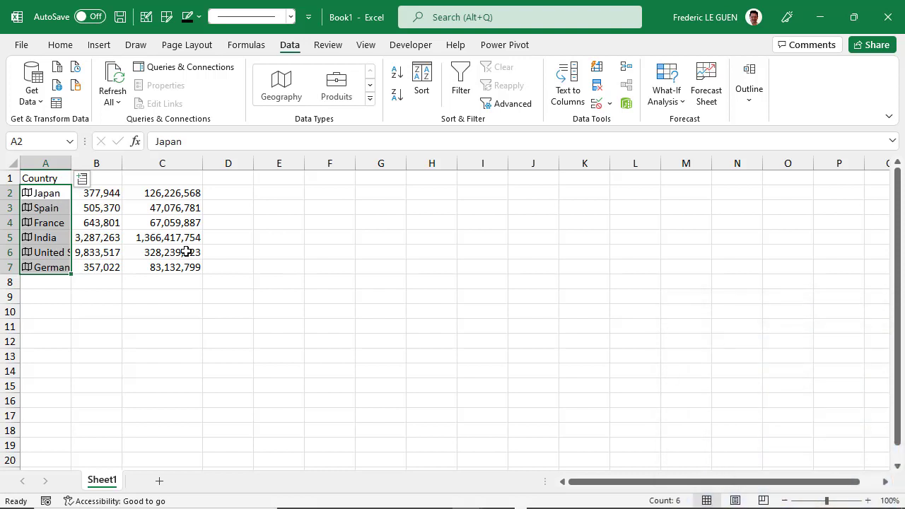
mouse_move(297, 240)
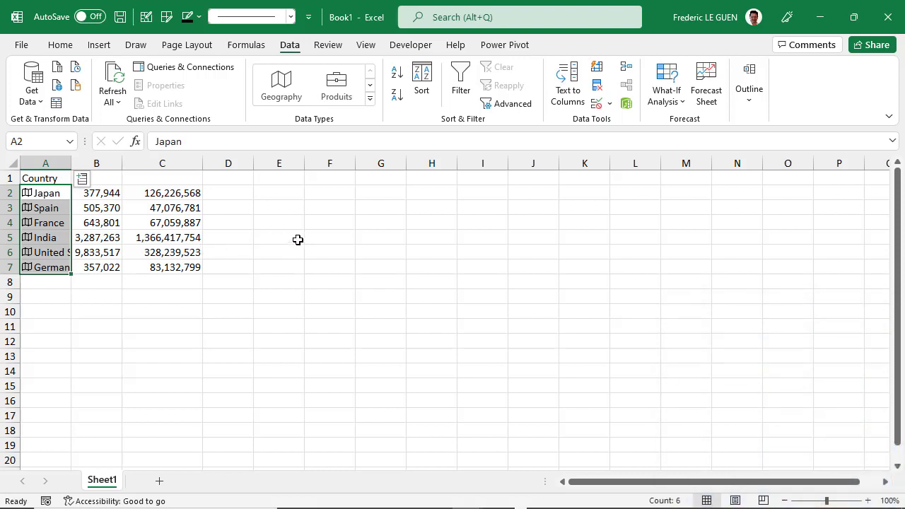
mouse_move(320, 193)
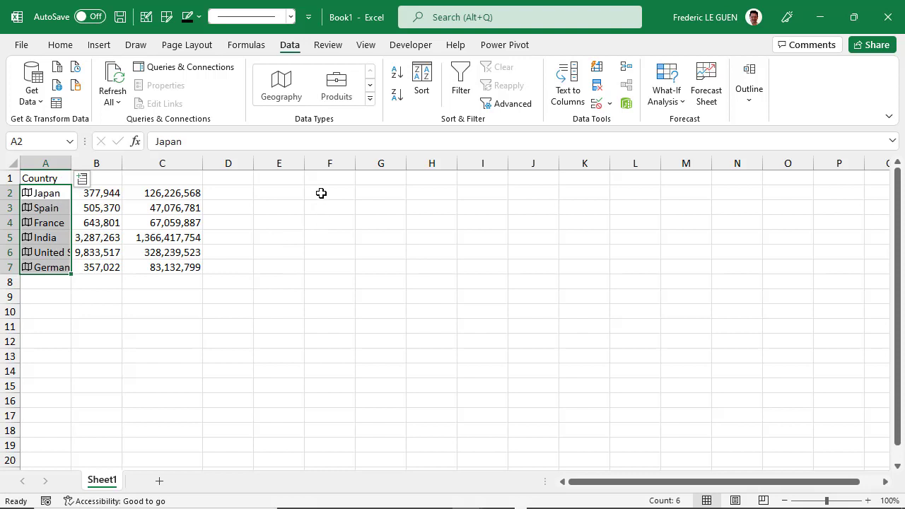
Step: Enter =A2.Area in F2 to show Japan's area, 377,944
click(329, 193)
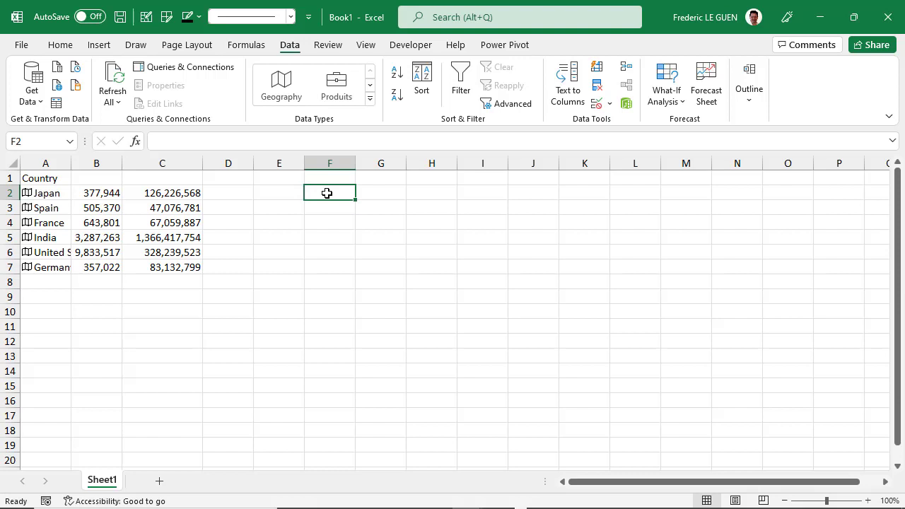
mouse_move(324, 211)
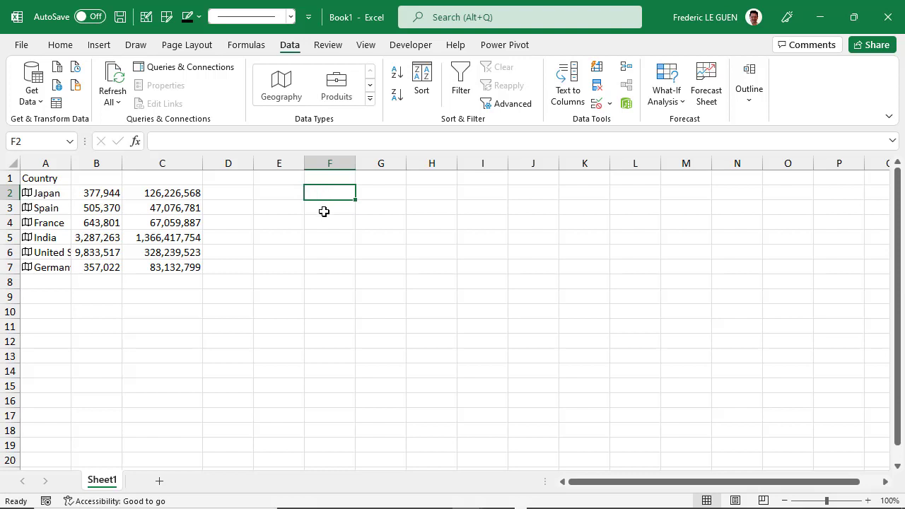
text(=)
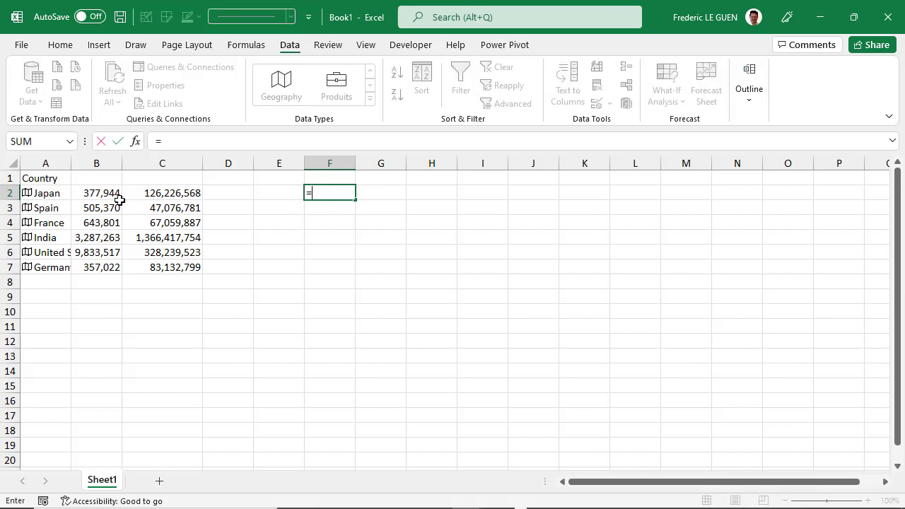
click(45, 192)
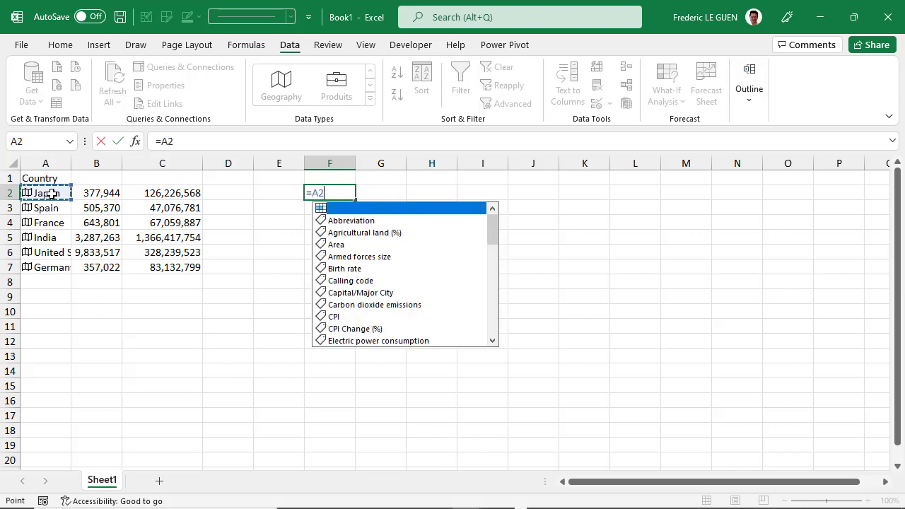
mouse_move(413, 222)
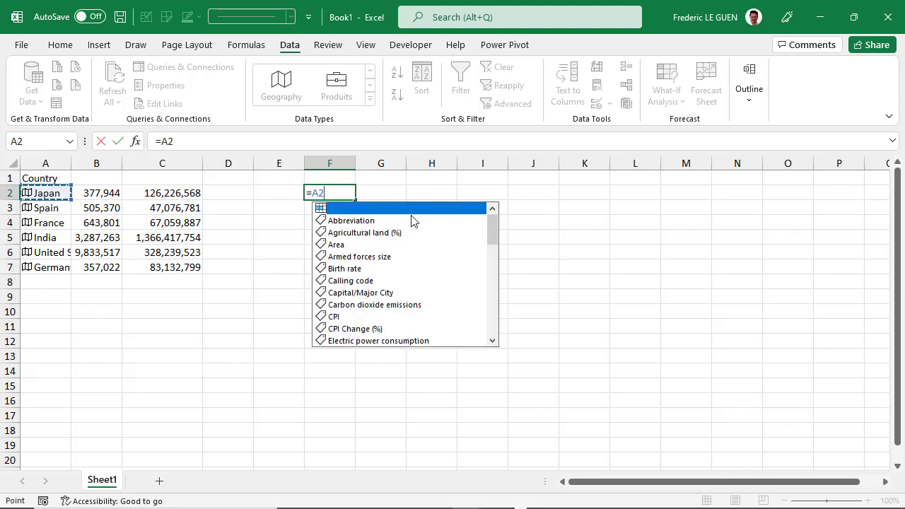
mouse_move(413, 276)
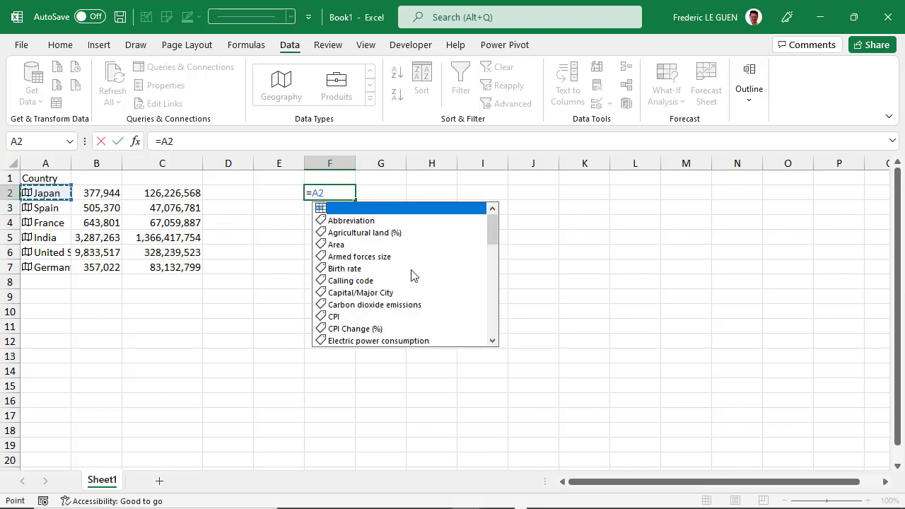
mouse_move(424, 263)
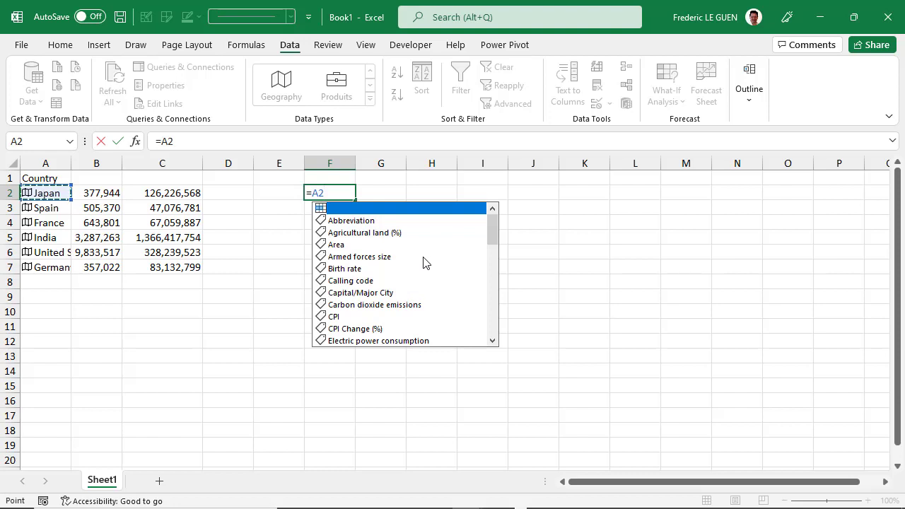
text(.)
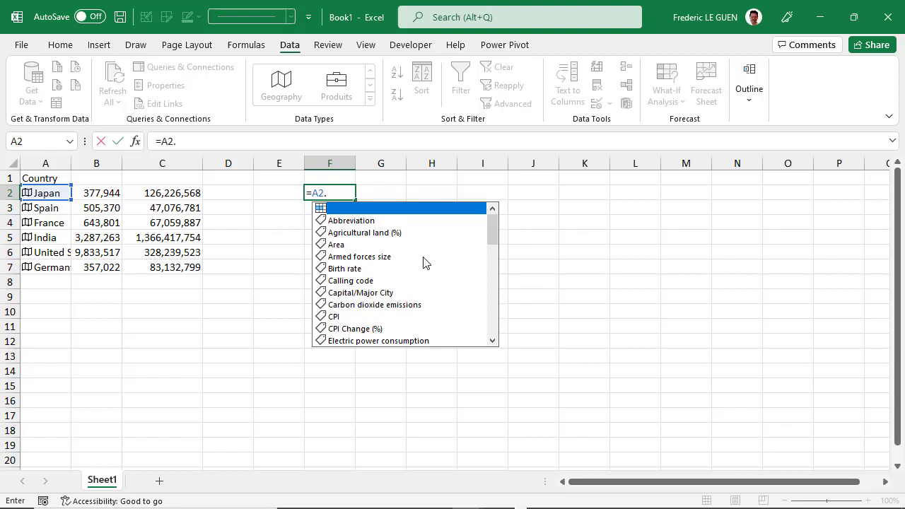
mouse_move(363, 260)
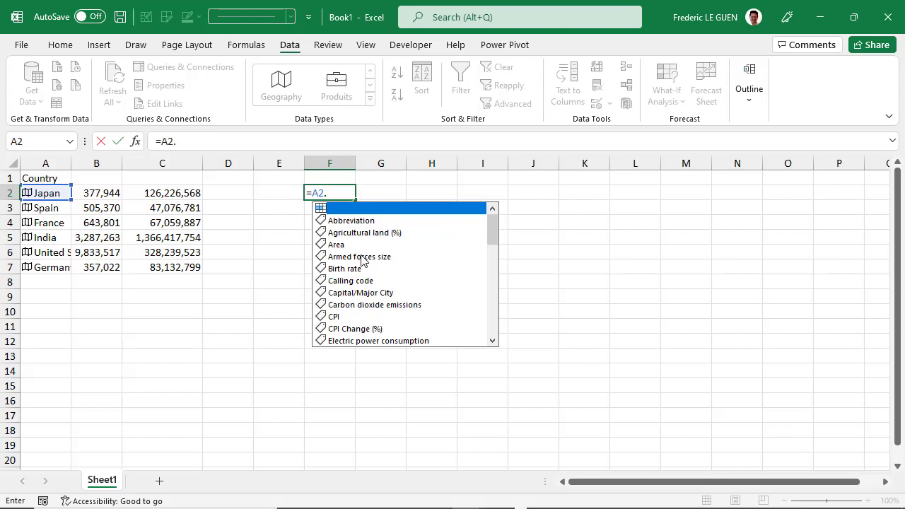
click(336, 244)
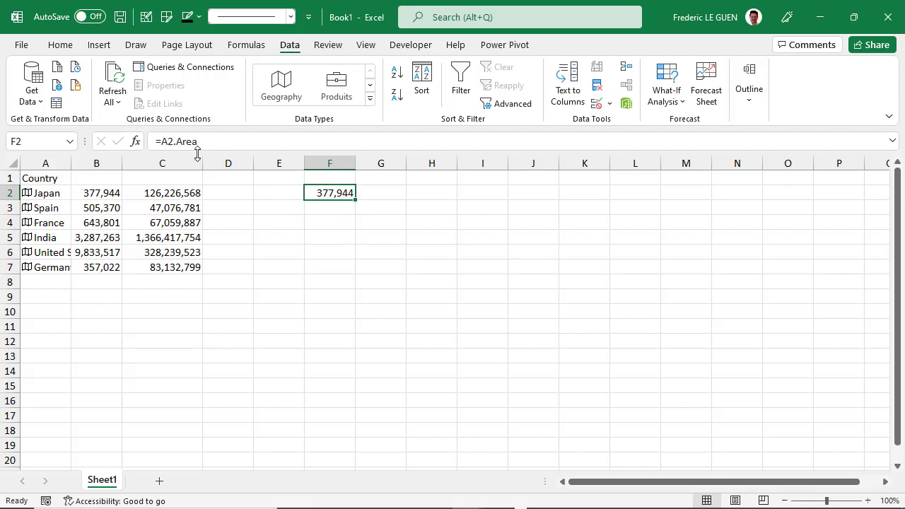
mouse_move(177, 141)
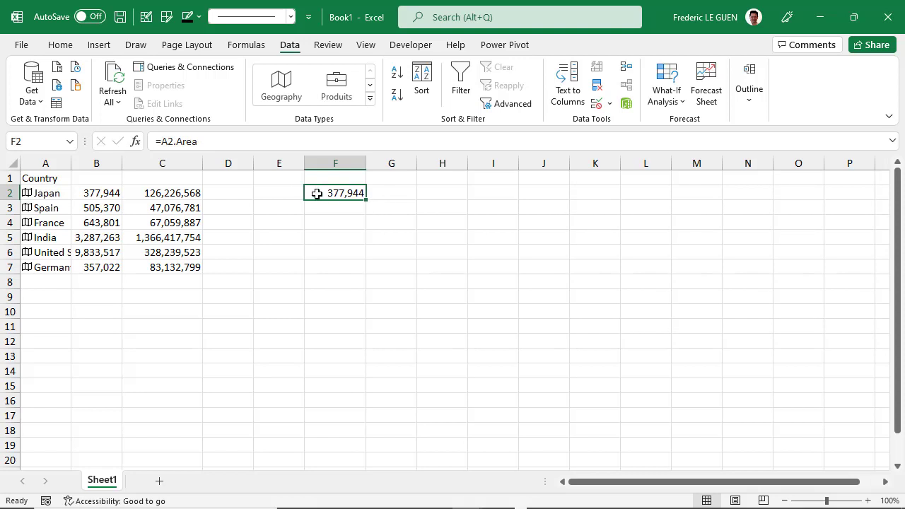
double_click(335, 192)
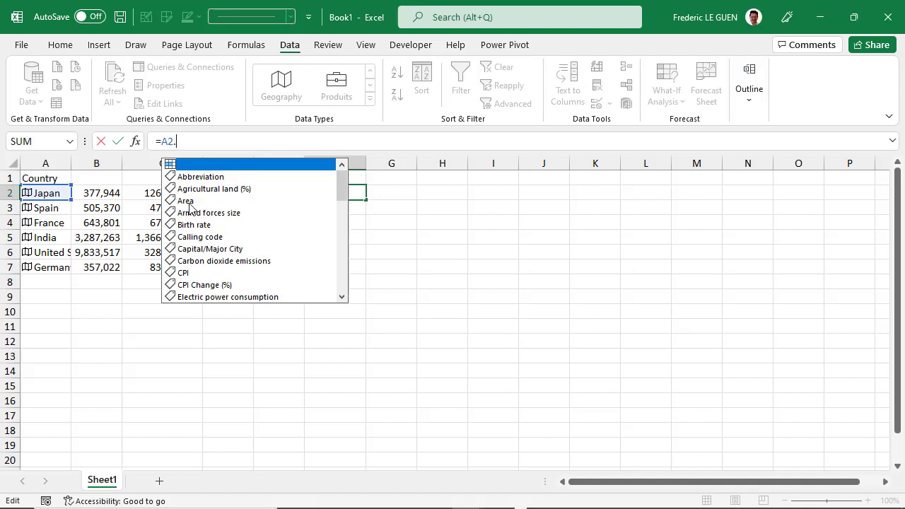
mouse_move(205, 246)
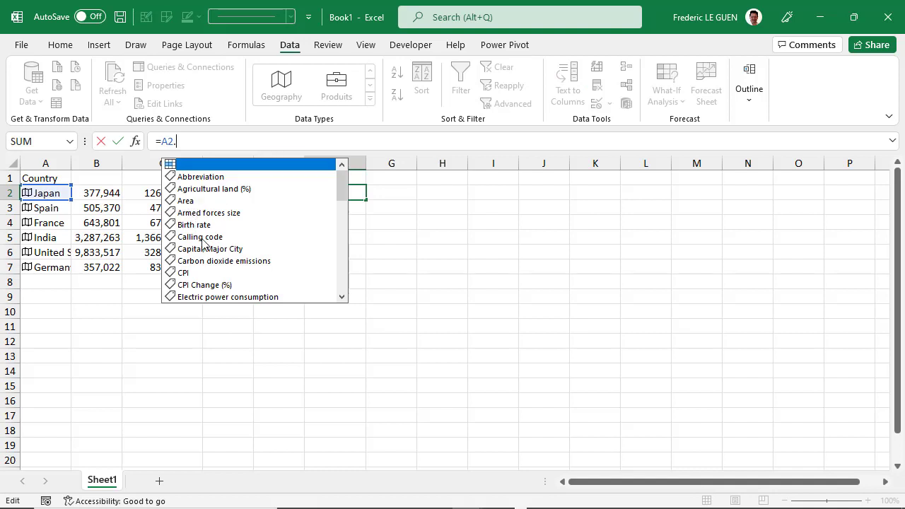
mouse_move(238, 258)
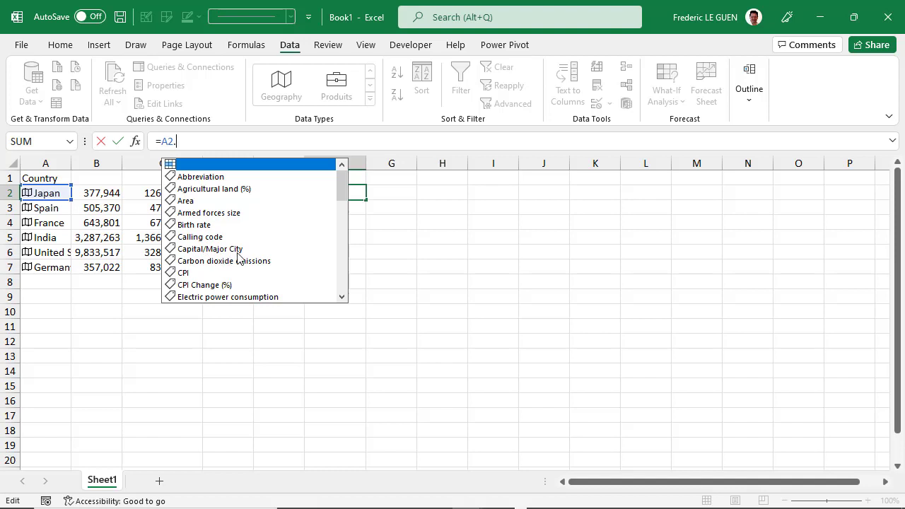
scroll(down, 3)
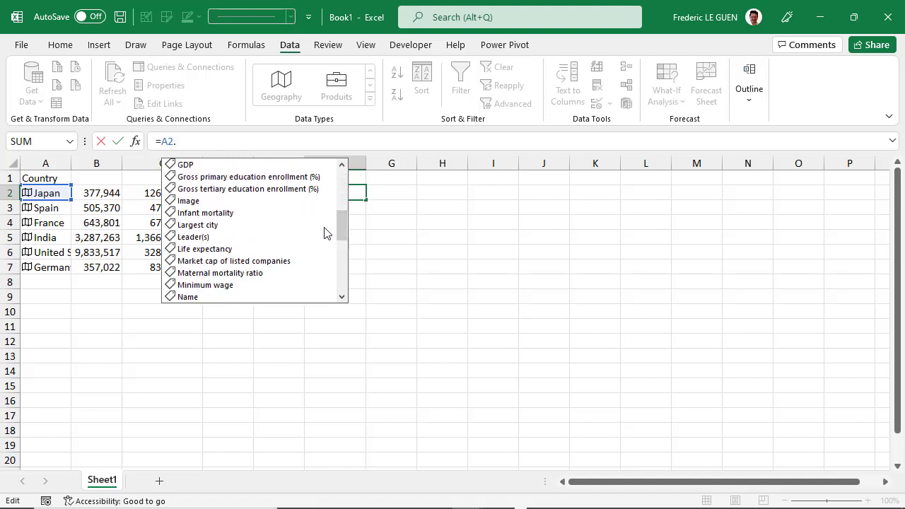
scroll(down, 3)
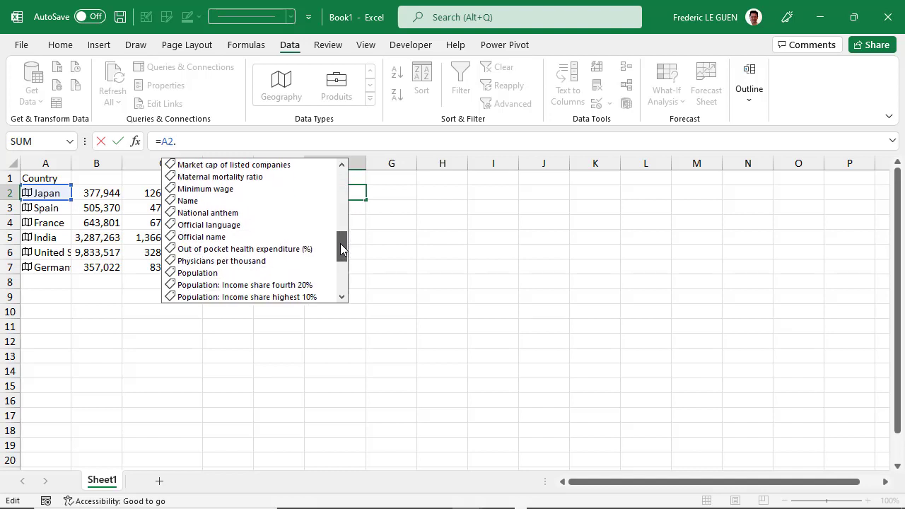
scroll(down, 3)
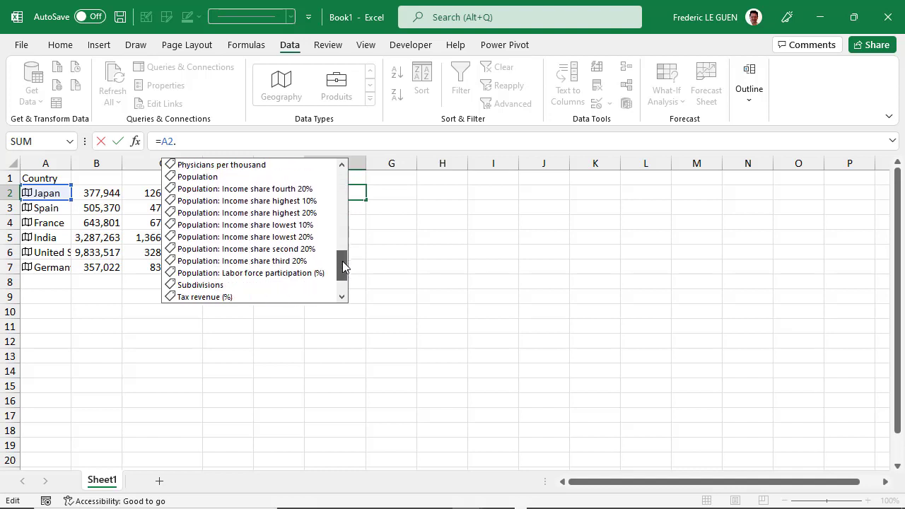
scroll(down, 3)
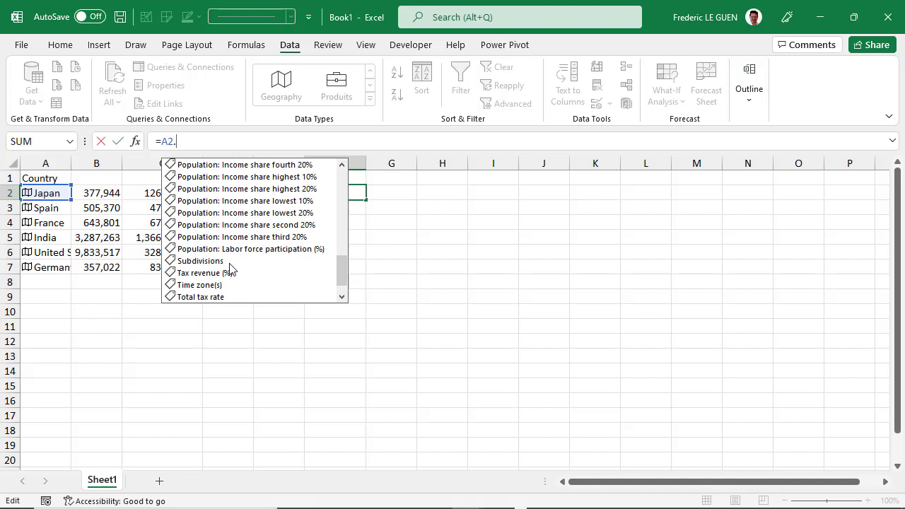
mouse_move(490, 220)
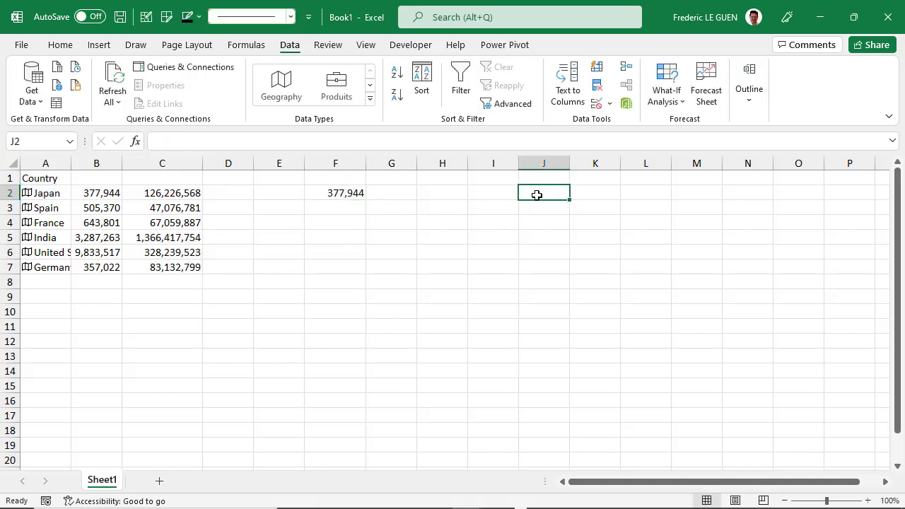
Step: Type Area, Calling Code, Capital/Major City, Leader(s), Population, Subdivisions in J2:J7
text(Calling Code)
click(544, 222)
text(Capital/)
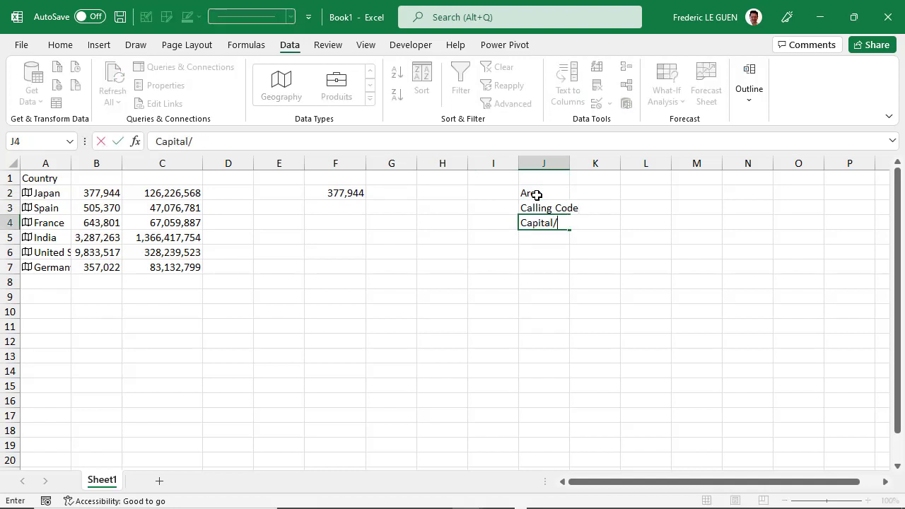
text(Major city)
click(543, 267)
text(Su)
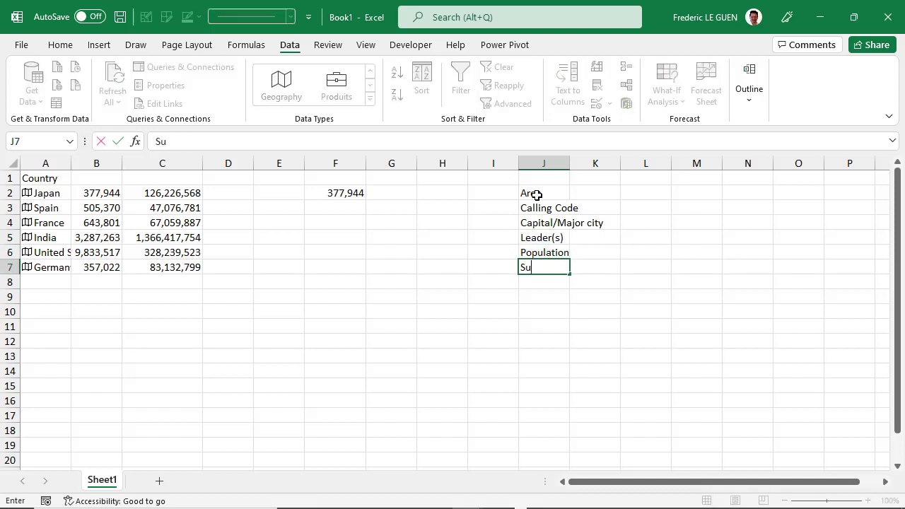
key(Return)
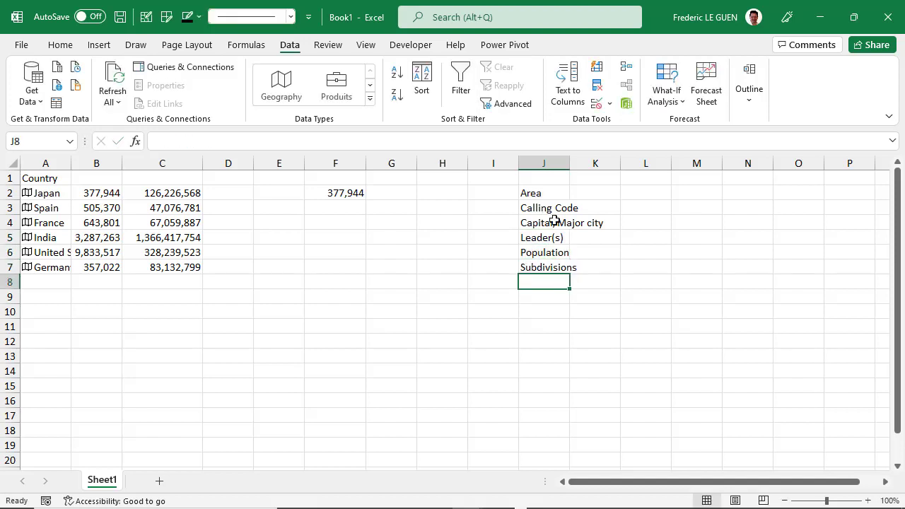
mouse_move(450, 216)
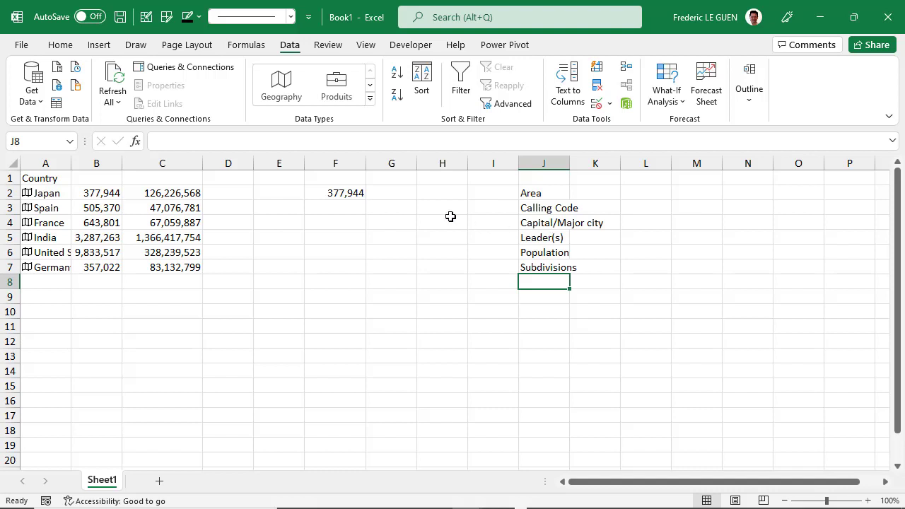
Step: Check the field spellings with =A2. and correct J4 to Capital/Major City
text(=A2.Area)
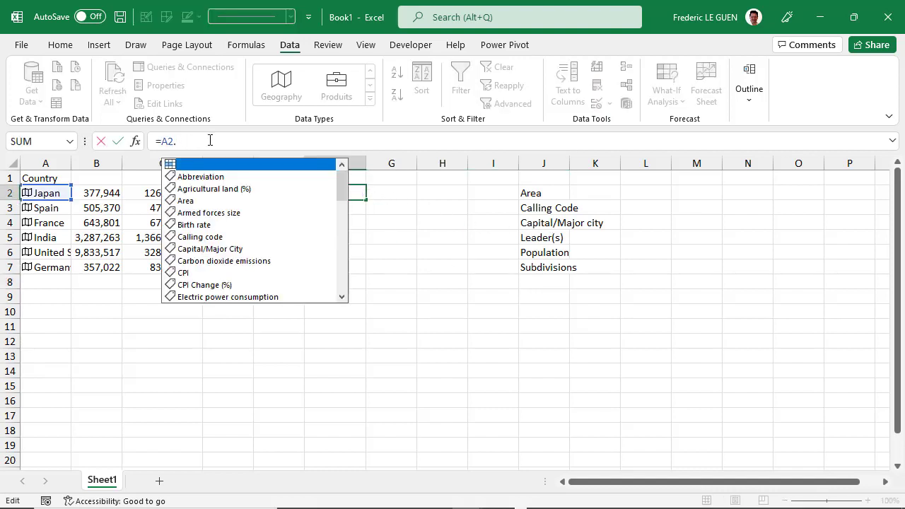
text(cap)
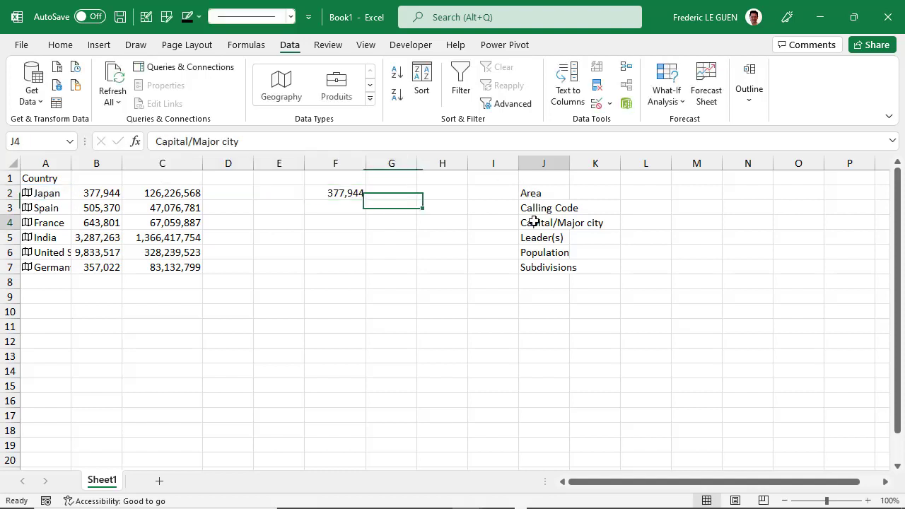
double_click(544, 222)
text(C)
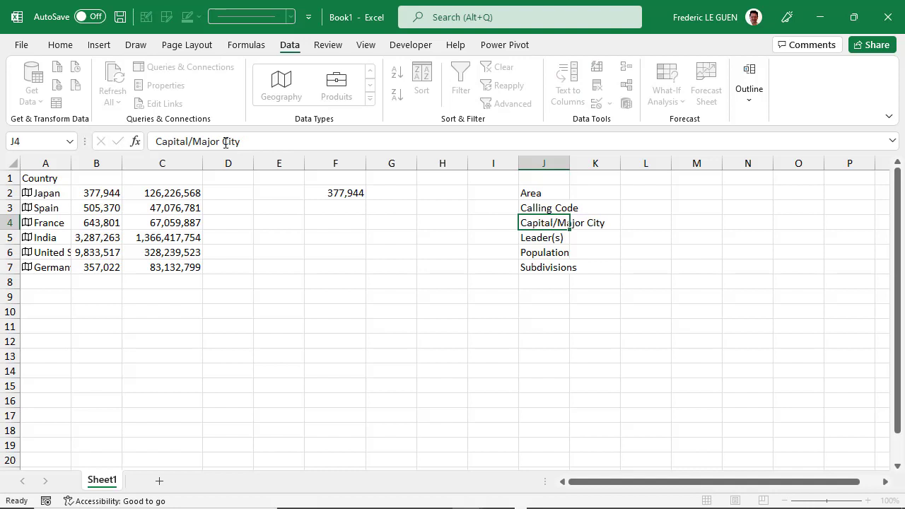
click(544, 237)
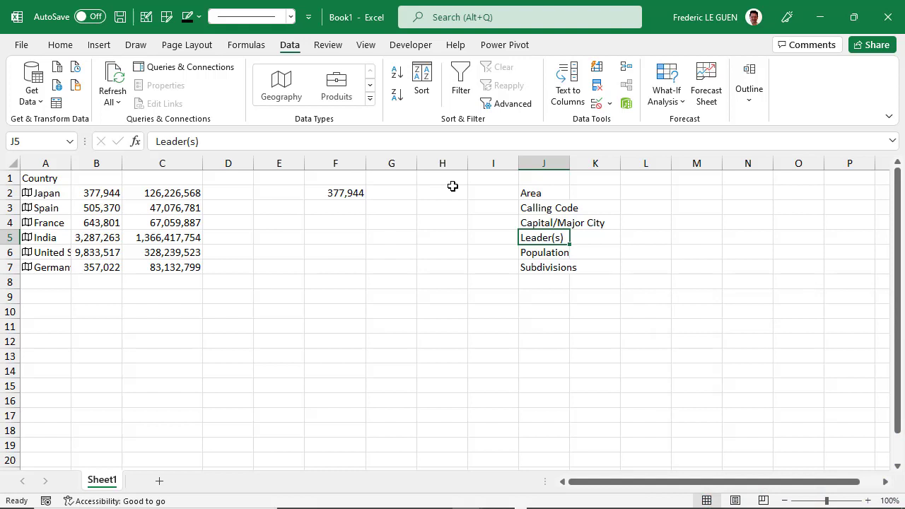
click(492, 192)
text(1)
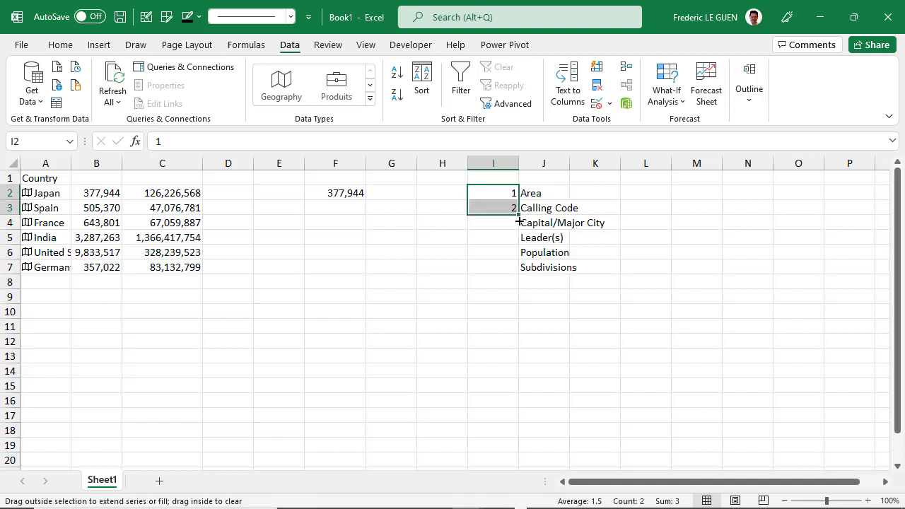
Step: Fill IDs 1 to 6 down I2:I7 and add ID and Fields headers
drag(518, 207, 518, 267)
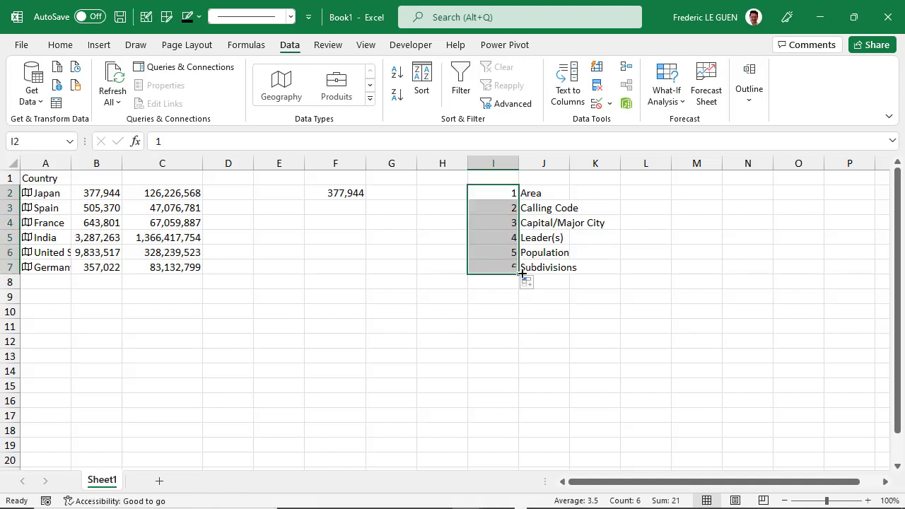
mouse_move(503, 223)
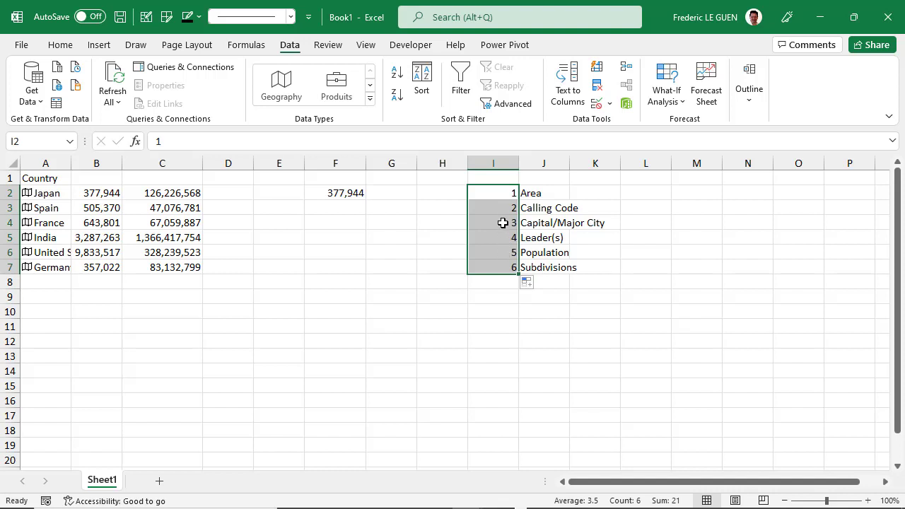
click(493, 177)
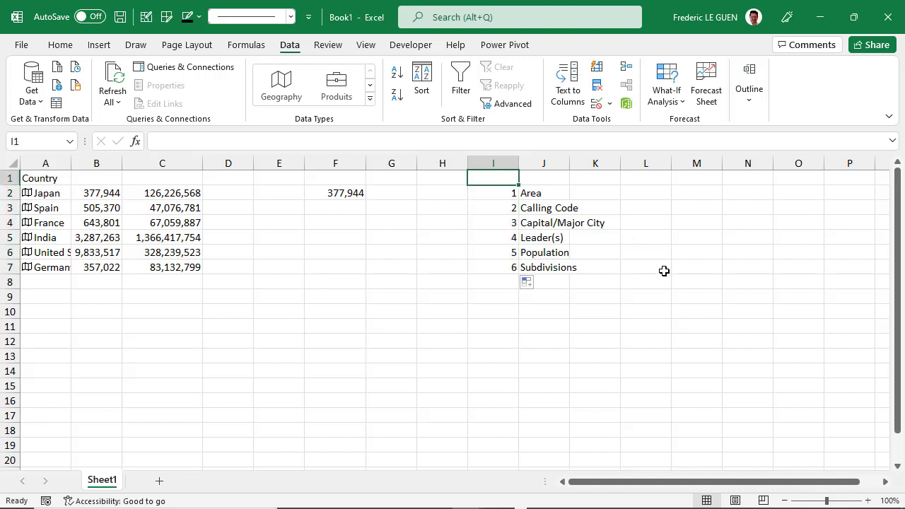
text(ID)
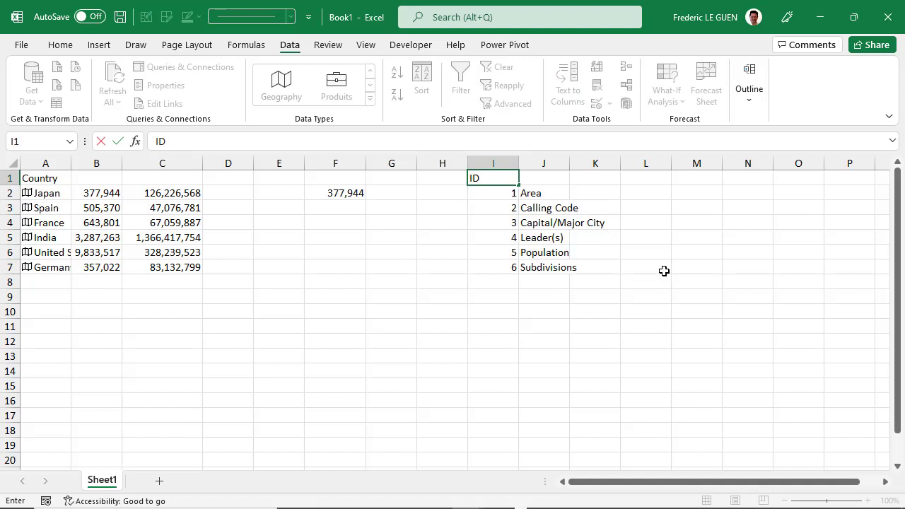
text(Fields)
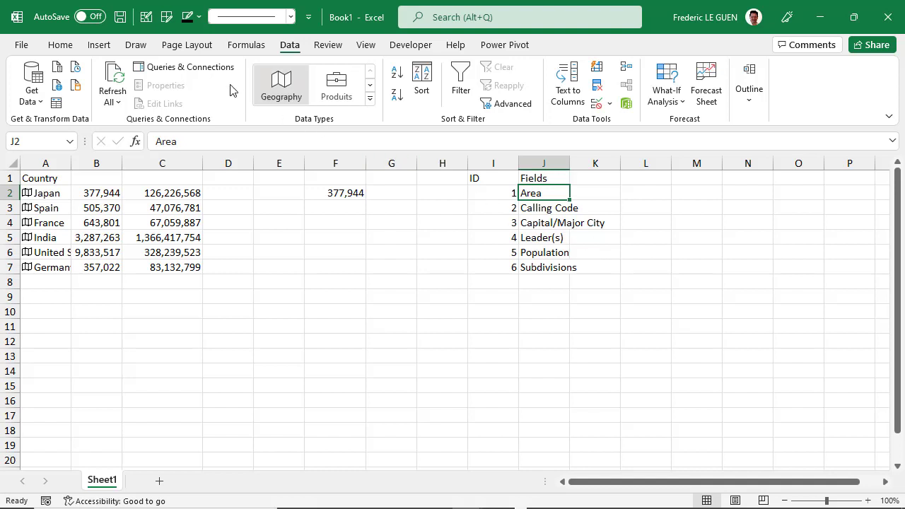
Step: Make the ID/Fields range a table with headers named tbl_Fields
click(98, 44)
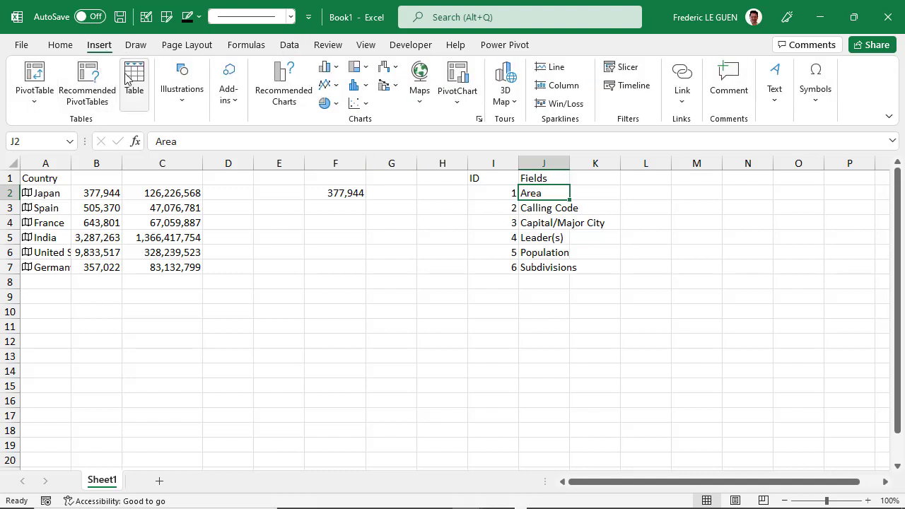
click(133, 80)
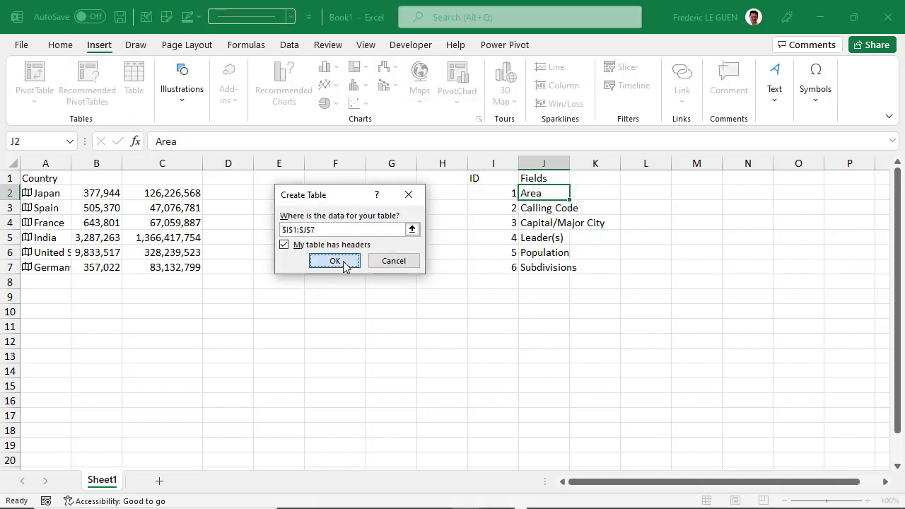
click(334, 261)
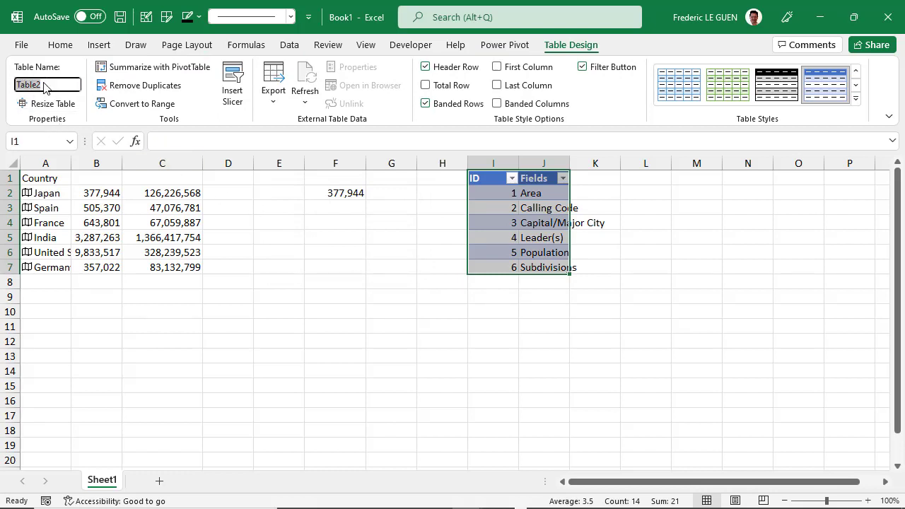
text(tbl_Fields)
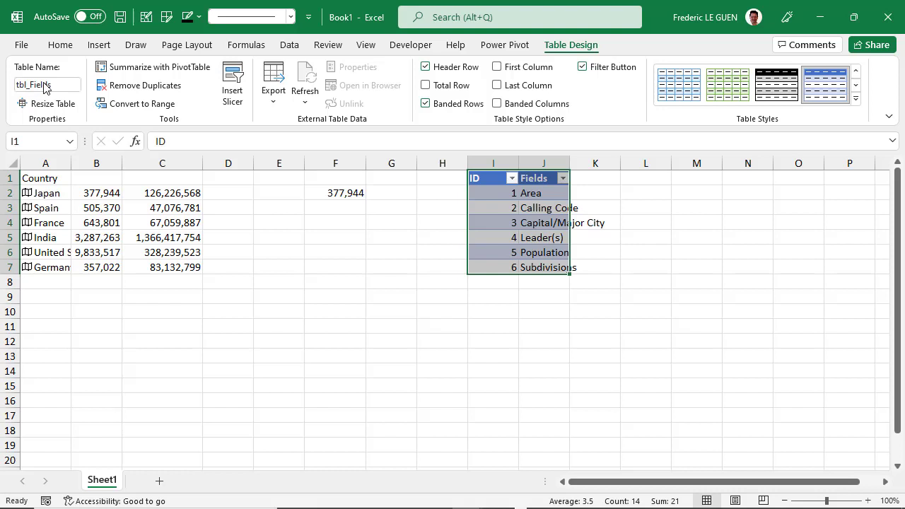
mouse_move(310, 363)
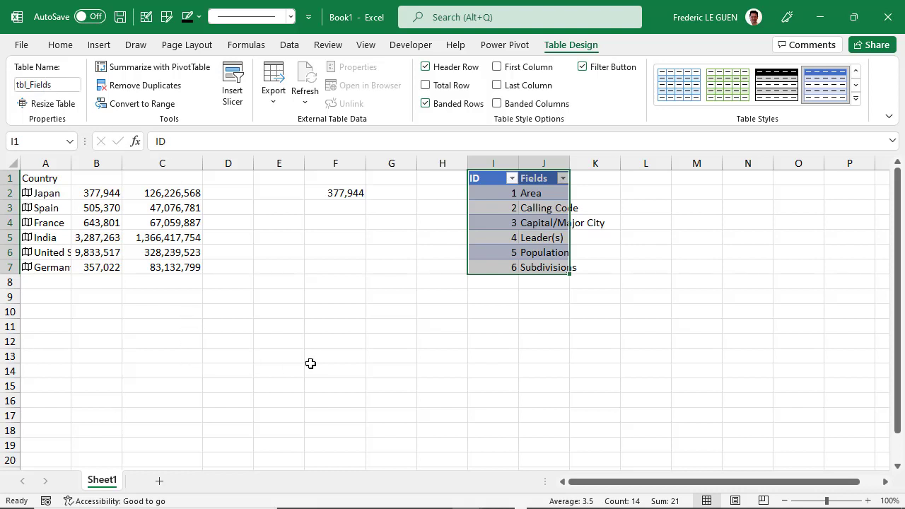
mouse_move(260, 391)
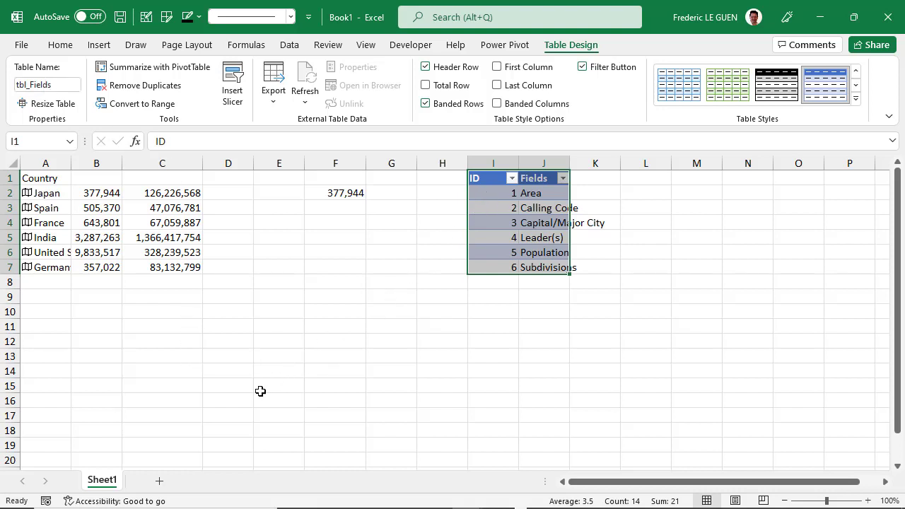
Step: Add Sheet2 and move the tbl_Fields table onto it
click(148, 481)
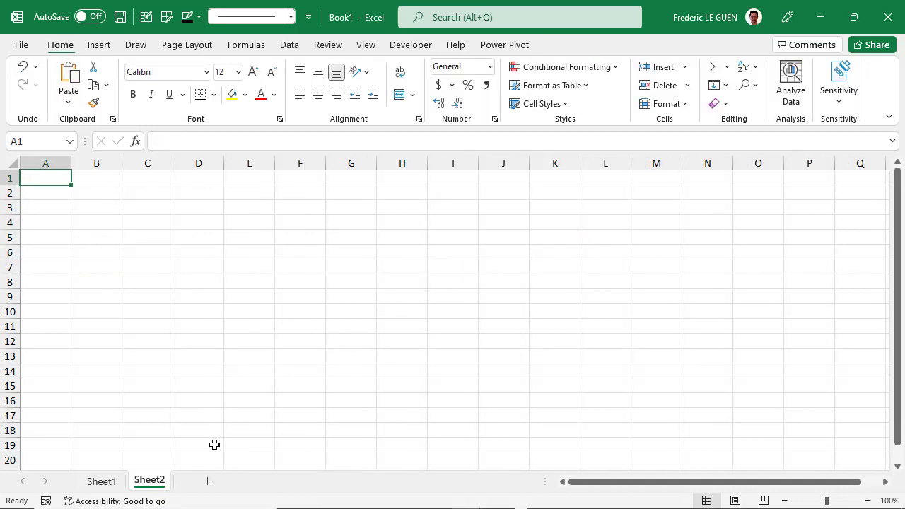
click(101, 480)
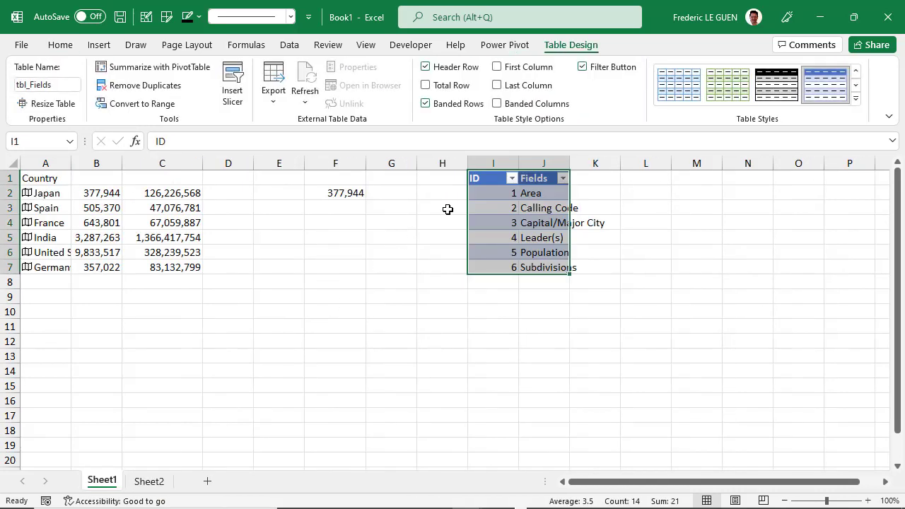
key(ctrl+c)
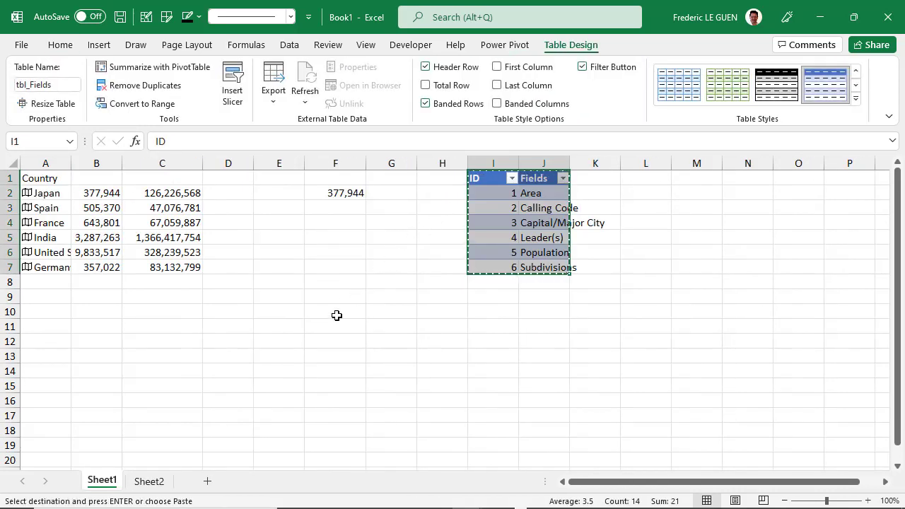
click(149, 481)
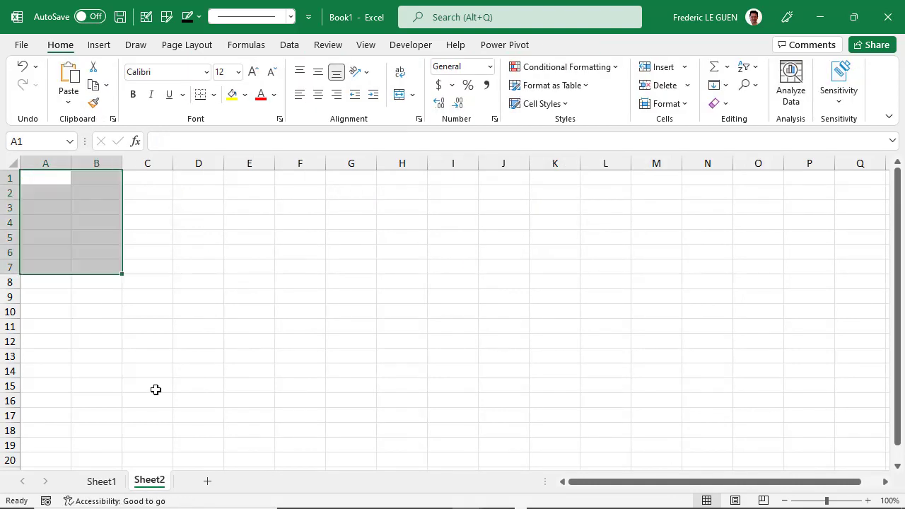
click(101, 481)
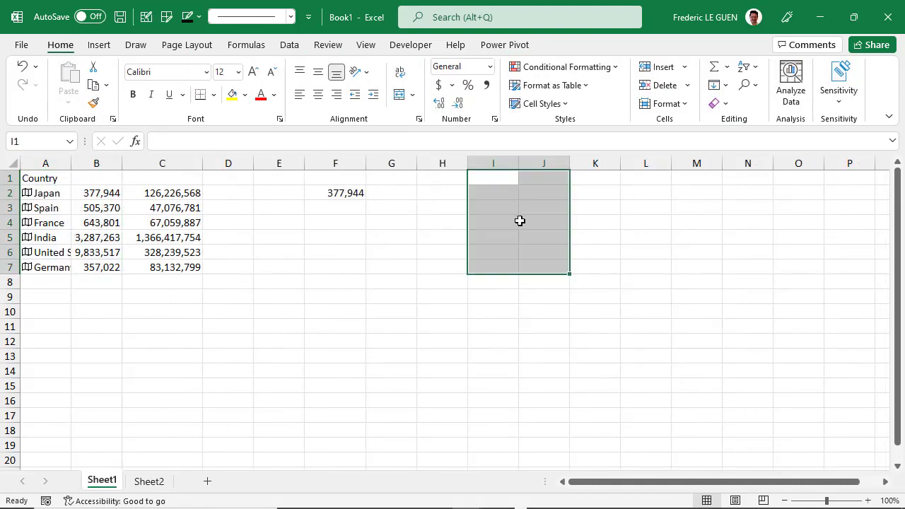
mouse_move(160, 447)
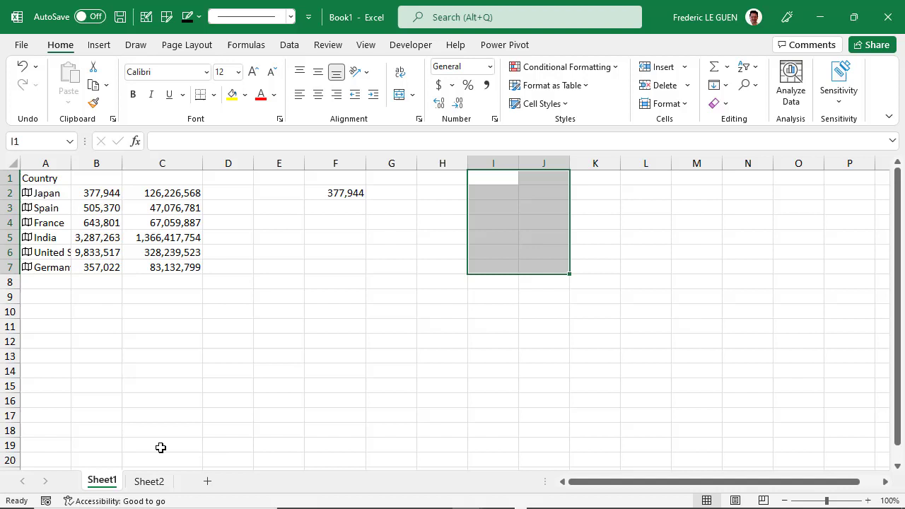
click(149, 481)
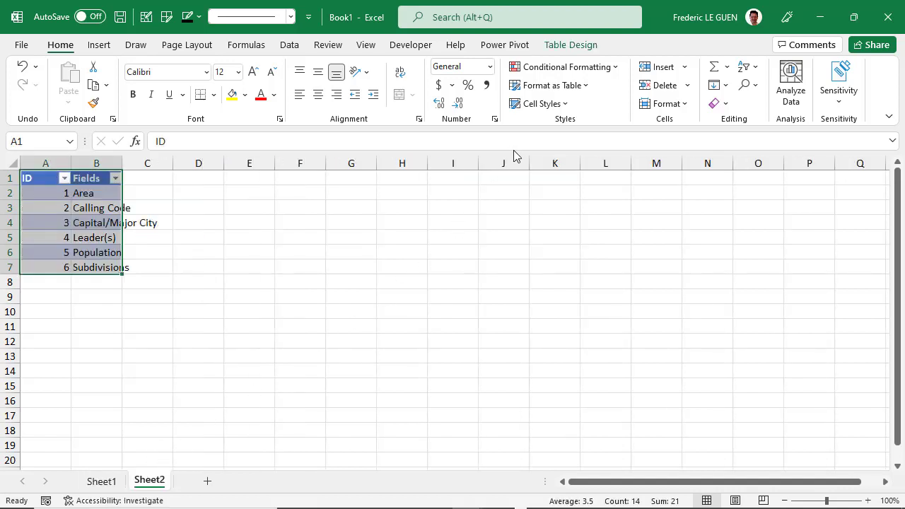
mouse_move(571, 45)
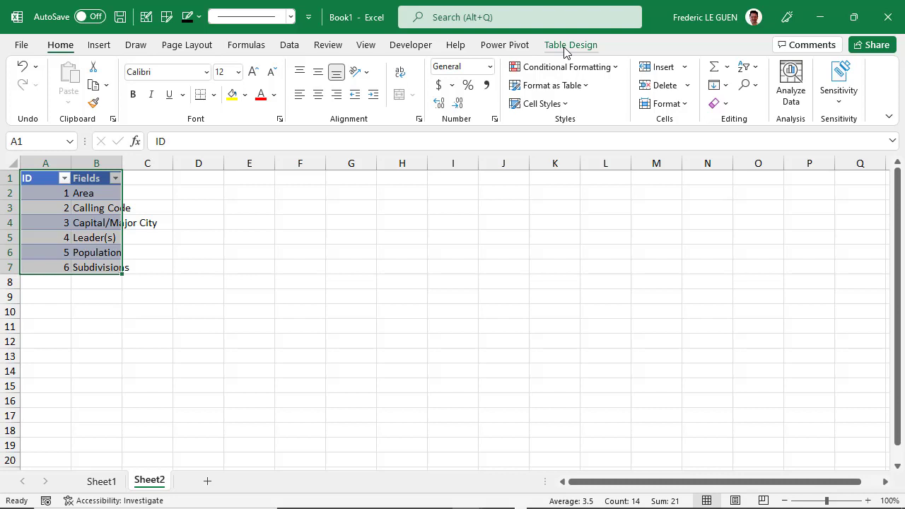
Step: Insert a Fields slicer for tbl_Fields and select Capital/Major City
click(570, 45)
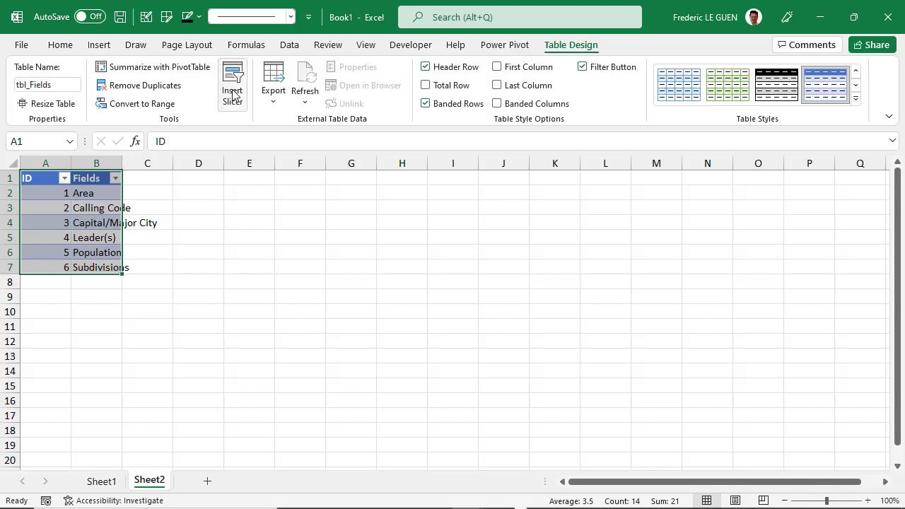
click(232, 82)
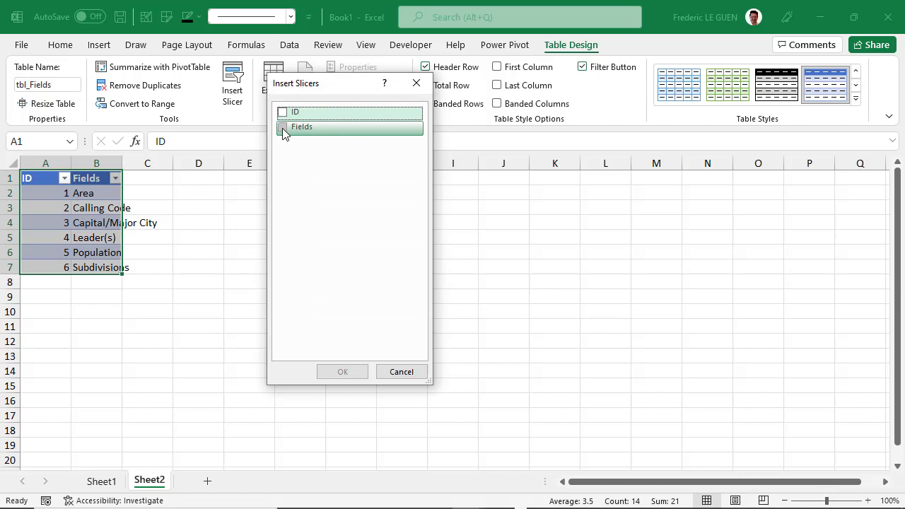
click(283, 126)
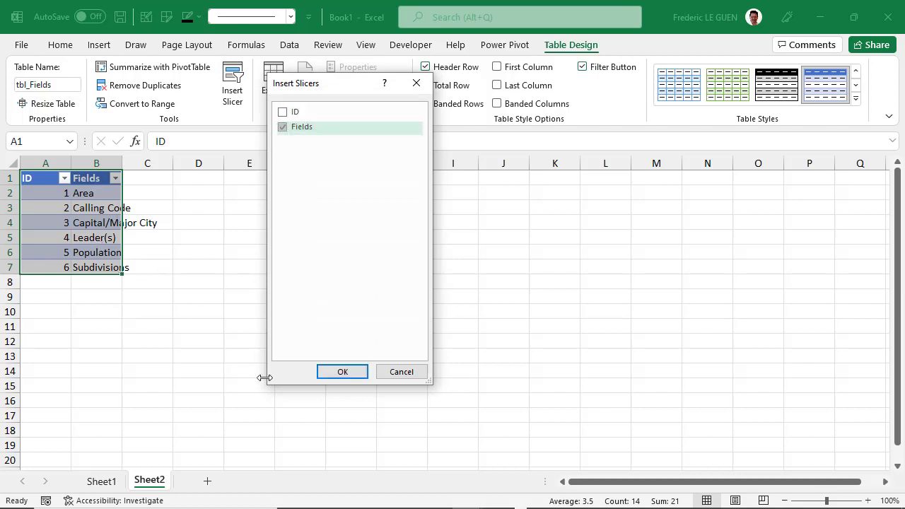
click(342, 371)
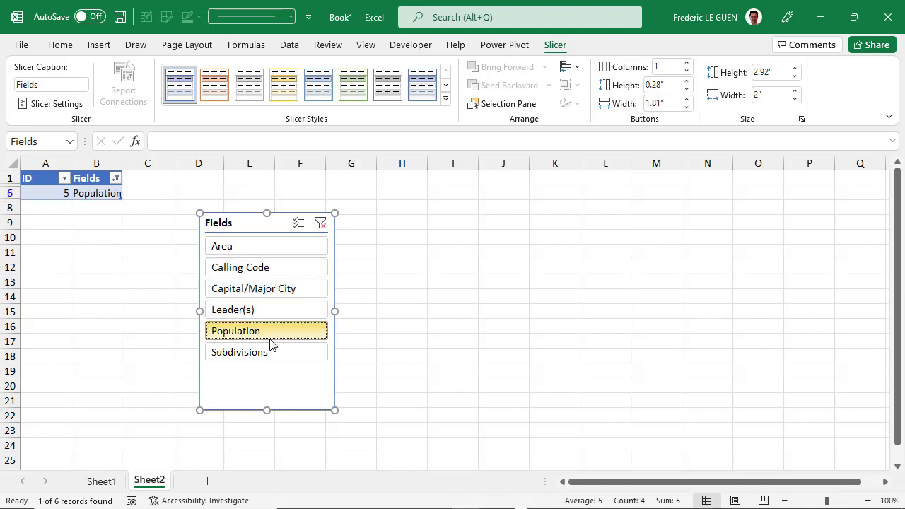
mouse_move(274, 325)
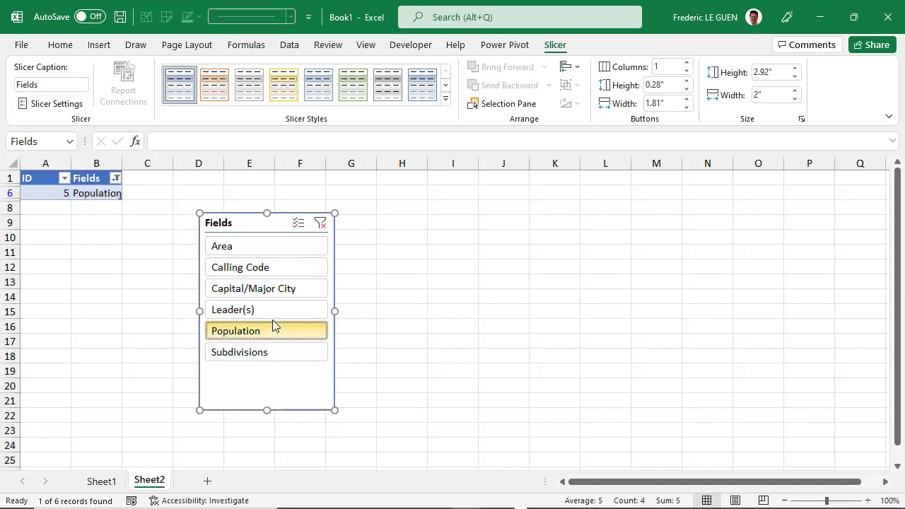
click(267, 288)
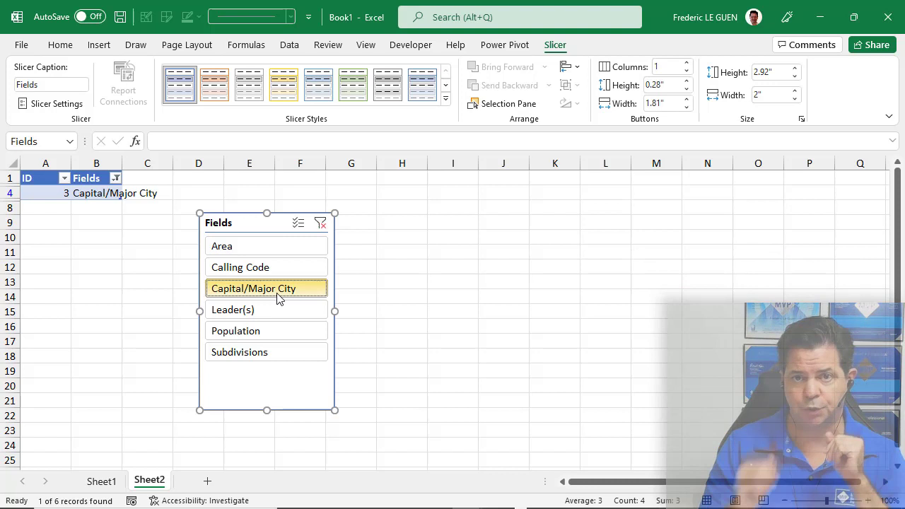
mouse_move(277, 282)
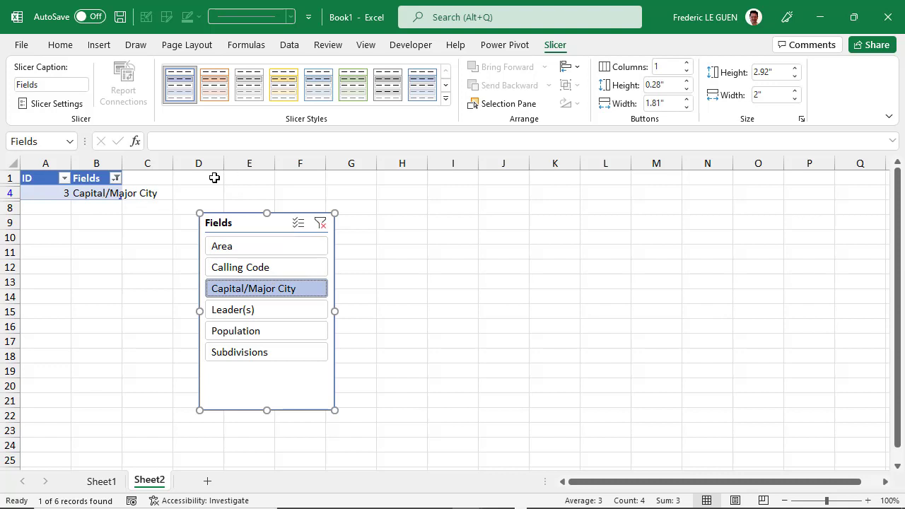
Step: Enter =SUBTOTAL(9,tbl_Fields[ID]) in D1, returning the selected field's ID
click(199, 178)
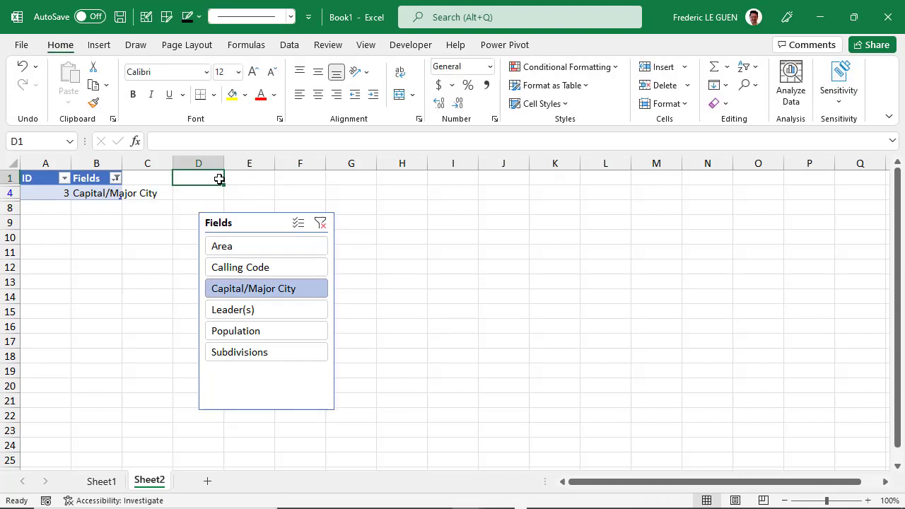
text(=)
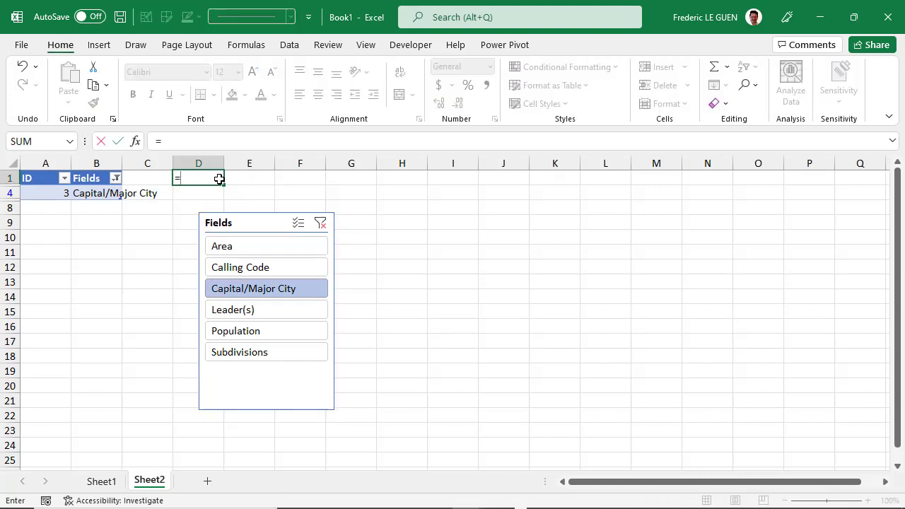
text(SUBTOTAL()
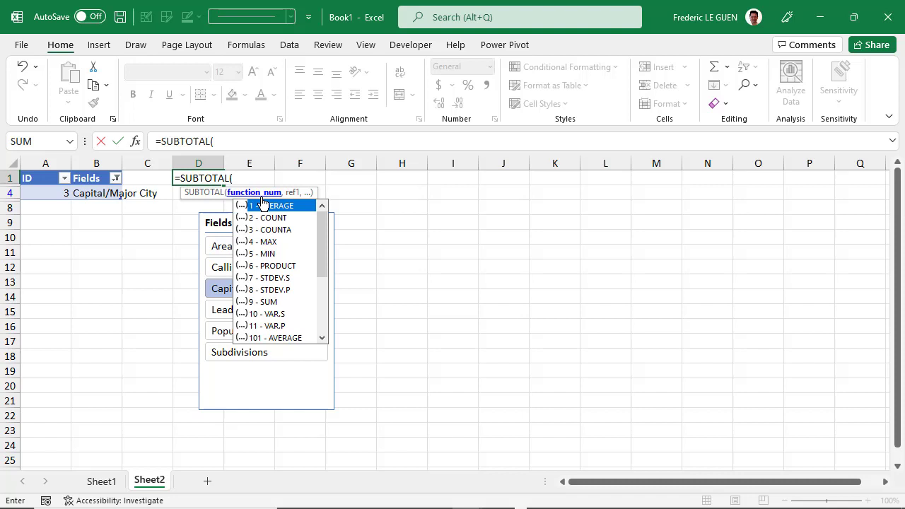
mouse_move(261, 306)
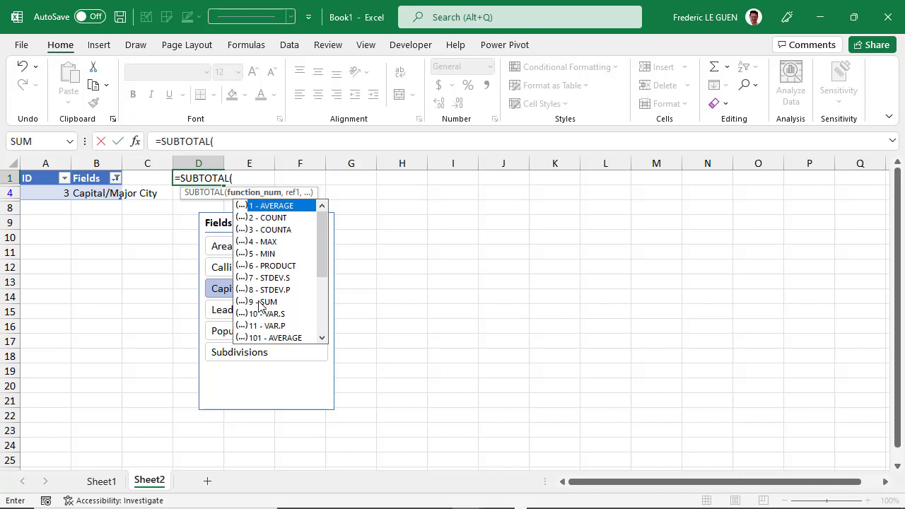
mouse_move(263, 302)
text(9)
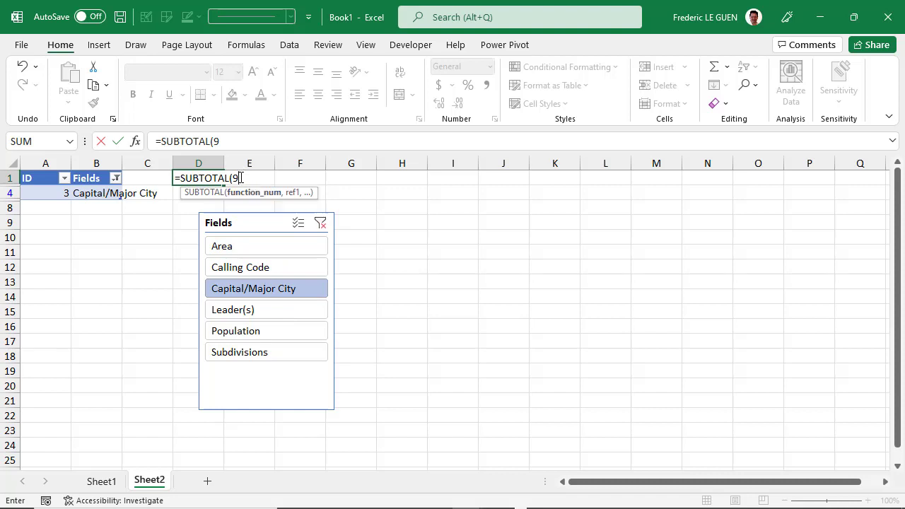
text(,)
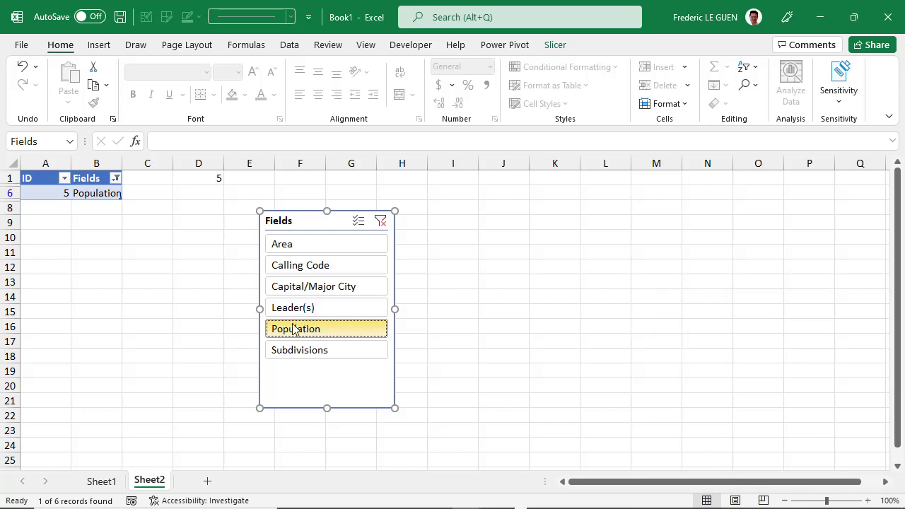
click(198, 177)
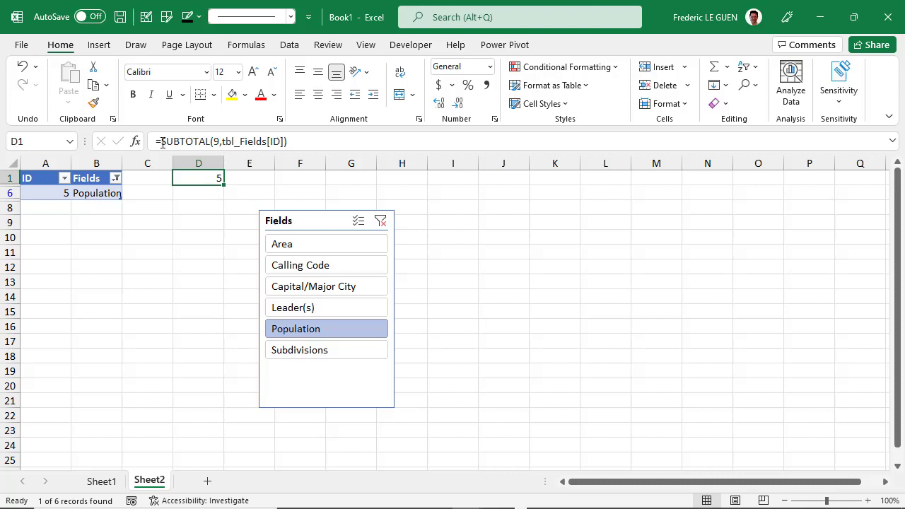
Step: Wrap D1's SUBTOTAL in an XLOOKUP over tbl_Fields so it shows the field name Population
text(xl)
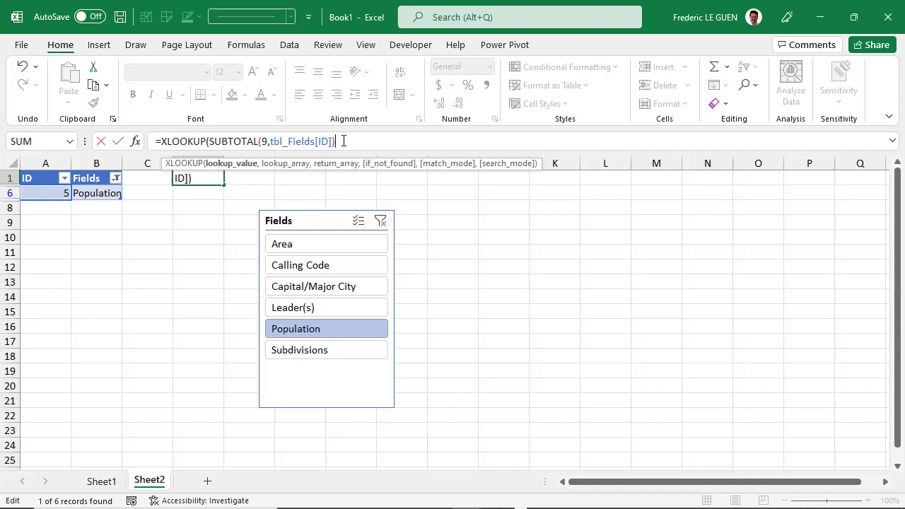
text(,tbl_Fields[ID)
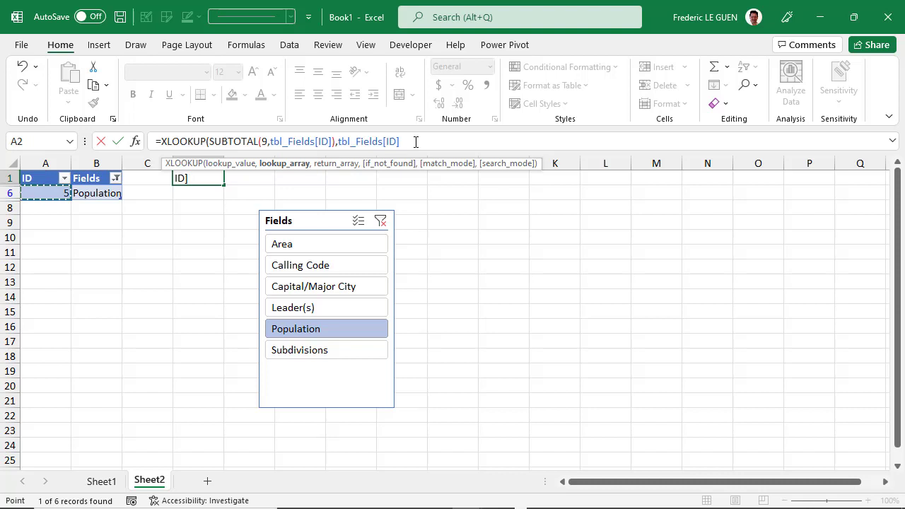
text(,)
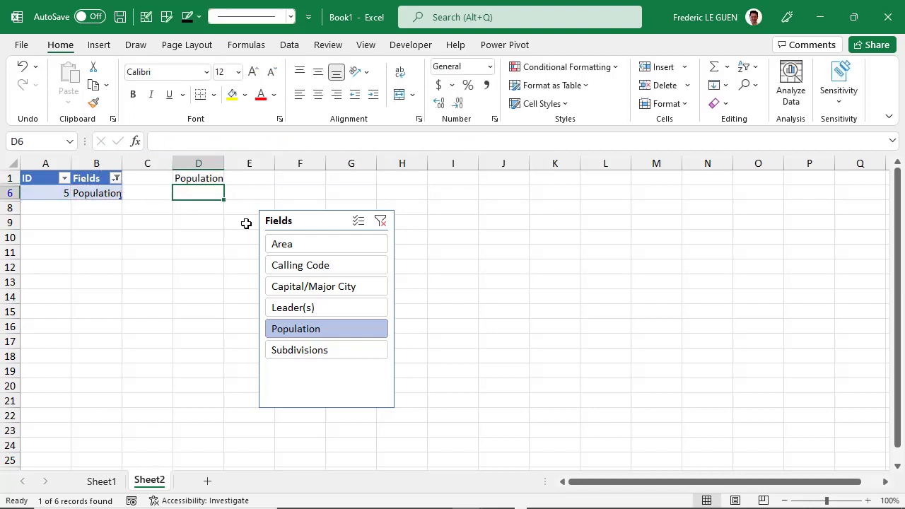
mouse_move(315, 243)
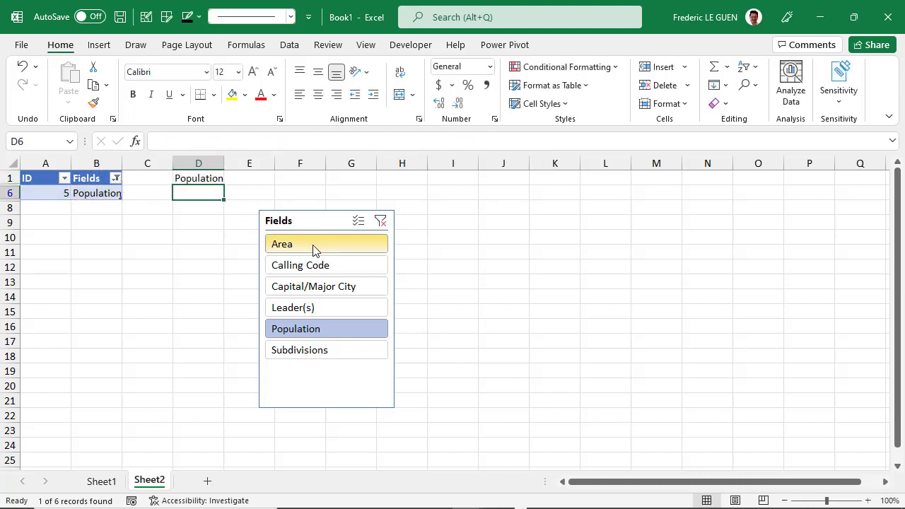
Step: Pick Area, Leader(s), then Subdivisions in the Fields slicer, then return to Sheet1
click(326, 244)
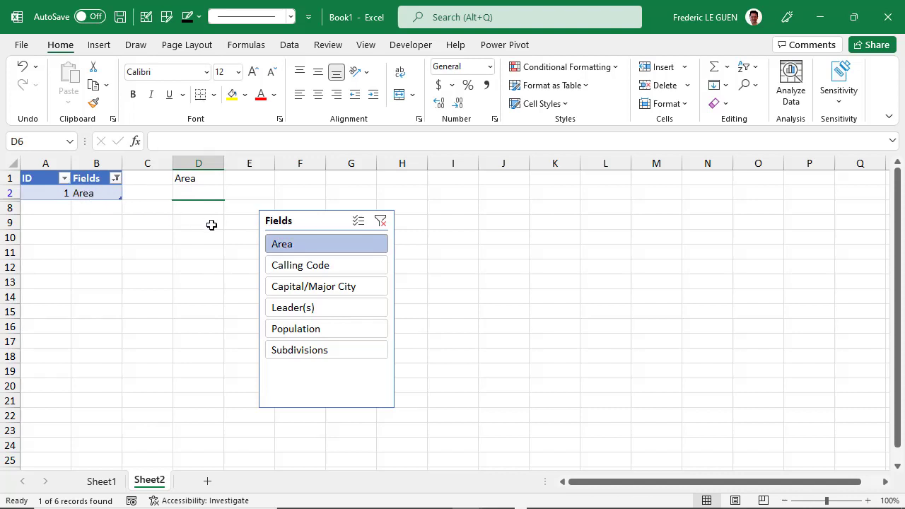
click(299, 264)
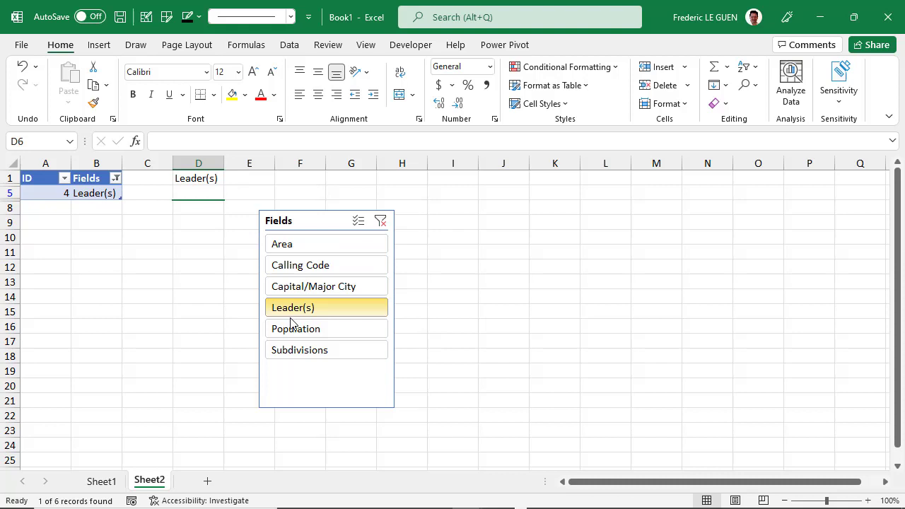
click(299, 349)
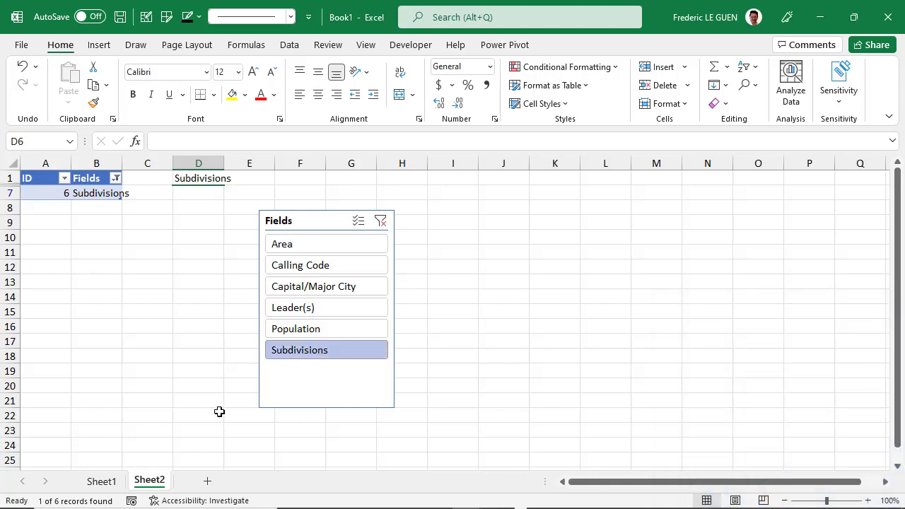
click(101, 481)
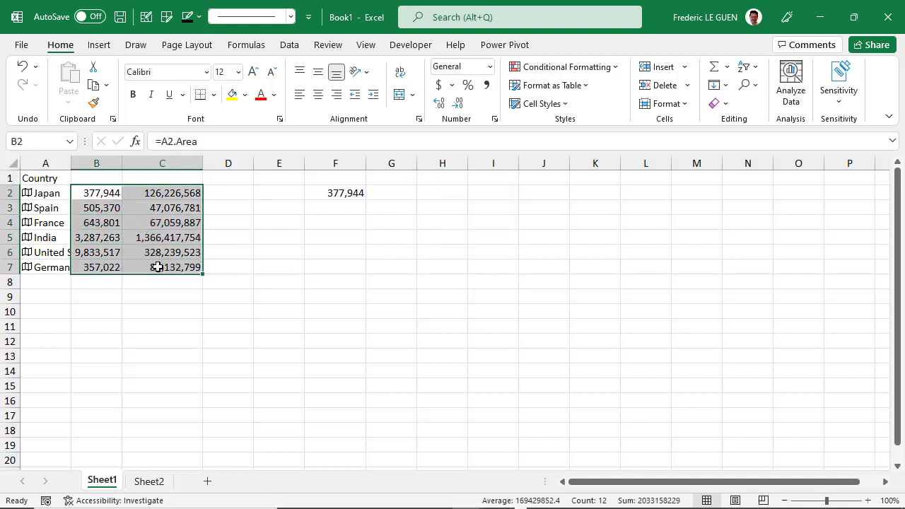
Step: Clear the area and population columns and begin a FIELDVALUE formula in B2 beside Japan
key(Delete)
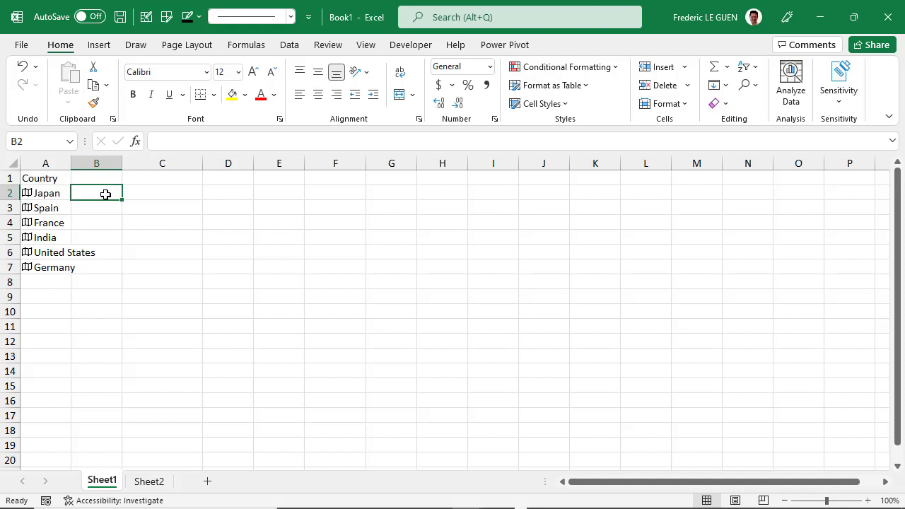
double_click(96, 192)
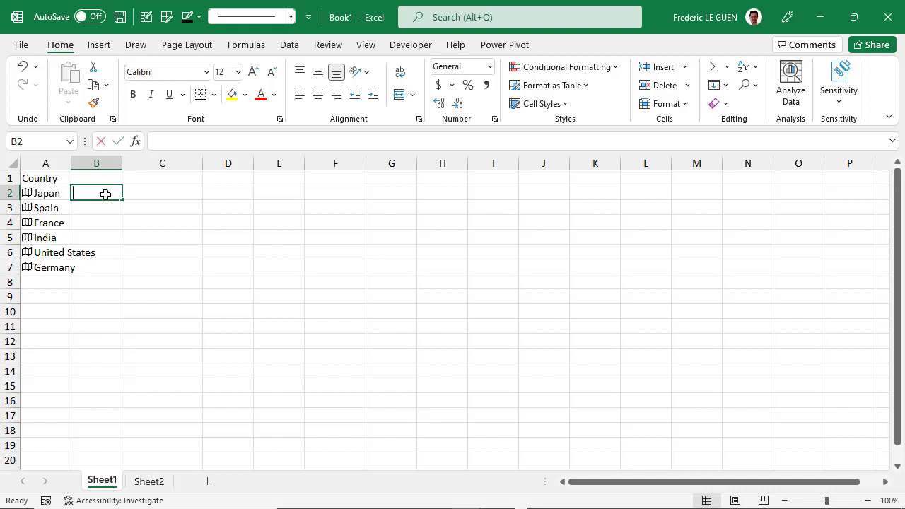
text(=A2)
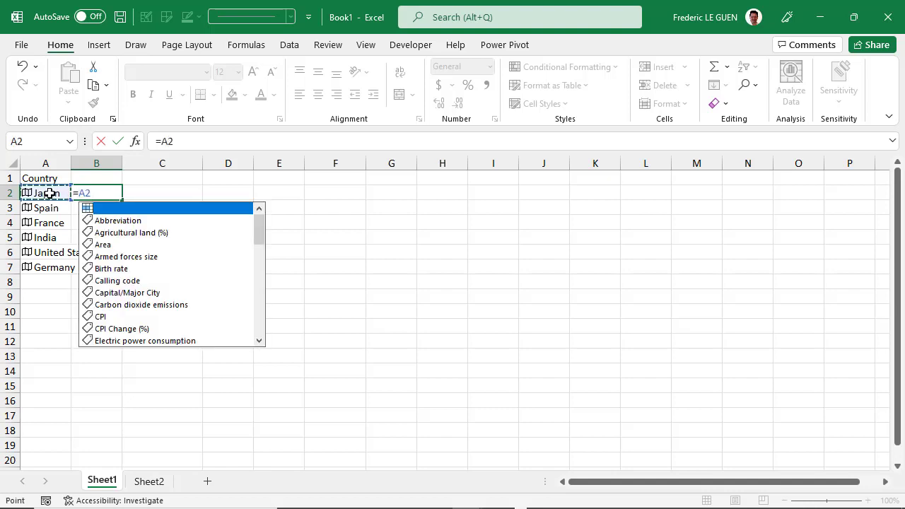
text(.Area)
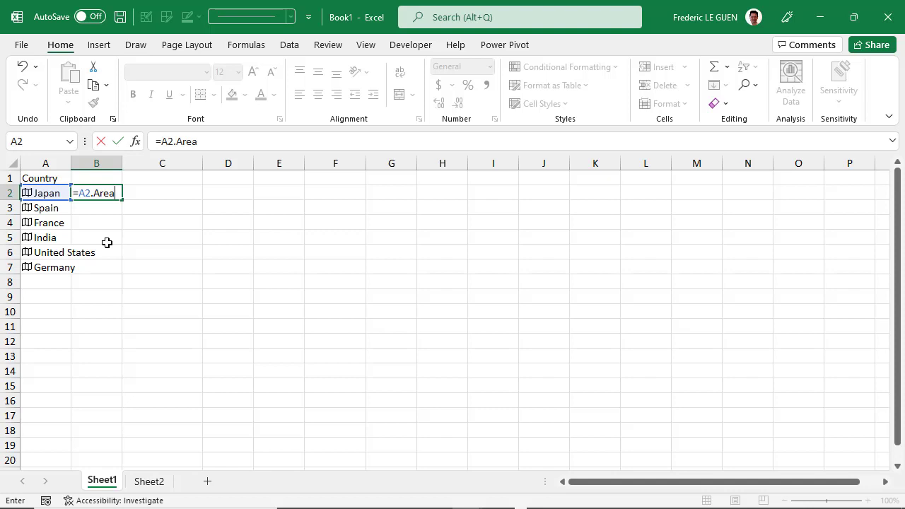
key(Escape)
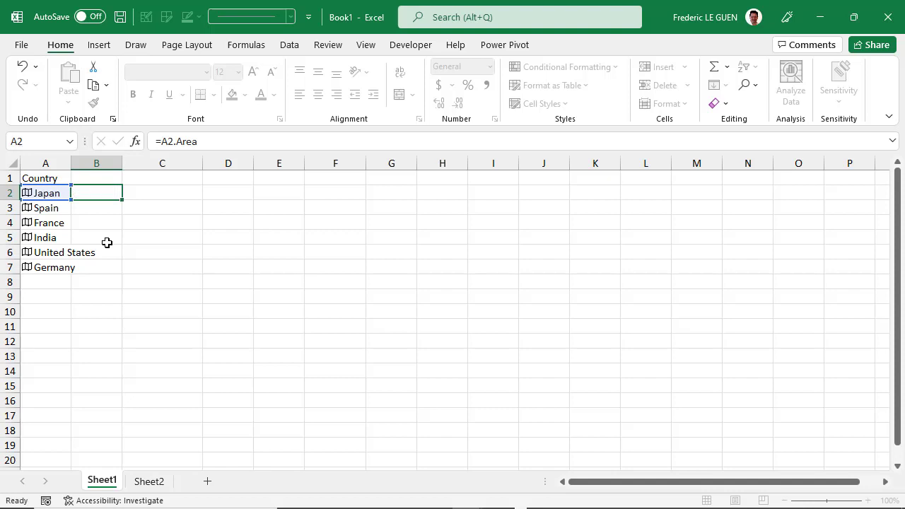
click(96, 192)
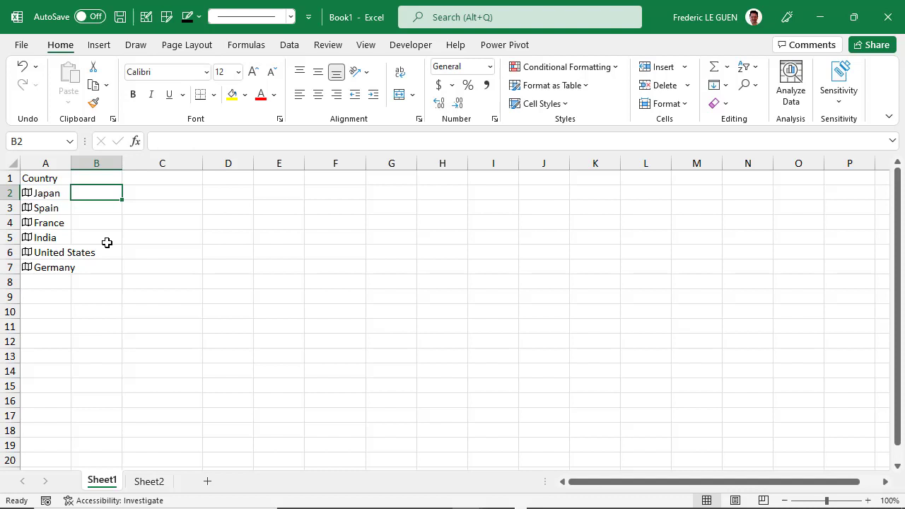
text(=fie)
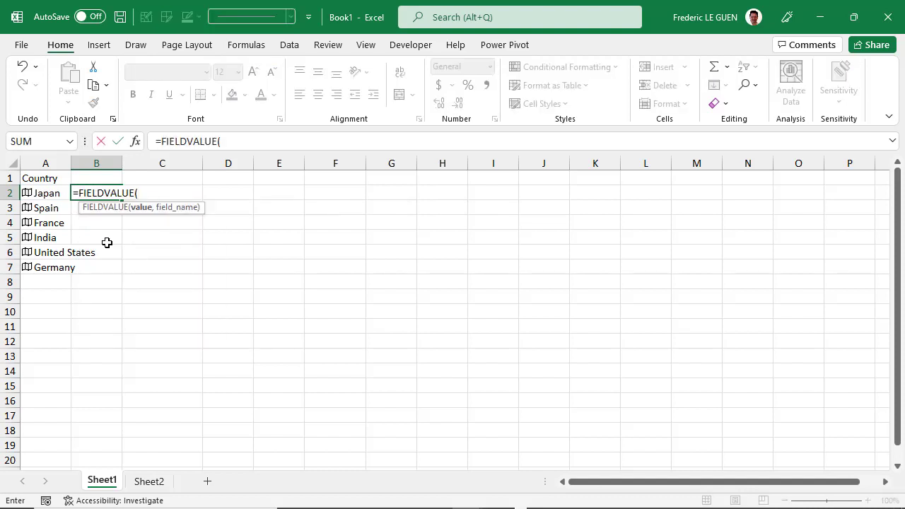
mouse_move(141, 214)
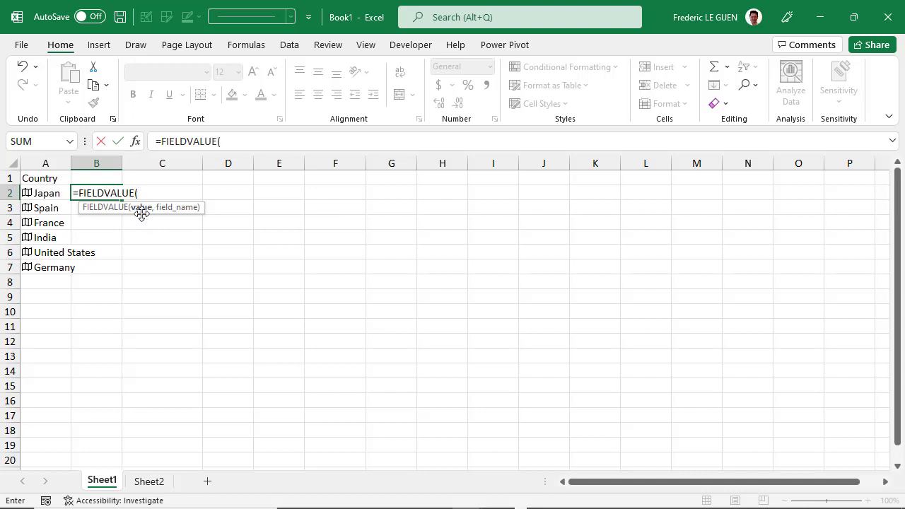
mouse_move(46, 193)
text(A2,)
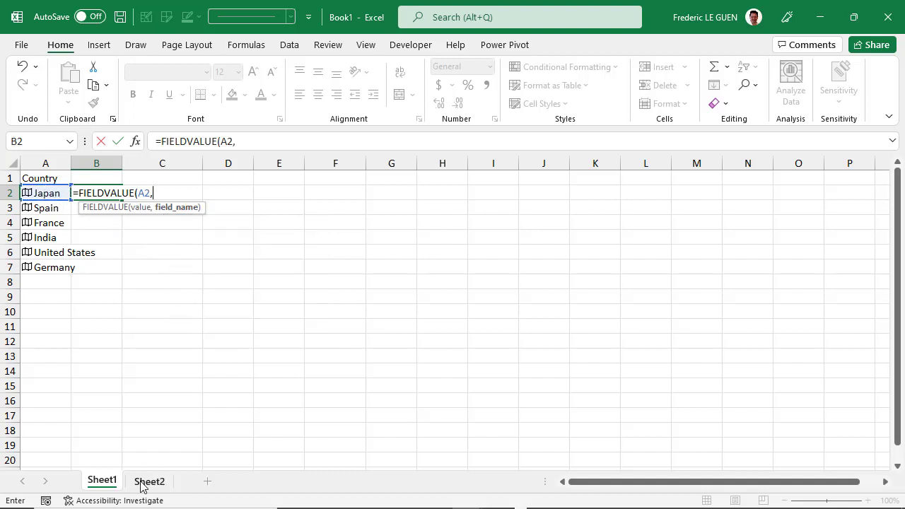
Step: Complete B2 as =FIELDVALUE(A2,Sheet2!$D$1) so Japan returns Tokyo
click(149, 481)
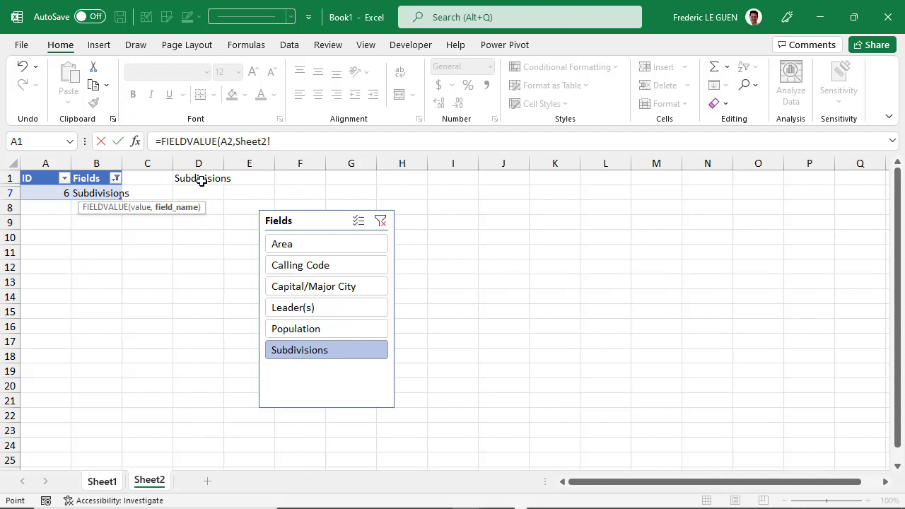
click(199, 178)
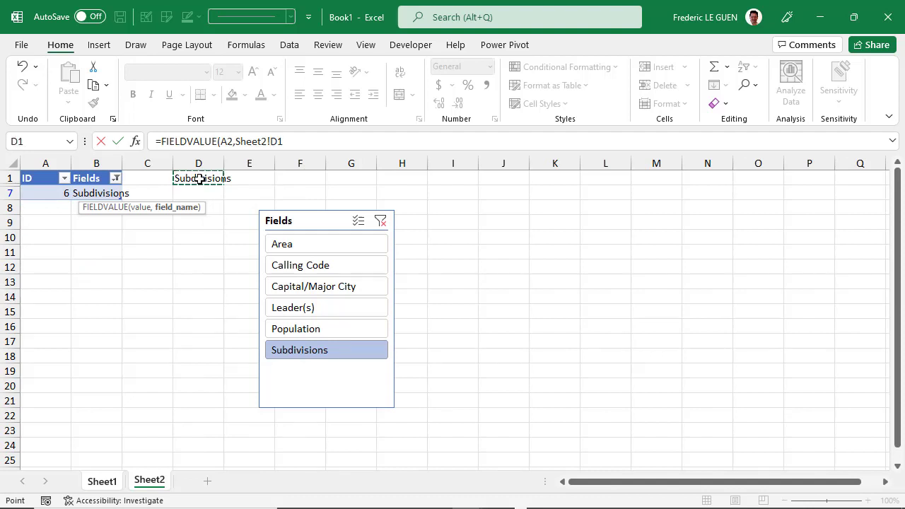
key(F4)
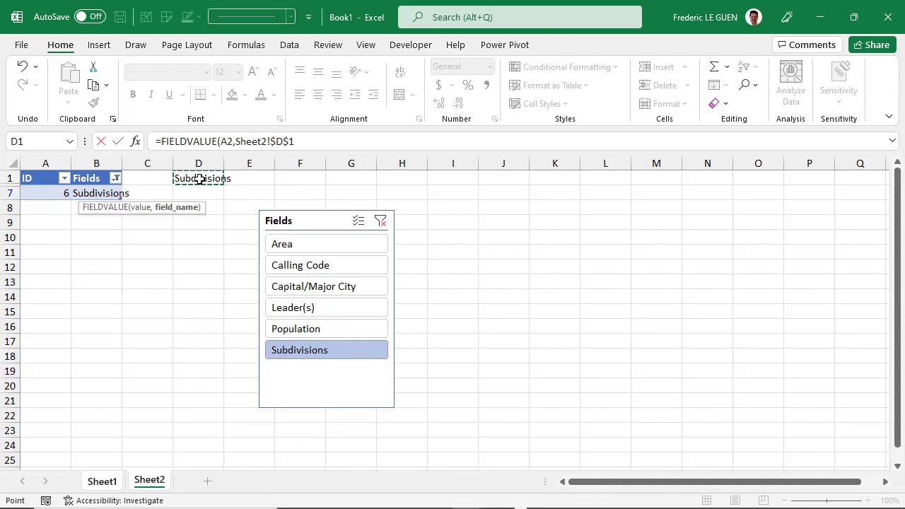
click(101, 481)
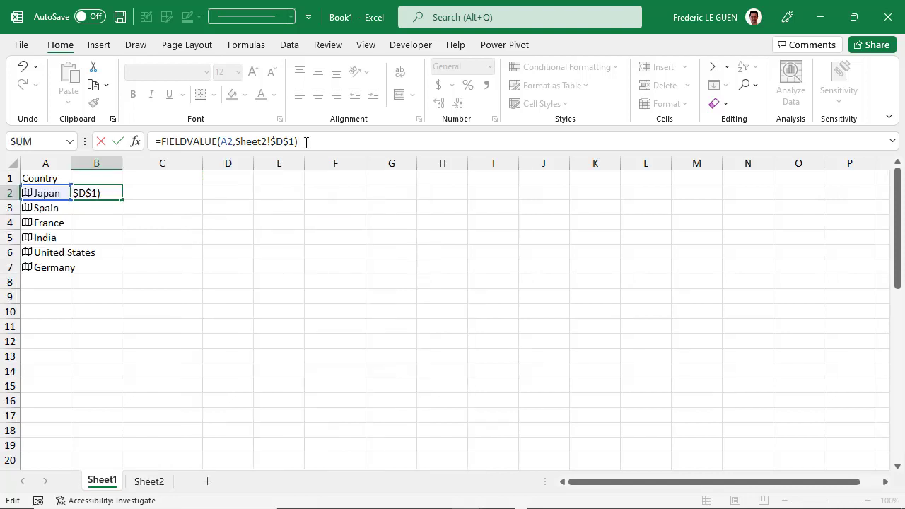
key(Return)
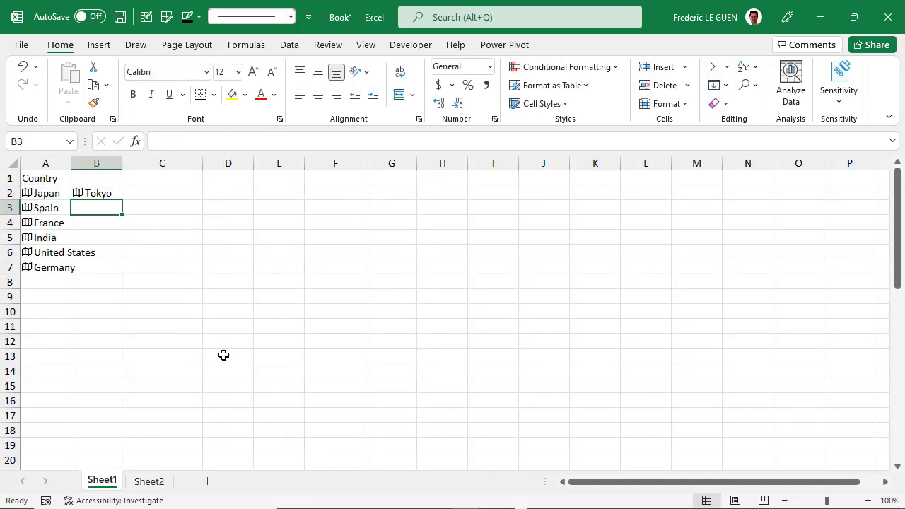
click(149, 481)
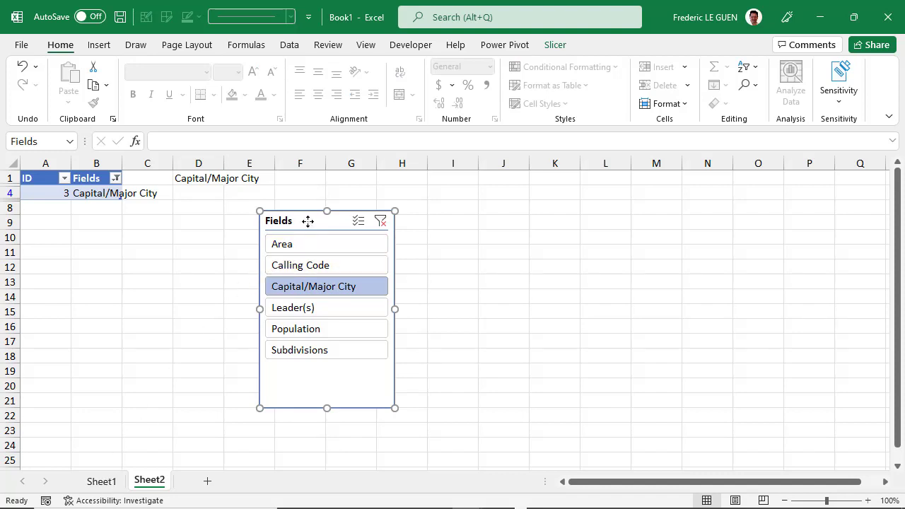
Step: Place the Fields slicer on Sheet1 and choose Area, then Calling Code, giving Japan 81
click(101, 481)
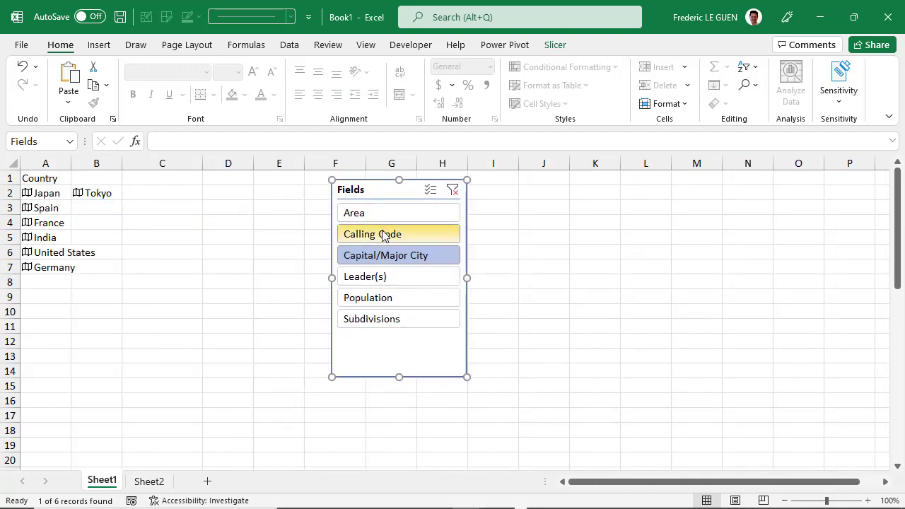
click(398, 212)
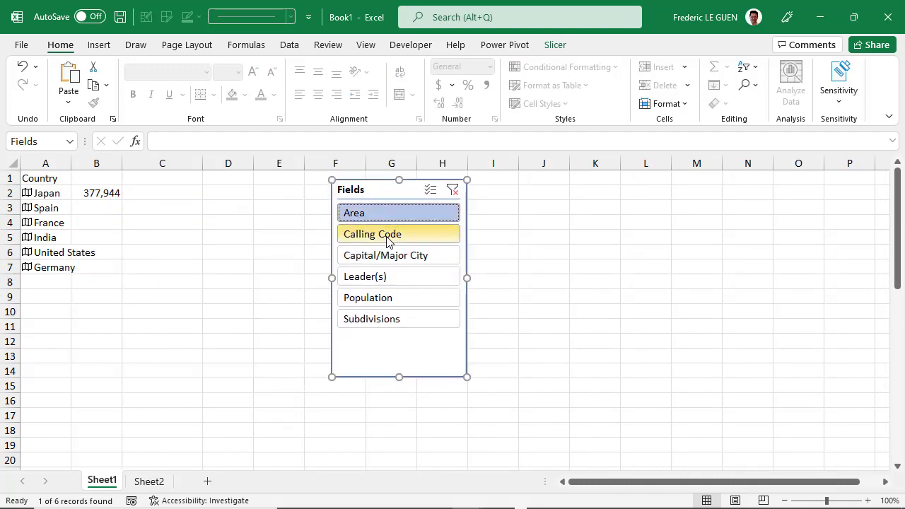
click(371, 233)
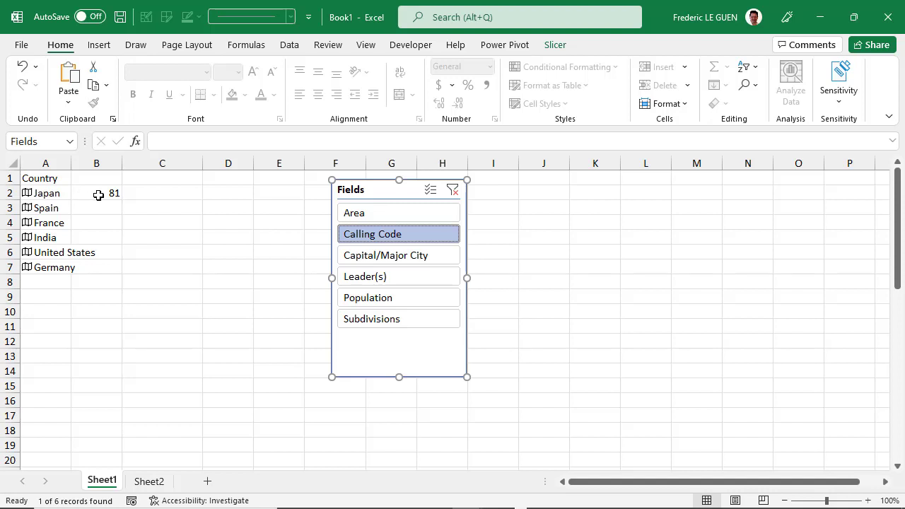
click(96, 193)
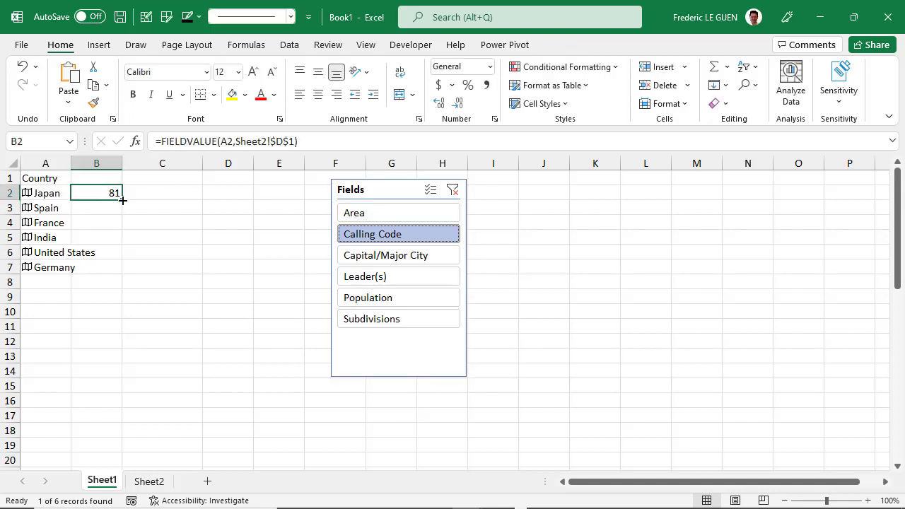
Step: Fill B2's formula down to B7 and switch the slicer from Population to Area
drag(122, 200, 117, 266)
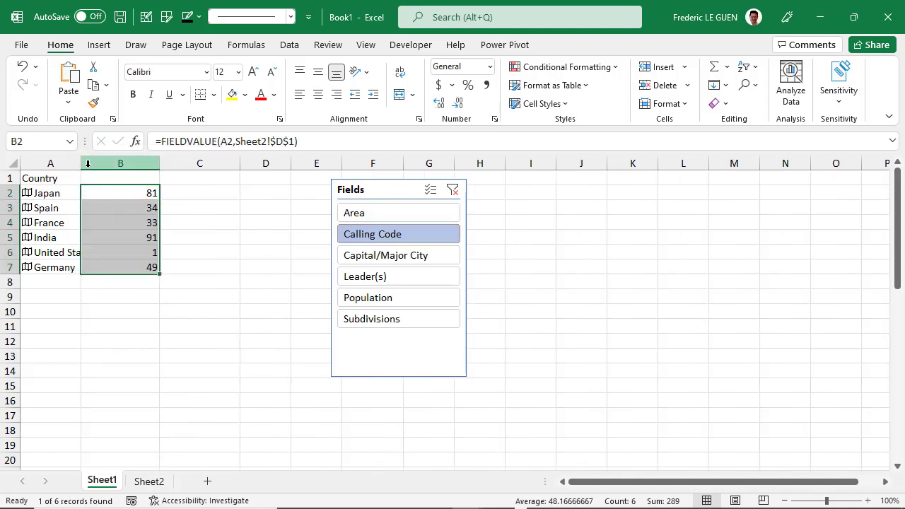
mouse_move(393, 276)
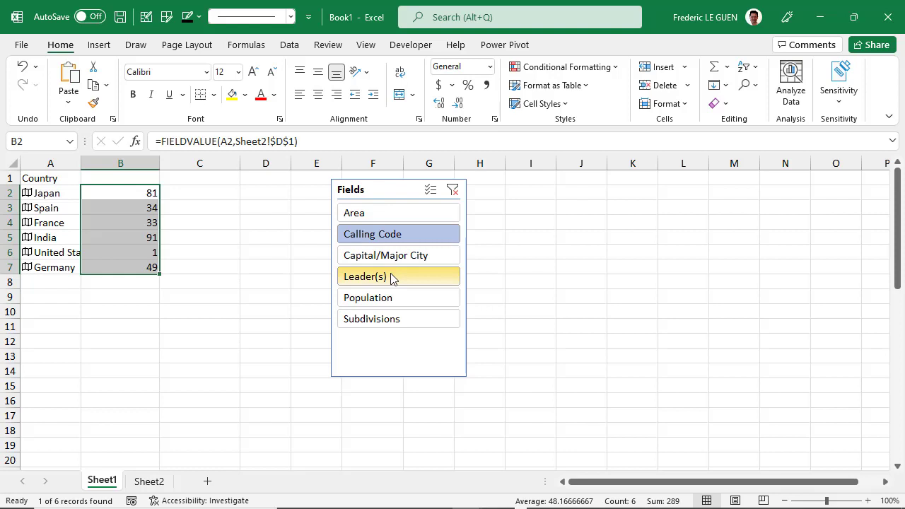
click(398, 297)
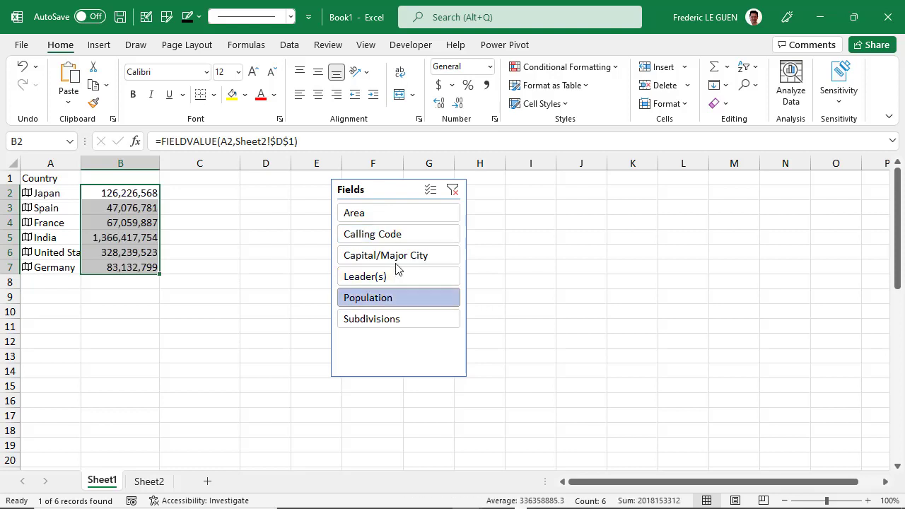
click(397, 212)
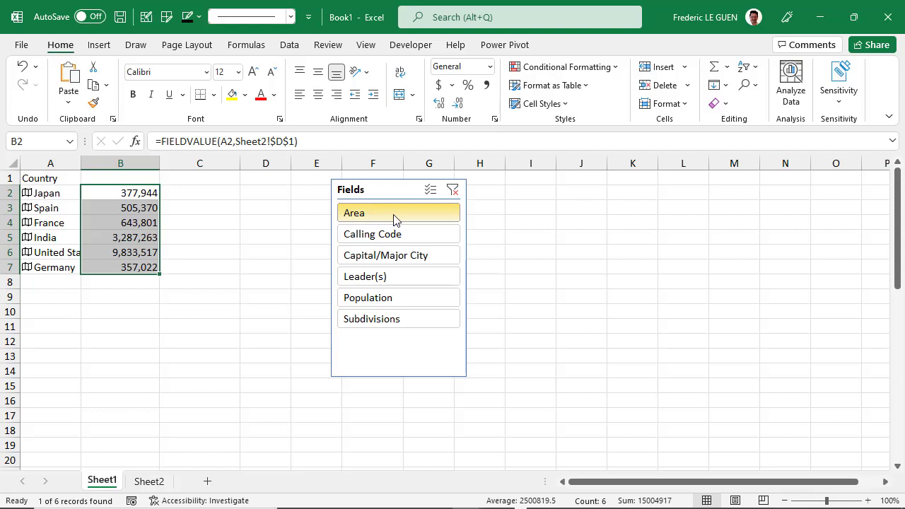
mouse_move(157, 481)
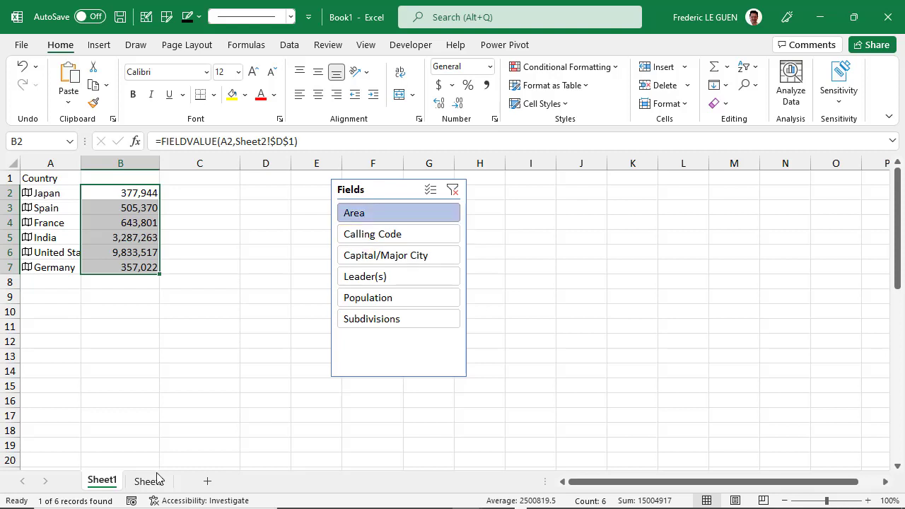
Step: Link header B1 to Sheet2's D1 and choose Capital/Major City to list each capital
click(149, 480)
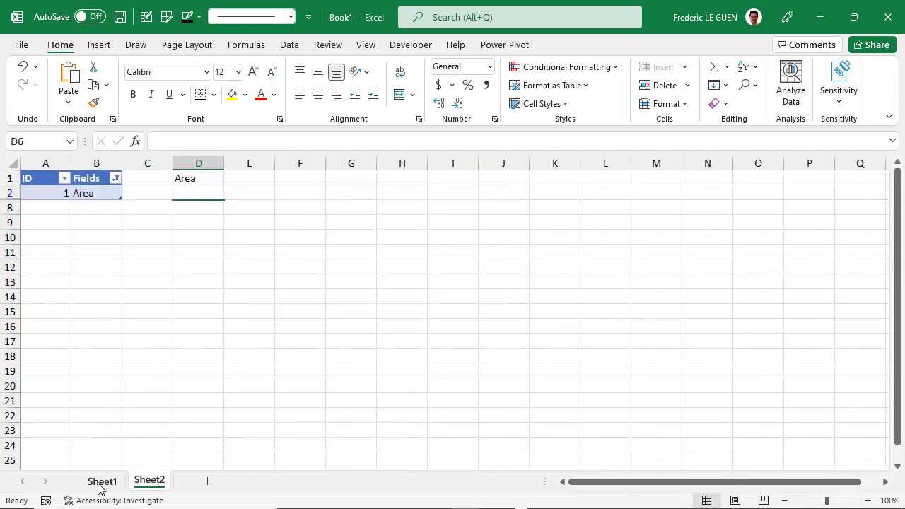
click(101, 481)
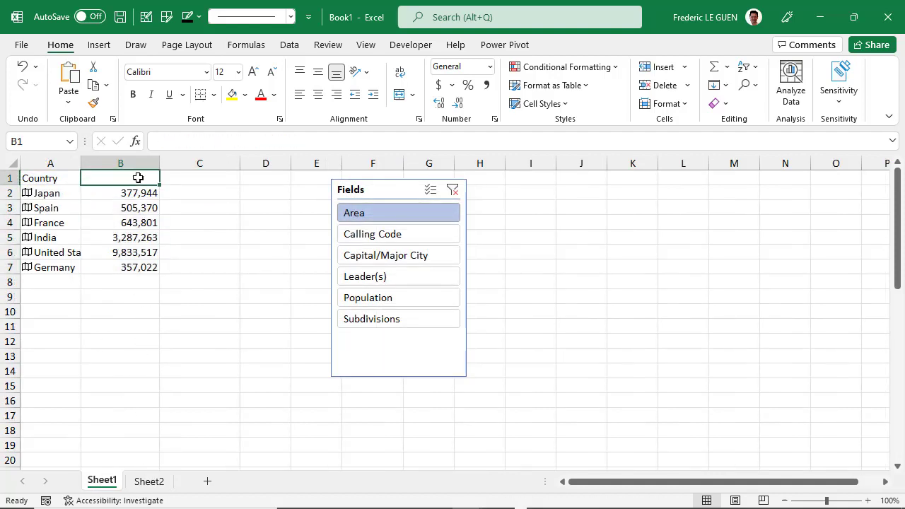
text(=Sheet2!D1)
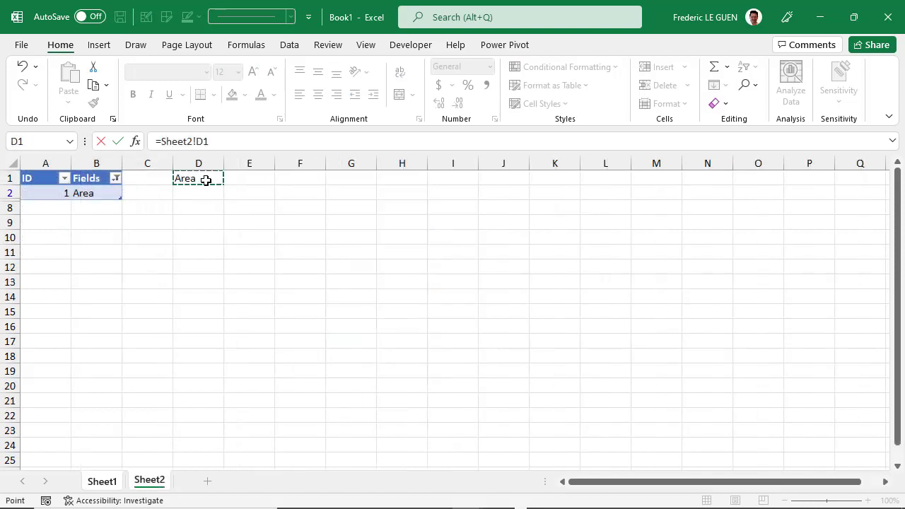
click(101, 480)
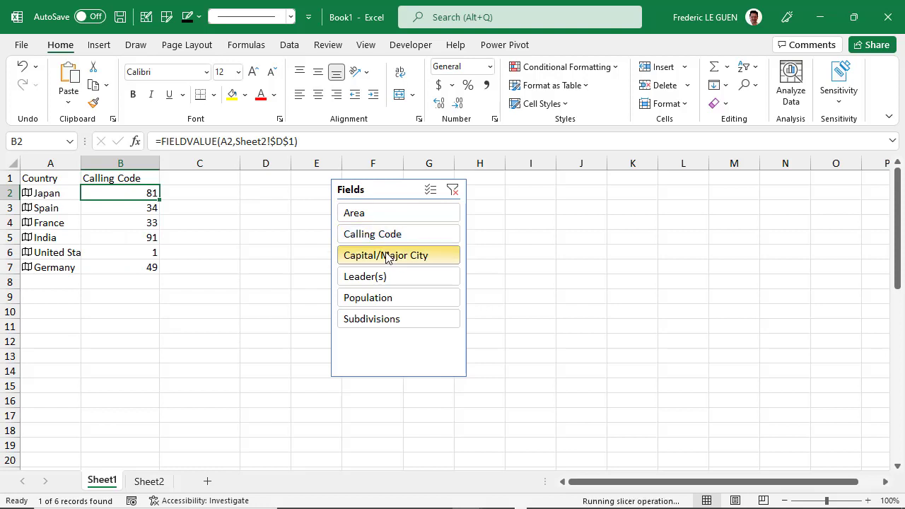
click(387, 255)
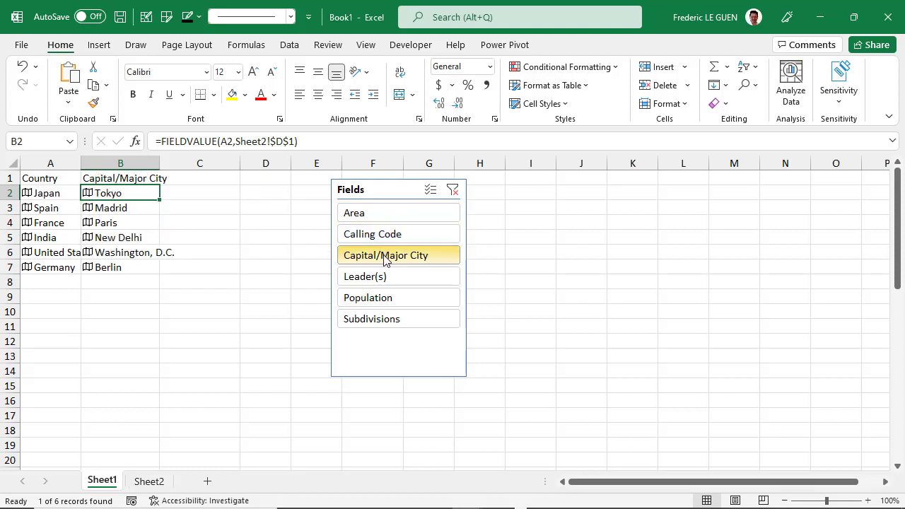
mouse_move(414, 244)
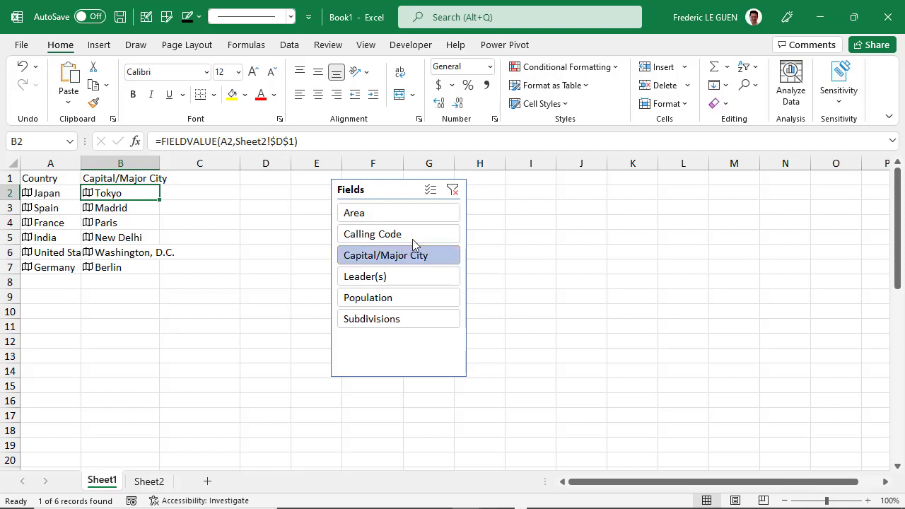
Step: Clear the slicer filter so results turn #N/A, then view D1 on Sheet2
click(452, 190)
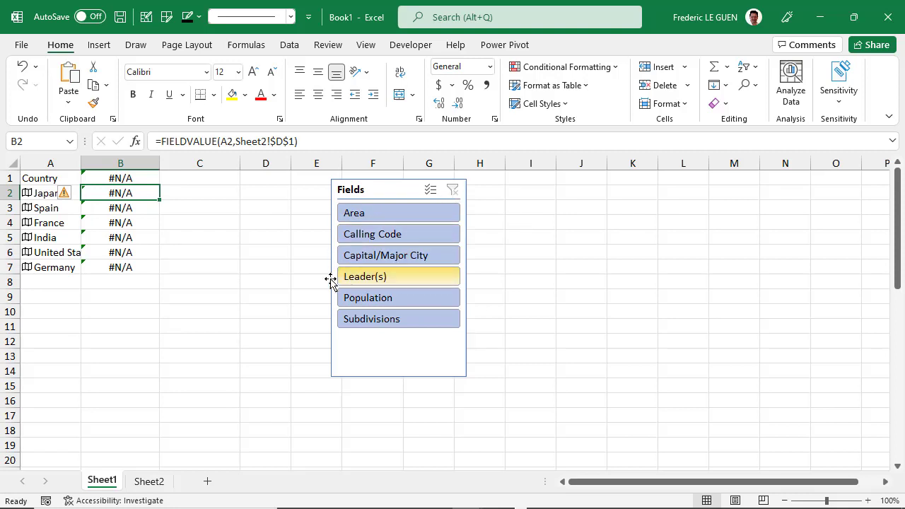
click(149, 481)
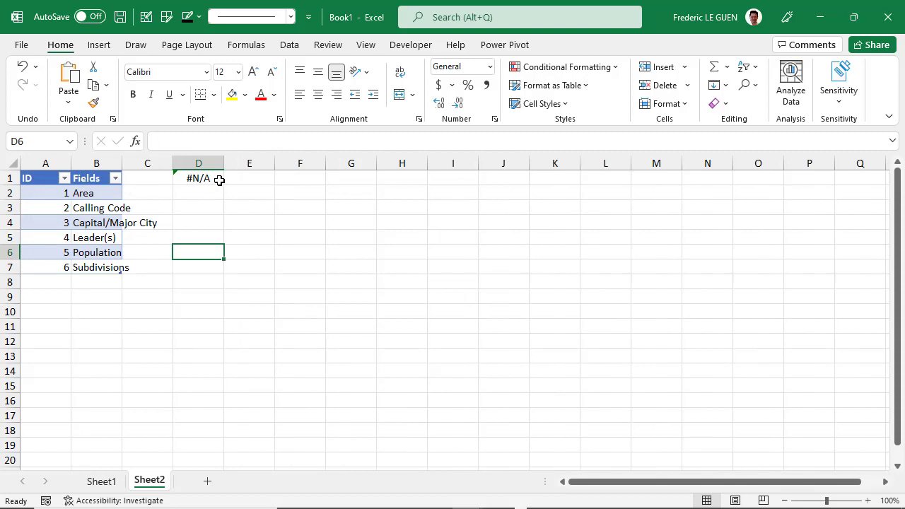
Step: Add a "Population" fallback to D1's XLOOKUP so it shows Population instead of #N/A
click(198, 177)
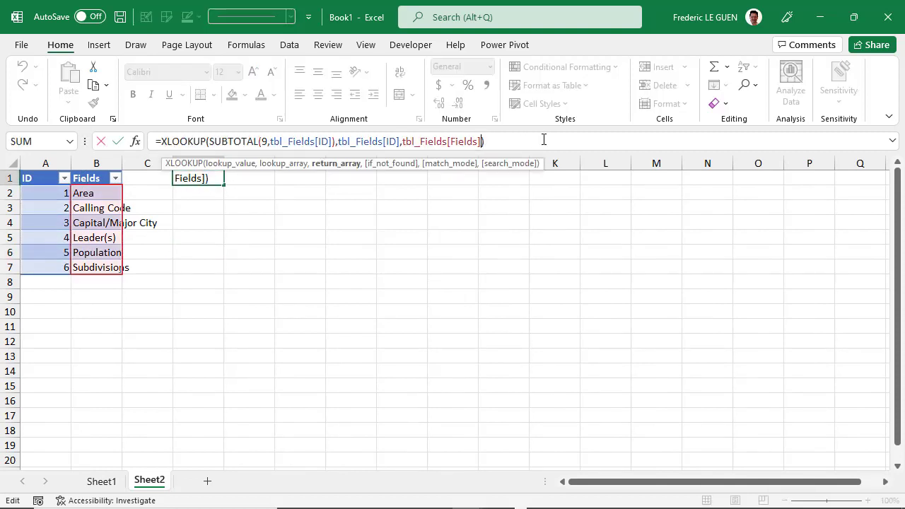
text(,)
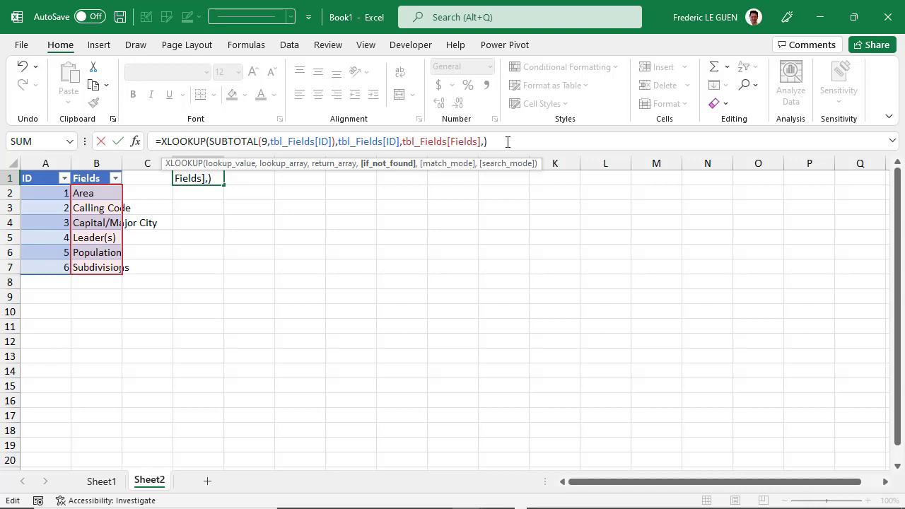
text("Po)
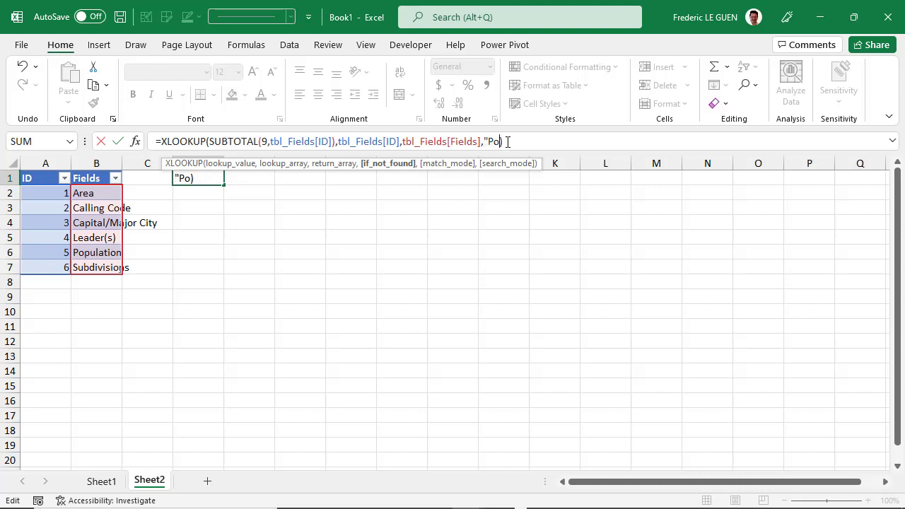
text(pulat)
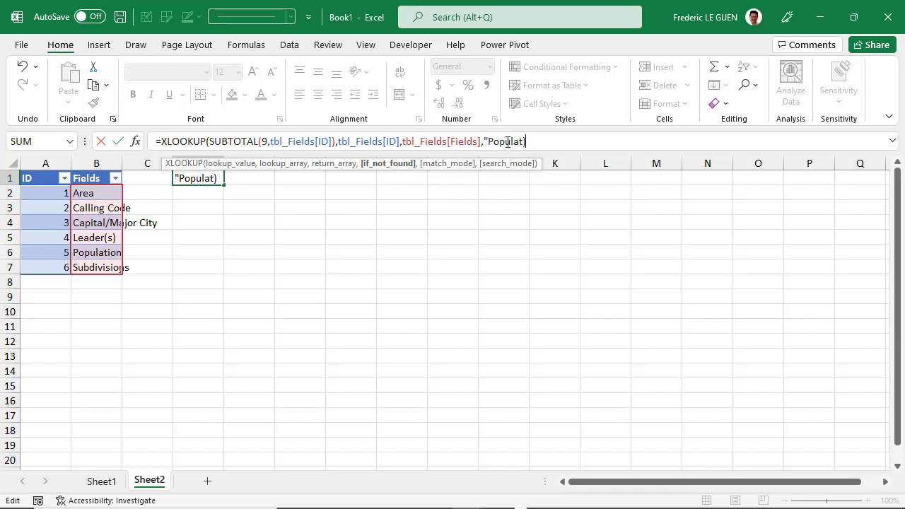
key(Return)
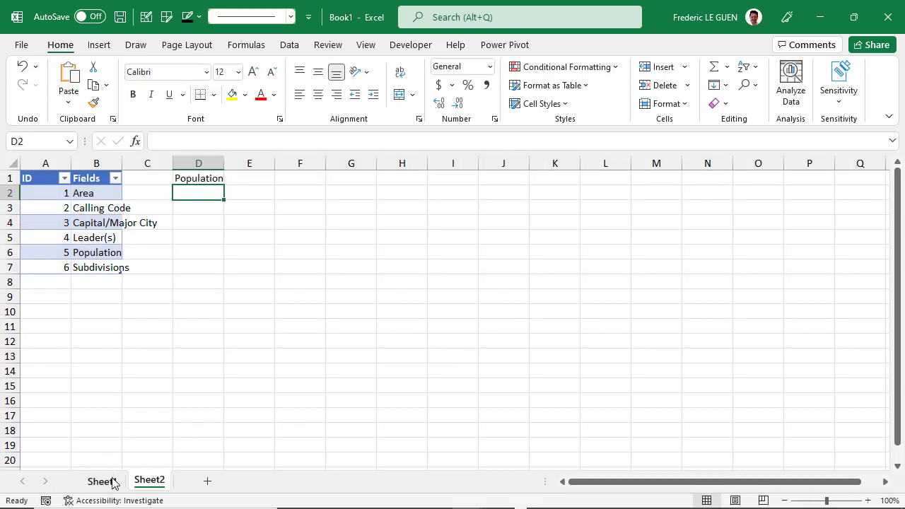
Step: On Sheet1, pick Area in the slicer, then clear it to confirm Population returns
click(101, 480)
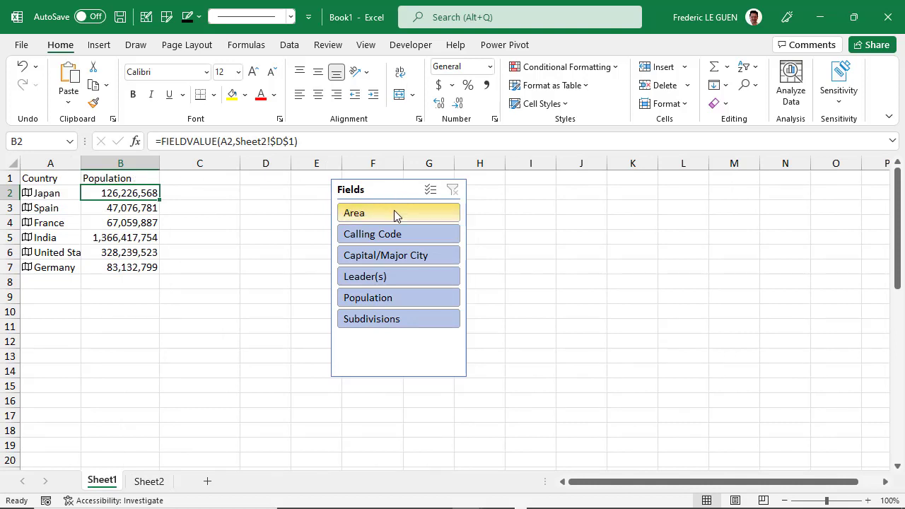
click(398, 213)
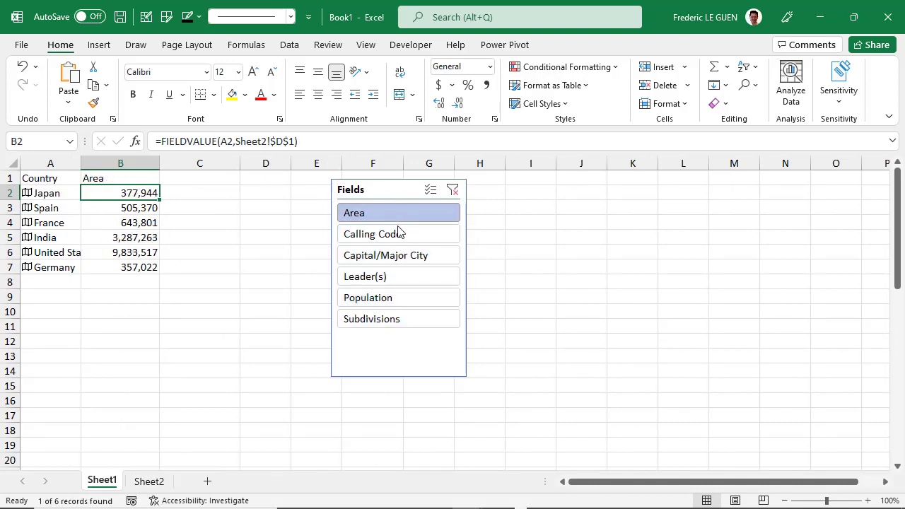
click(373, 234)
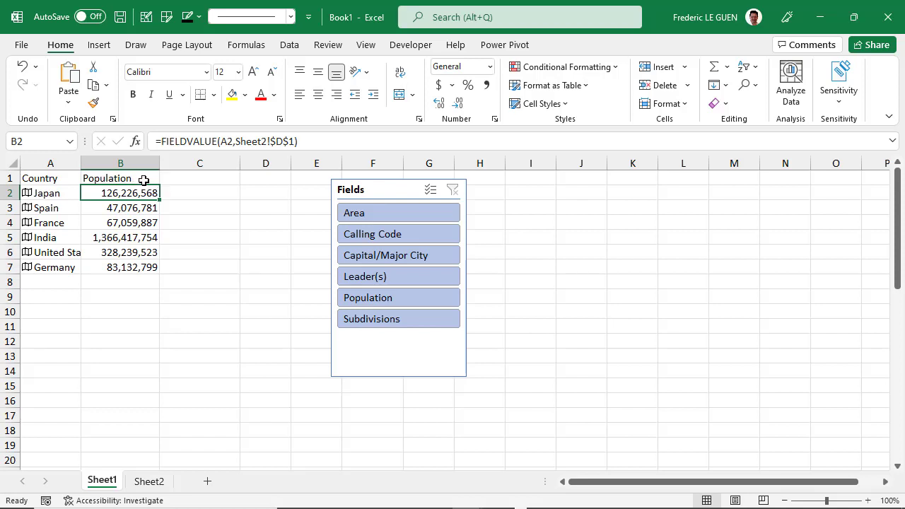
mouse_move(248, 236)
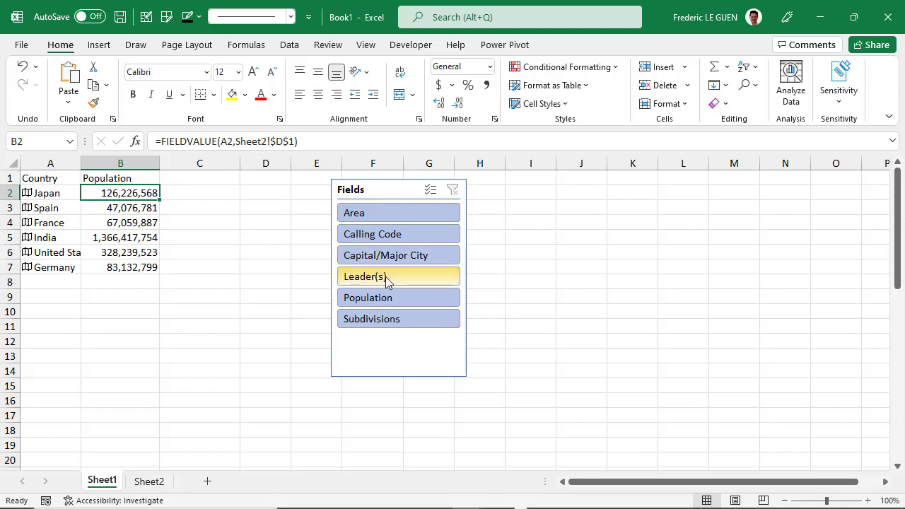
Step: Pick Subdivisions, then wrap B2's FIELDVALUE in ARRAYTOTEXT to clear the #SPILL! errors
click(398, 318)
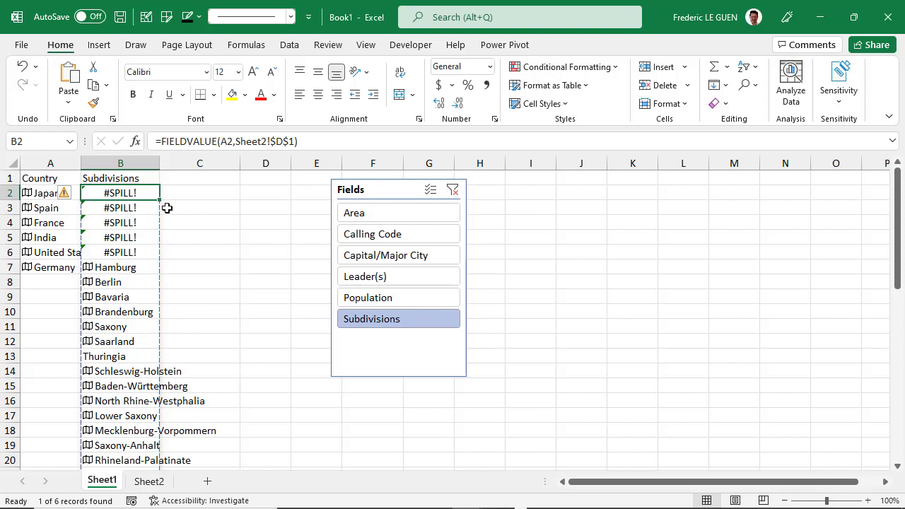
mouse_move(157, 199)
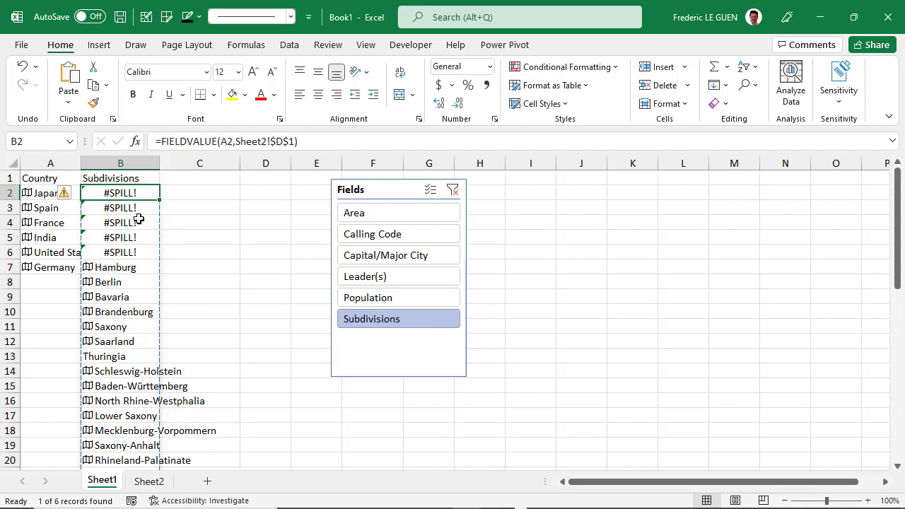
mouse_move(139, 269)
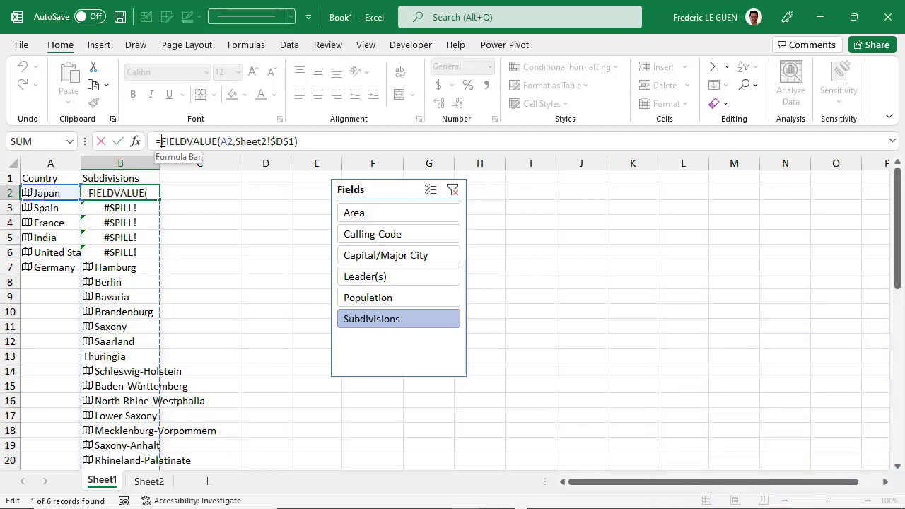
mouse_move(225, 207)
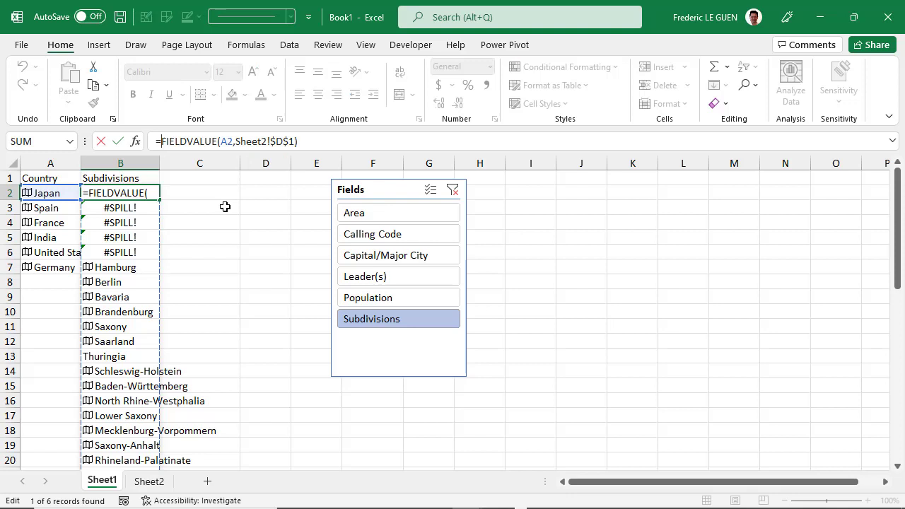
text(arra)
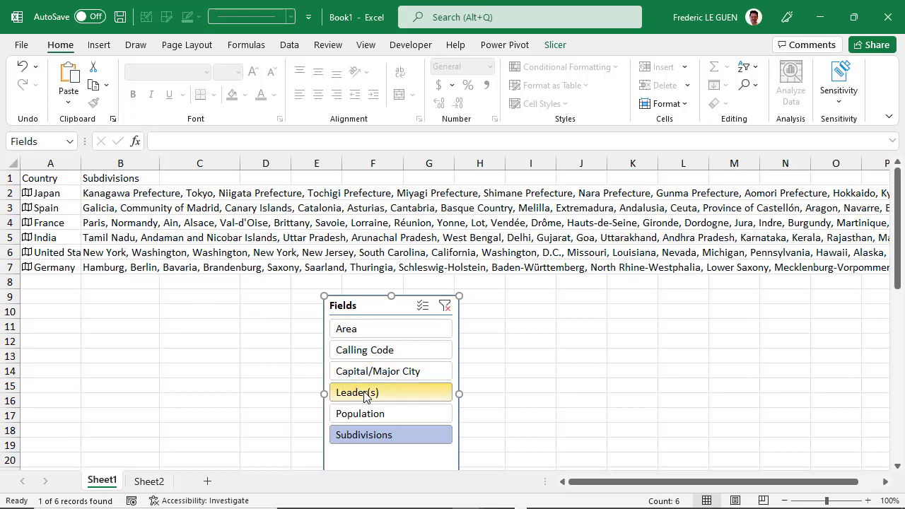
Step: Show each country's Leader(s) on one line, then switch to Sheet2
click(390, 392)
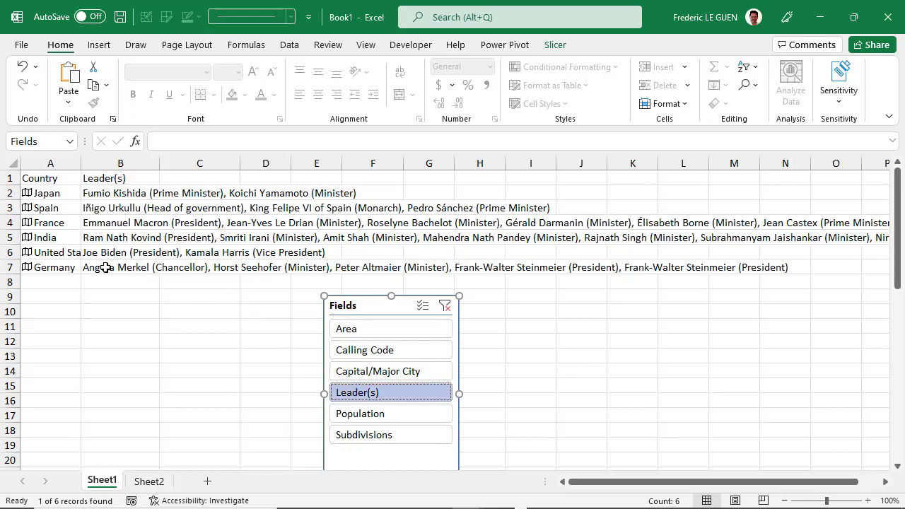
mouse_move(166, 458)
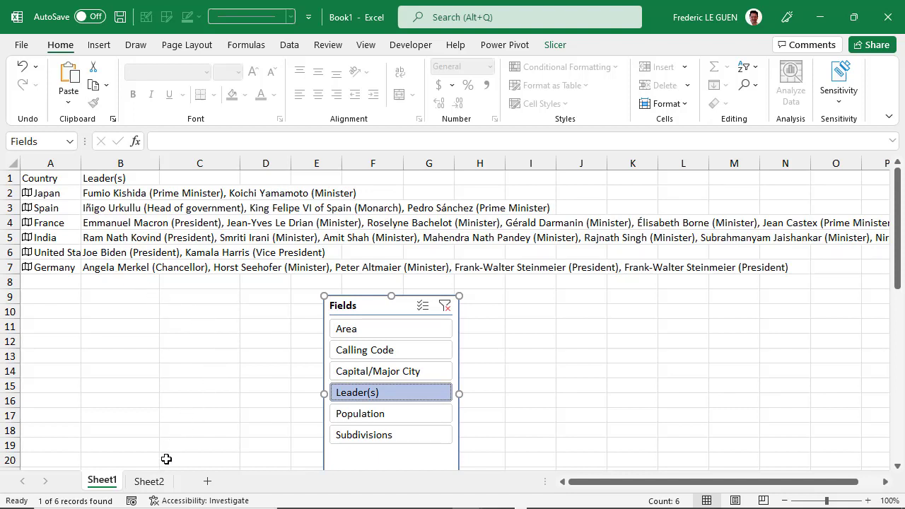
click(148, 480)
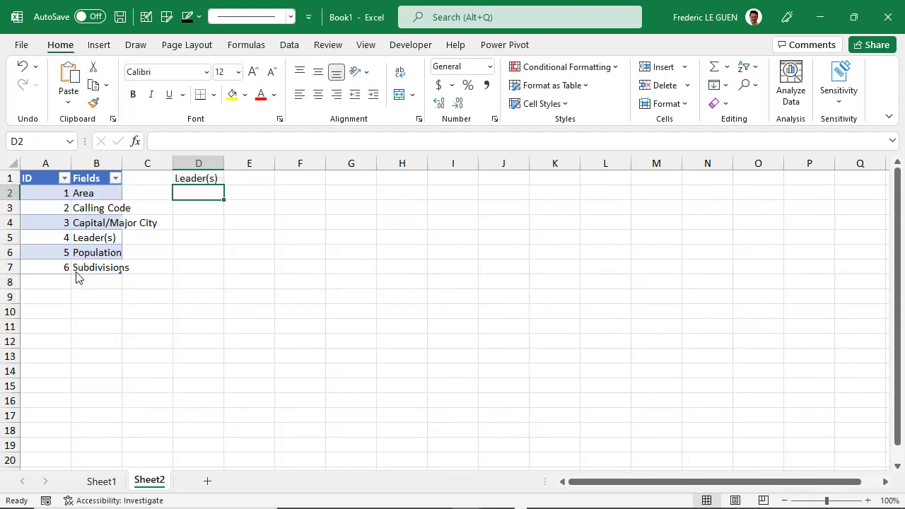
Step: Add a tbl_Fields row with ID 7 and field name 'Official language'
text(7)
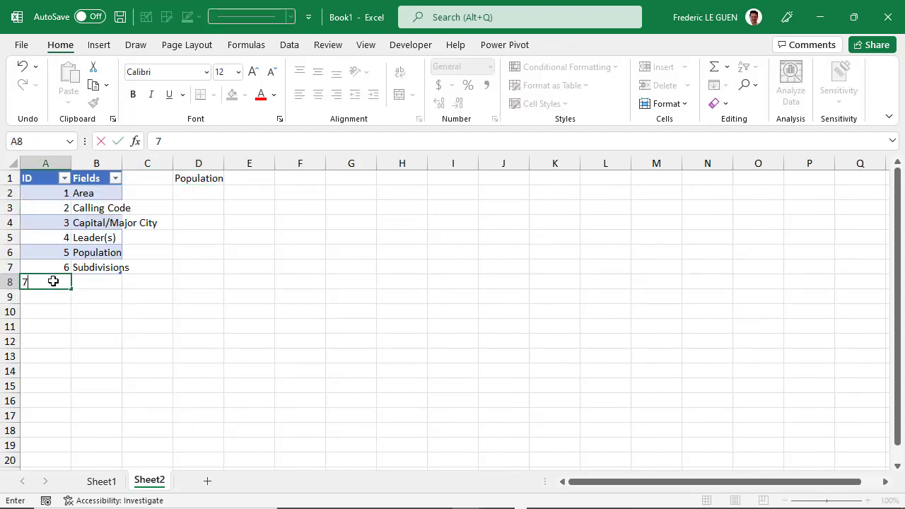
key(Return)
text(=)
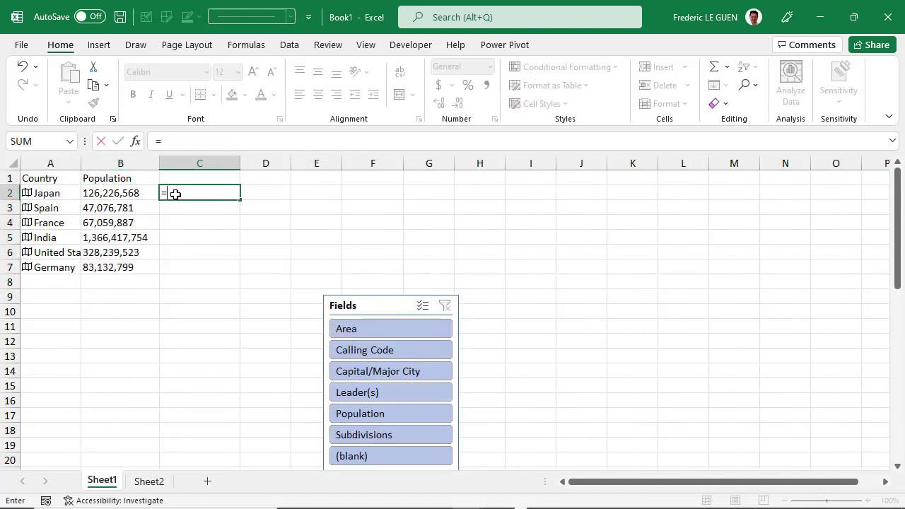
text(A2.o)
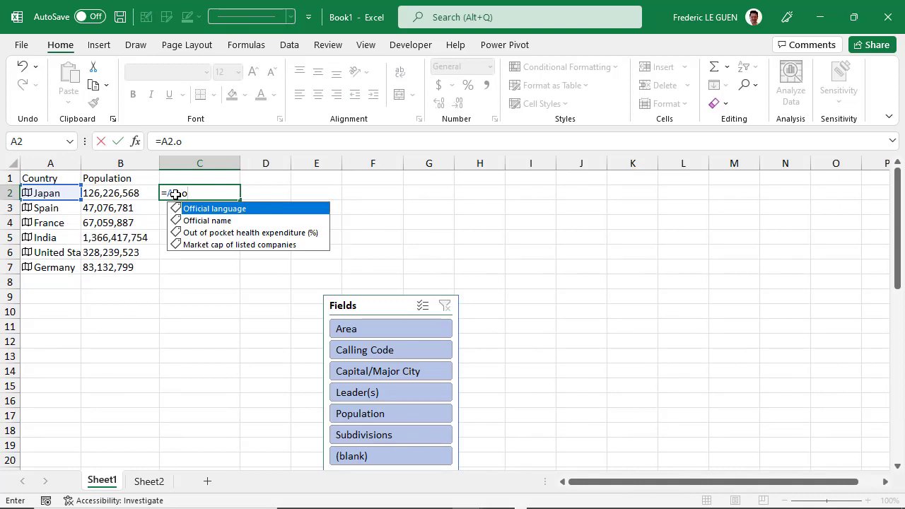
key(Escape)
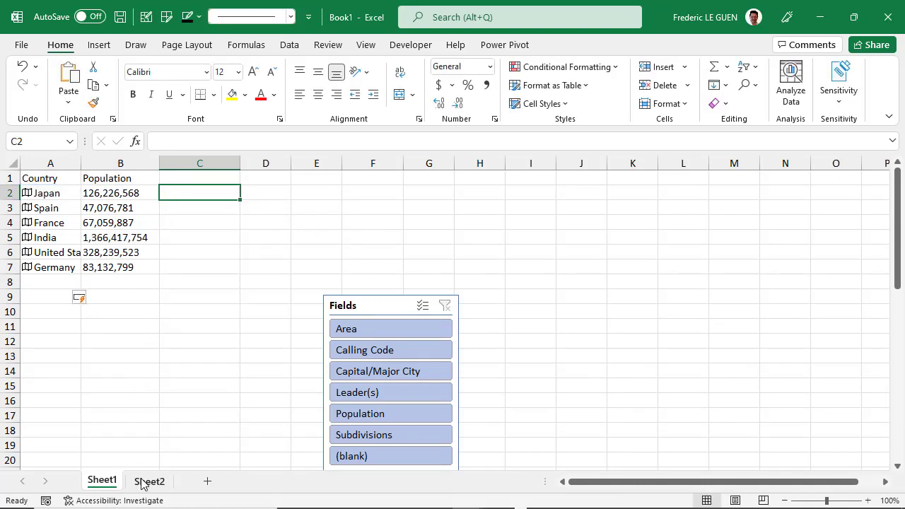
click(149, 481)
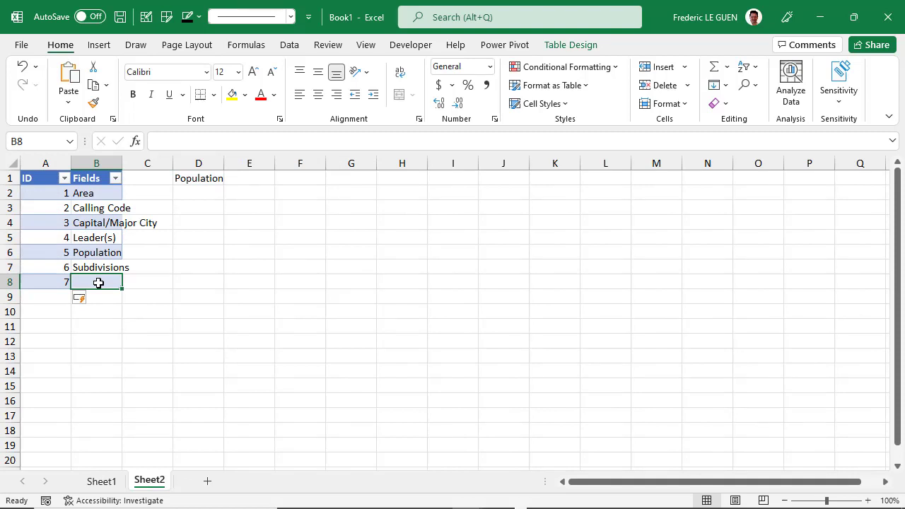
text(Official)
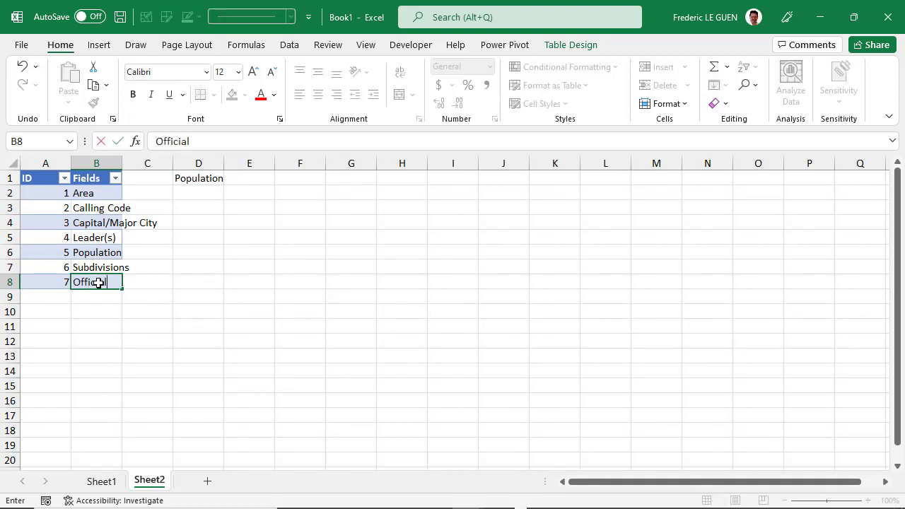
text(language)
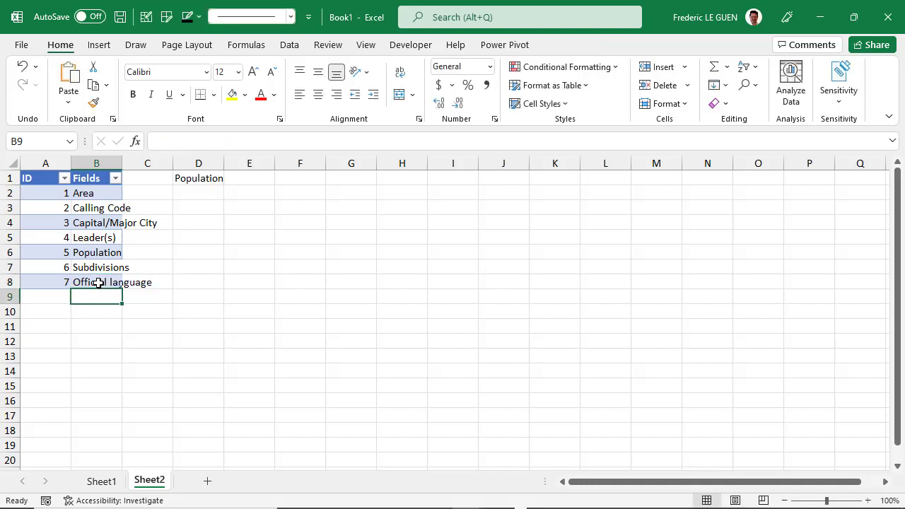
Step: Back on Sheet1, choose Official language in the Fields slicer
click(101, 481)
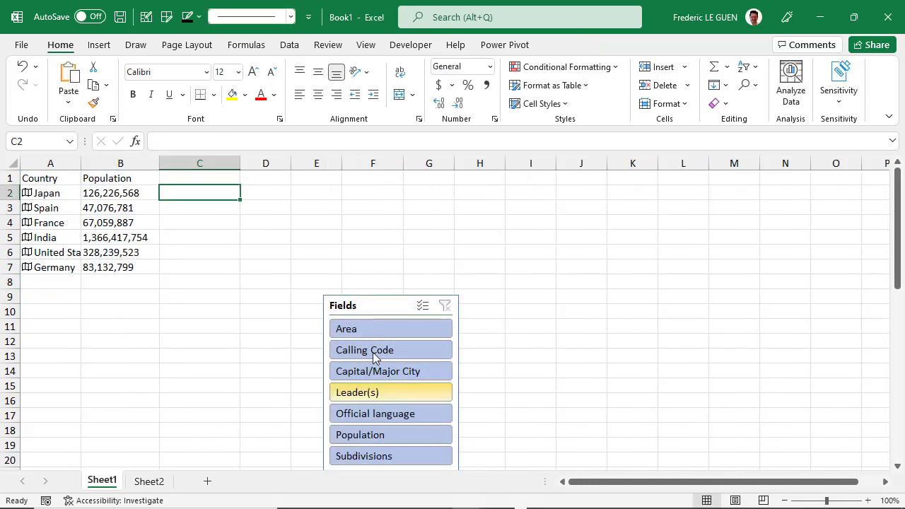
click(395, 393)
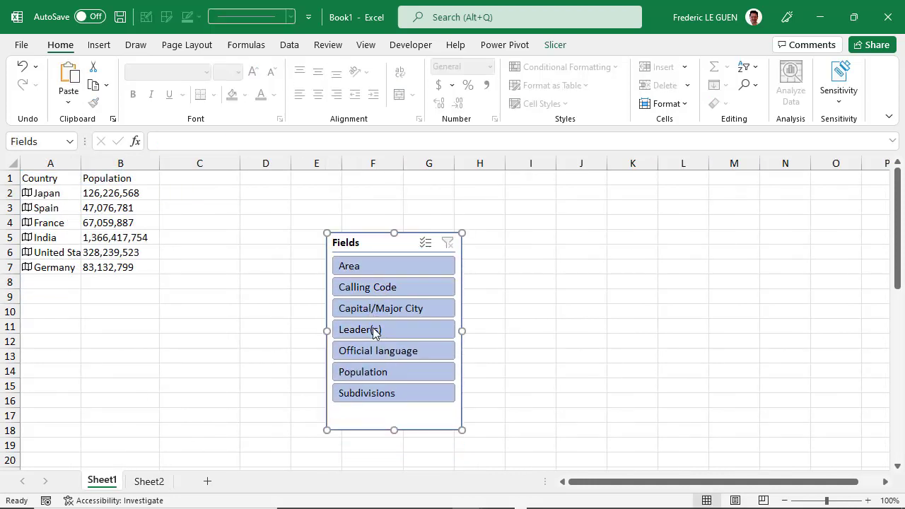
click(394, 393)
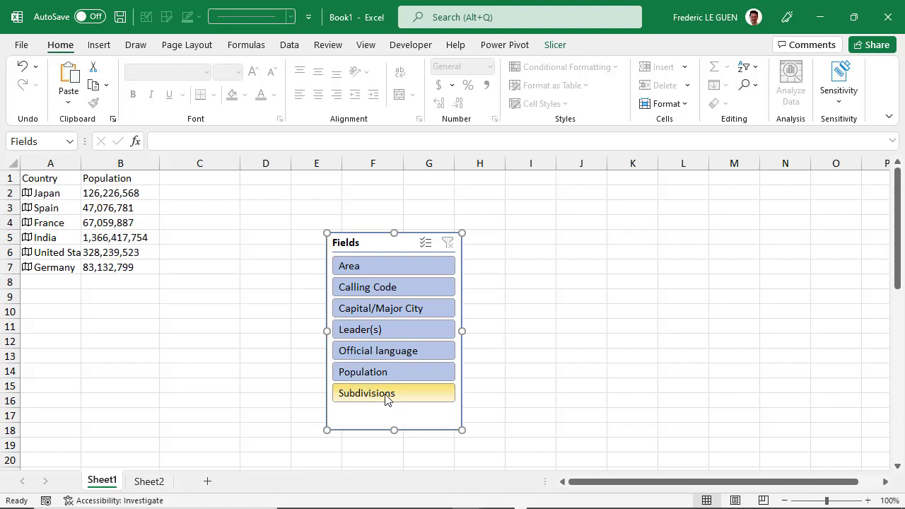
click(394, 350)
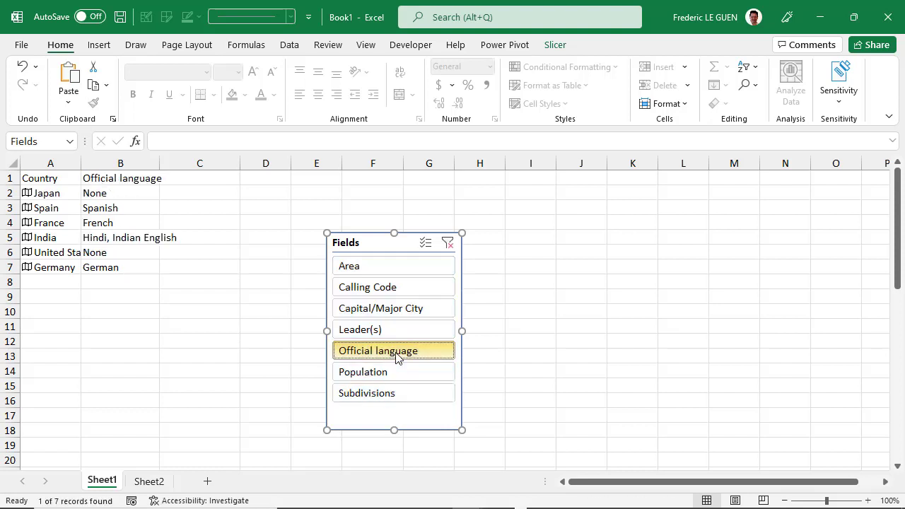
mouse_move(108, 243)
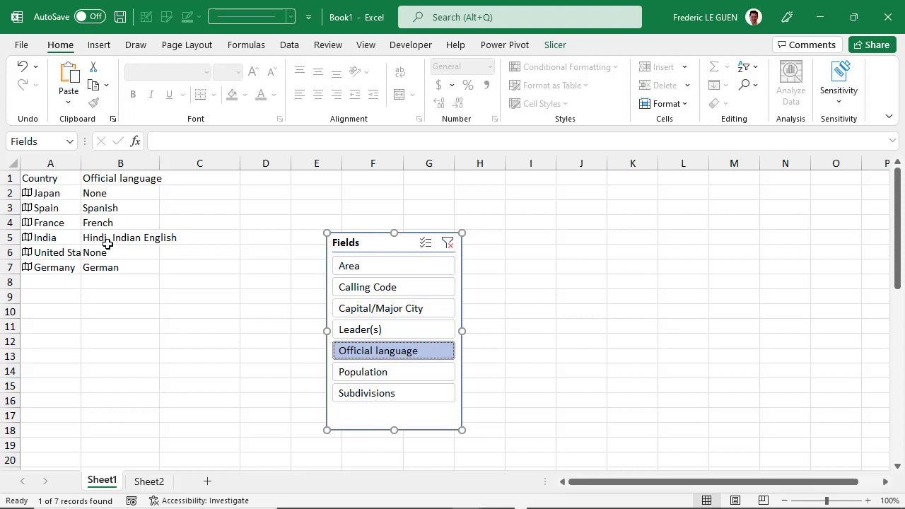
mouse_move(133, 241)
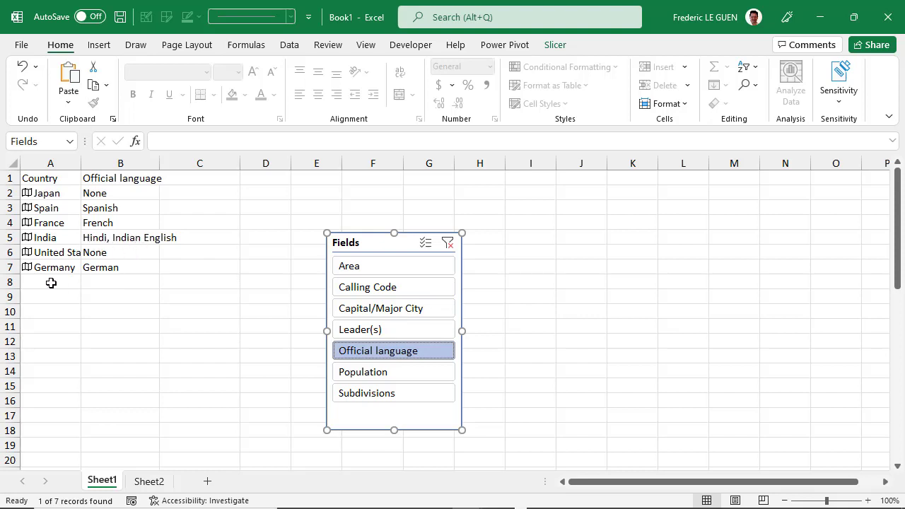
Step: Enter Belgium in A8 below Germany and select Germany's formula cell B7
click(50, 281)
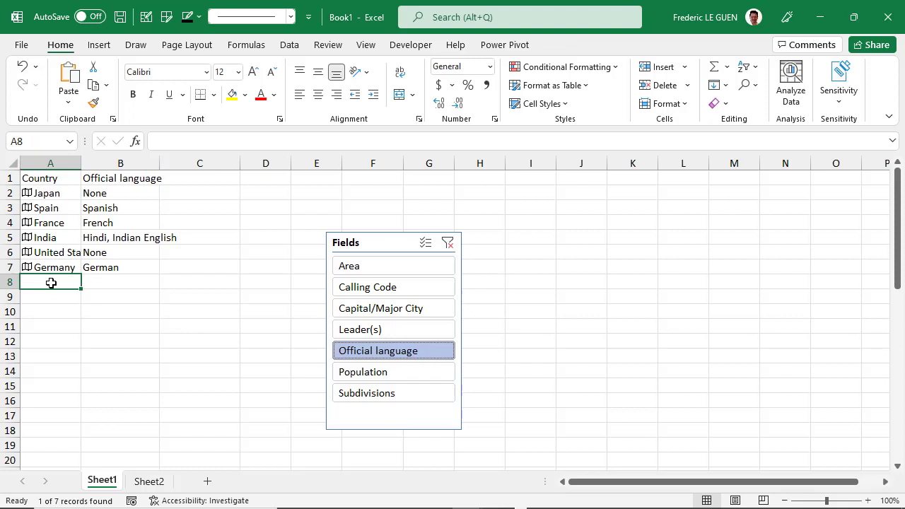
text(Belgiu)
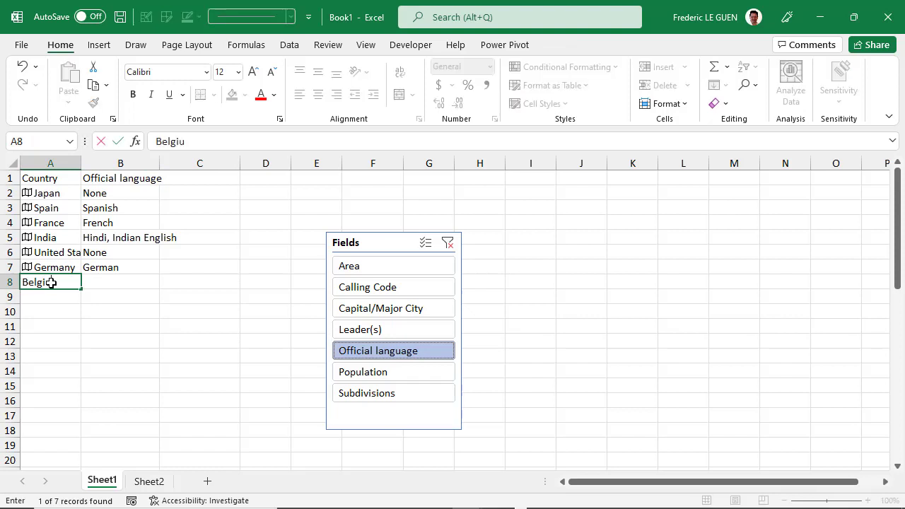
key(enter)
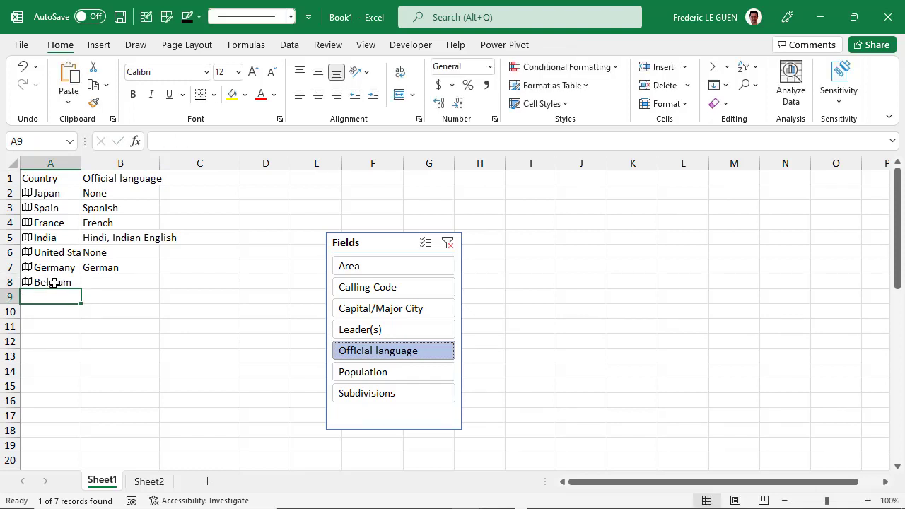
click(120, 267)
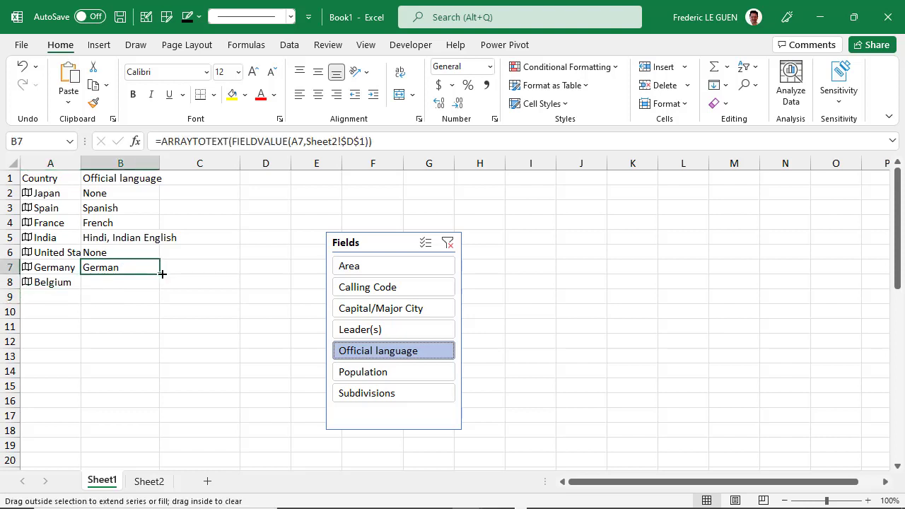